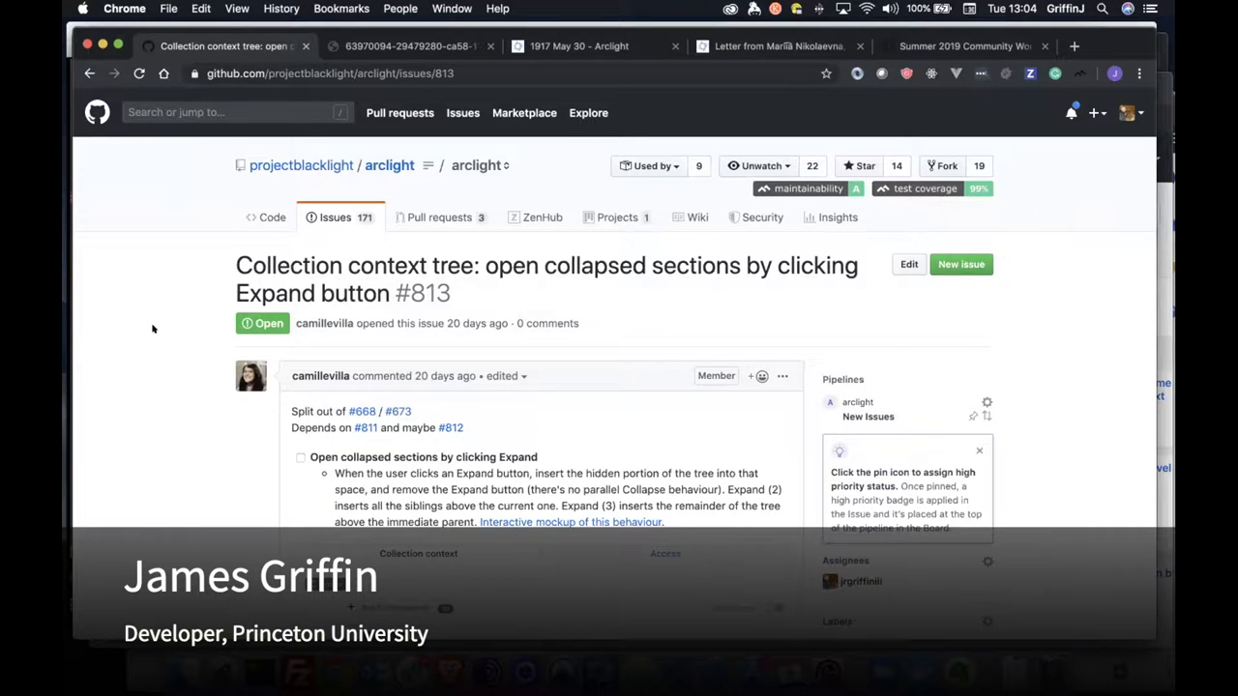
Expand the letter's collection context to reveal the June 5 postcard, then open the 1917 May 30 record
scroll("down", 3)
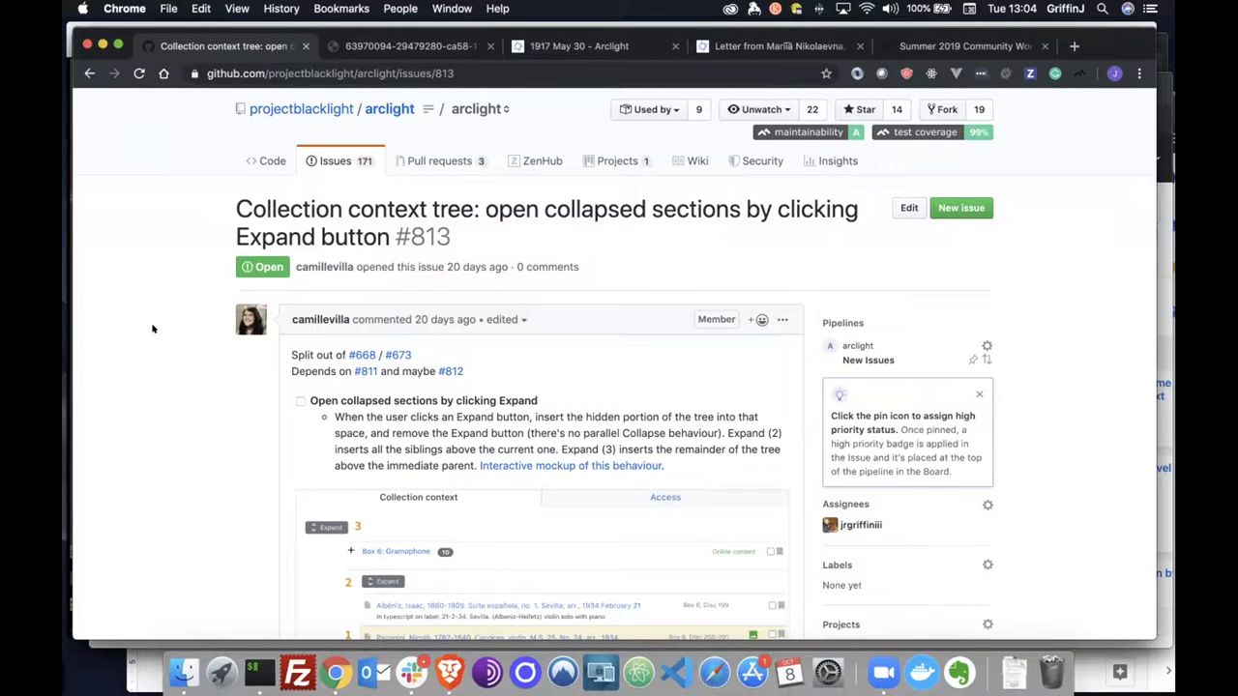
mouse_move(389, 108)
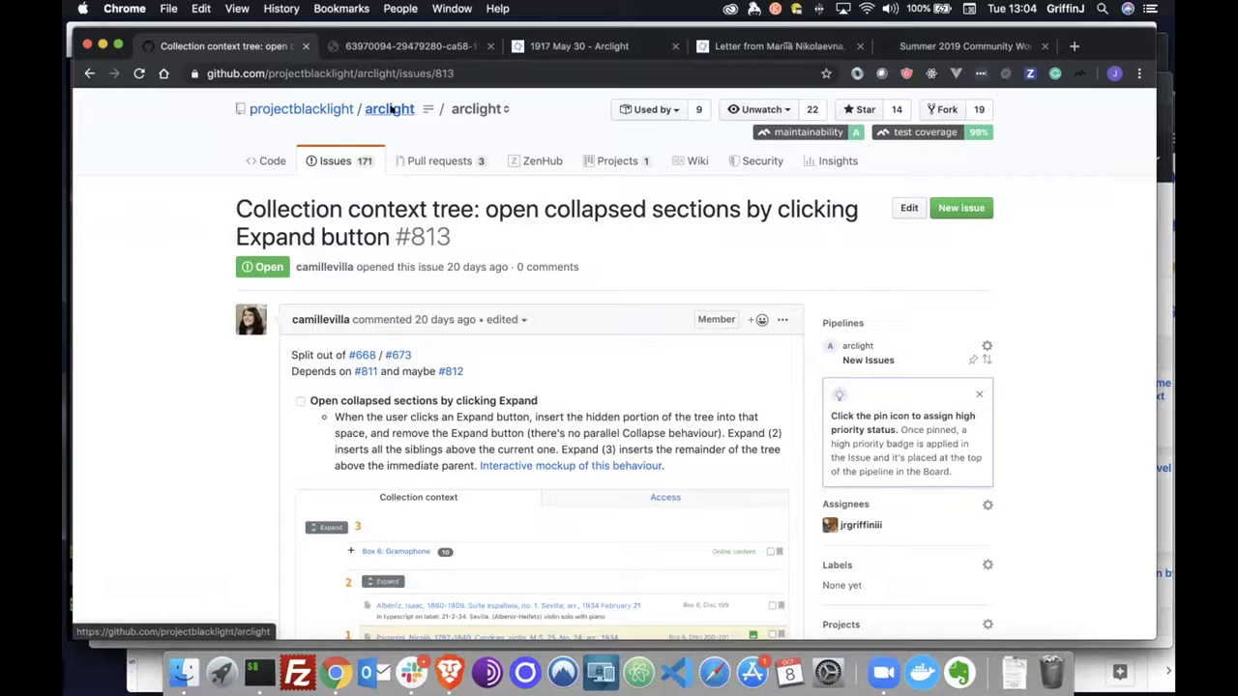
mouse_move(548, 392)
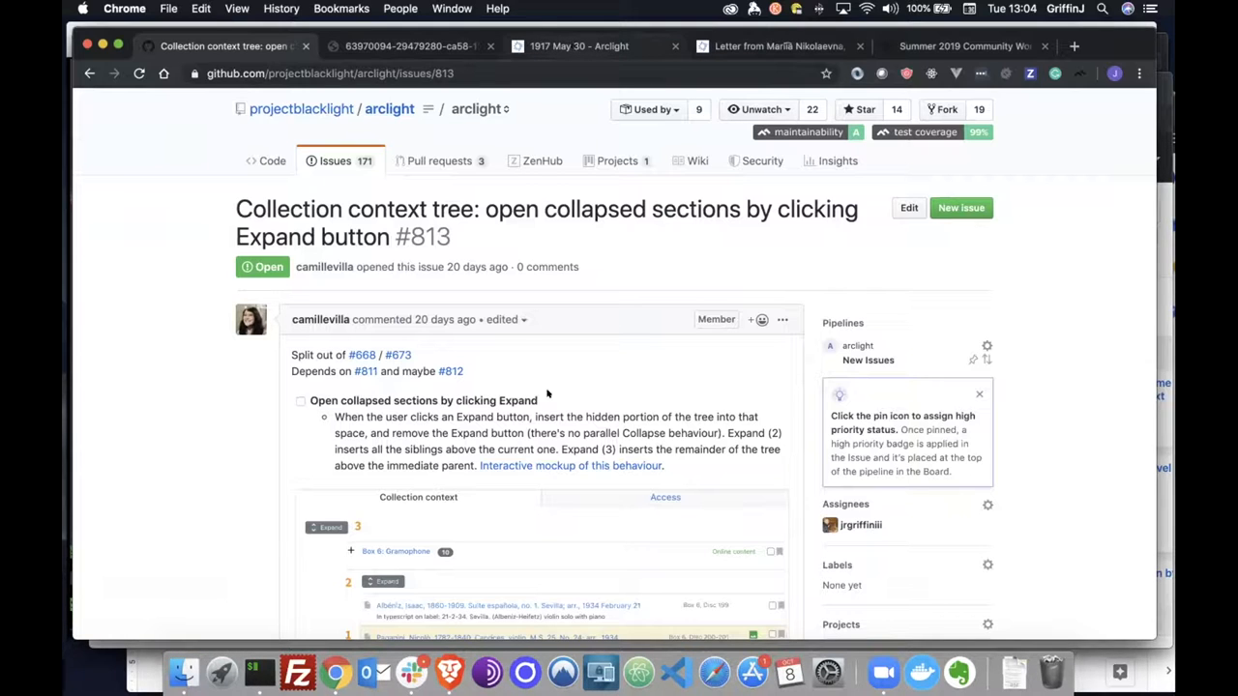
scroll("down", 3)
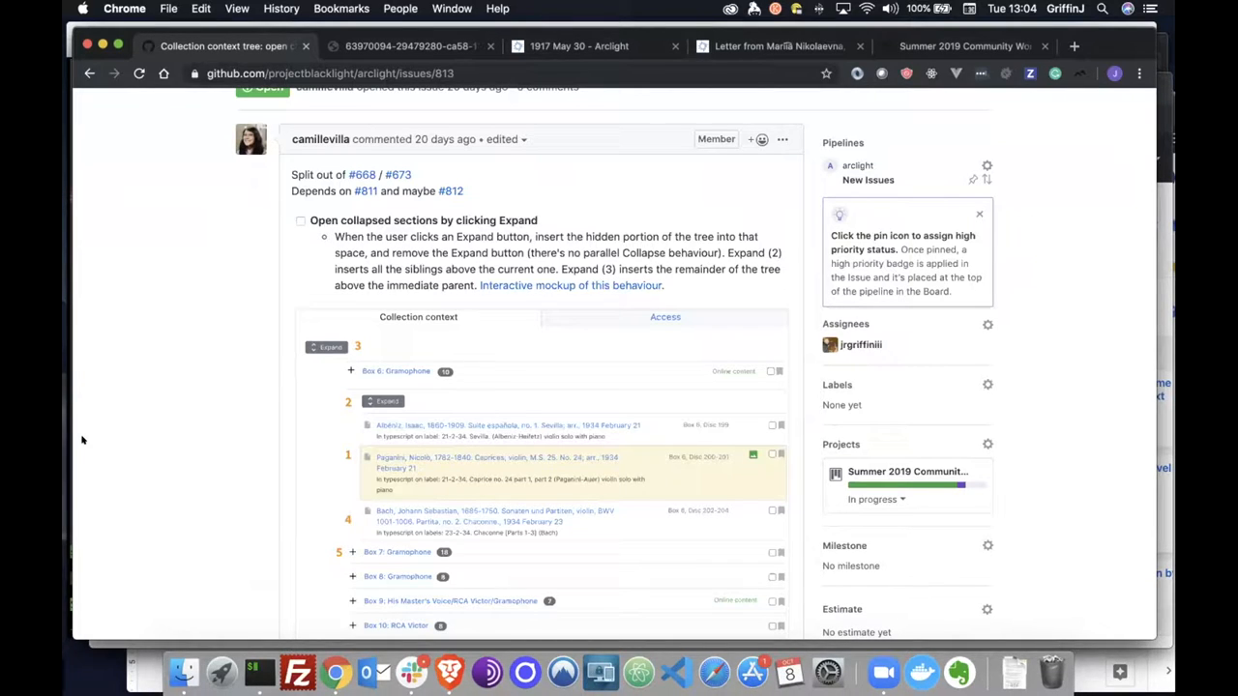
scroll("down", 3)
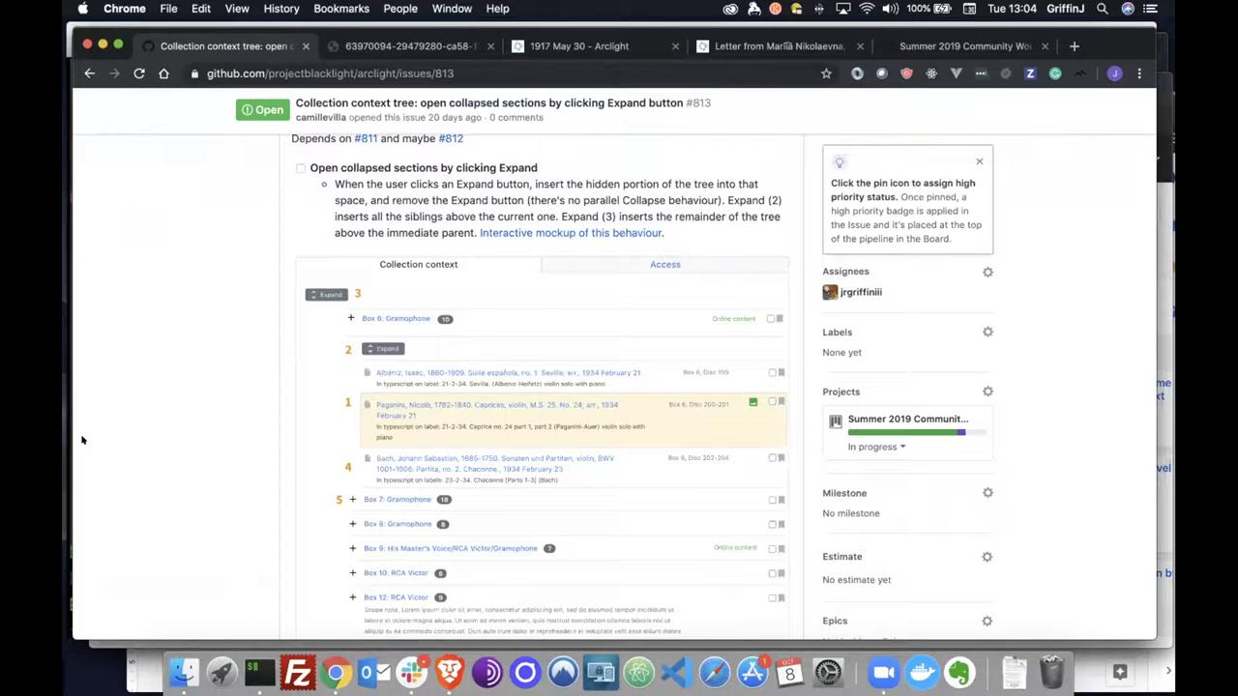
scroll("down", 3)
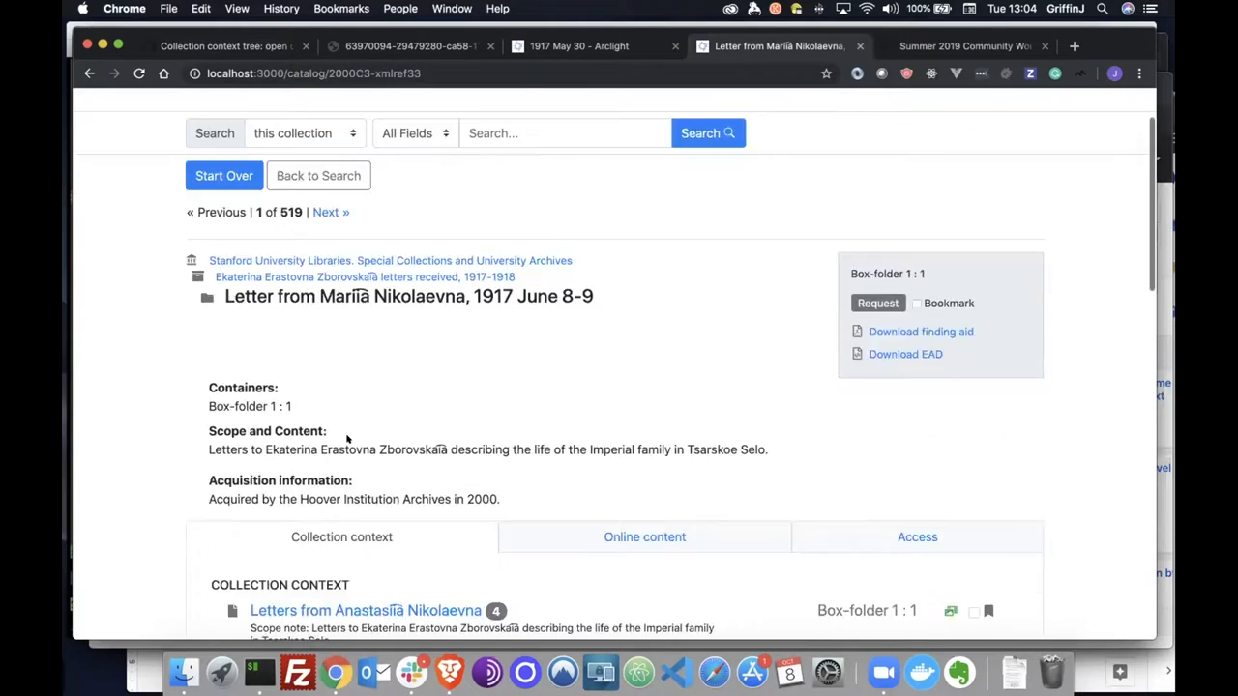
scroll("down", 3)
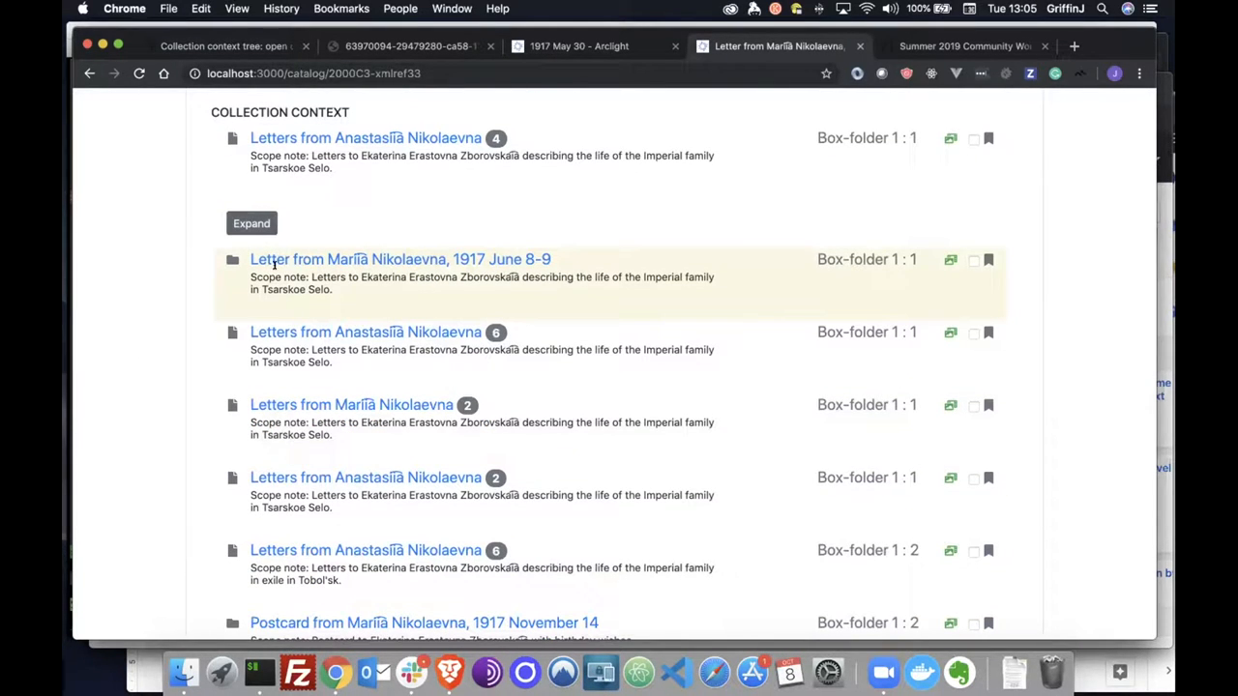
left_click(251, 223)
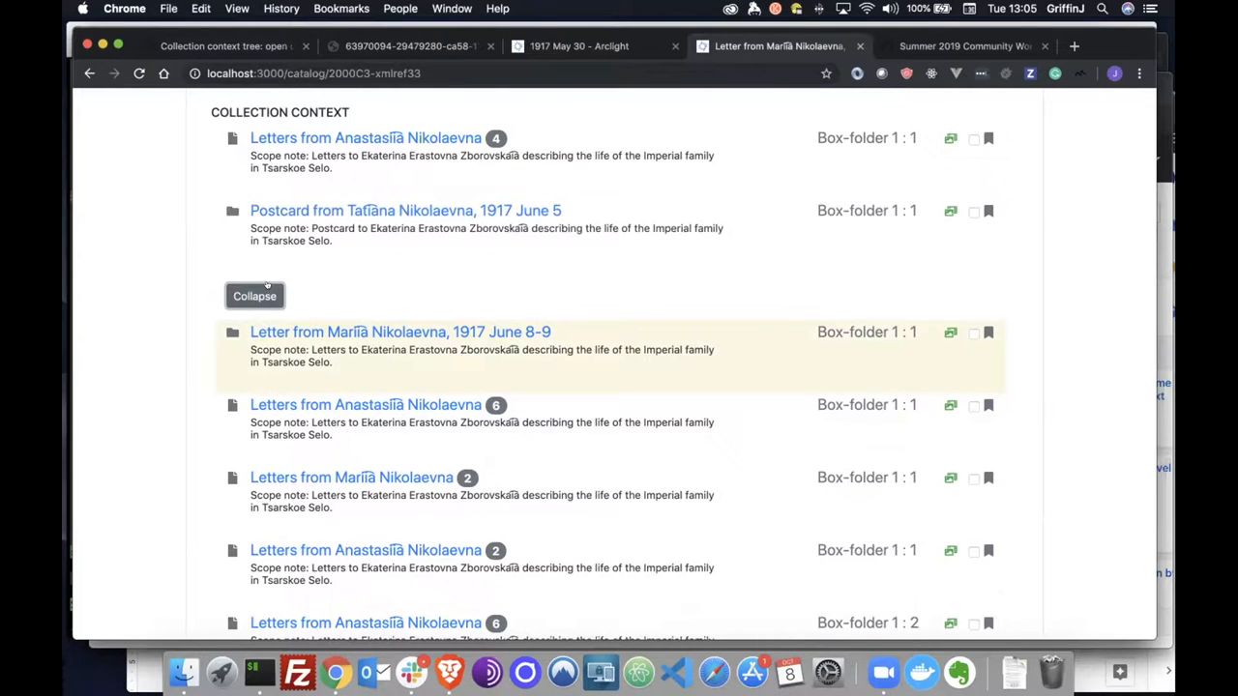
left_click(254, 296)
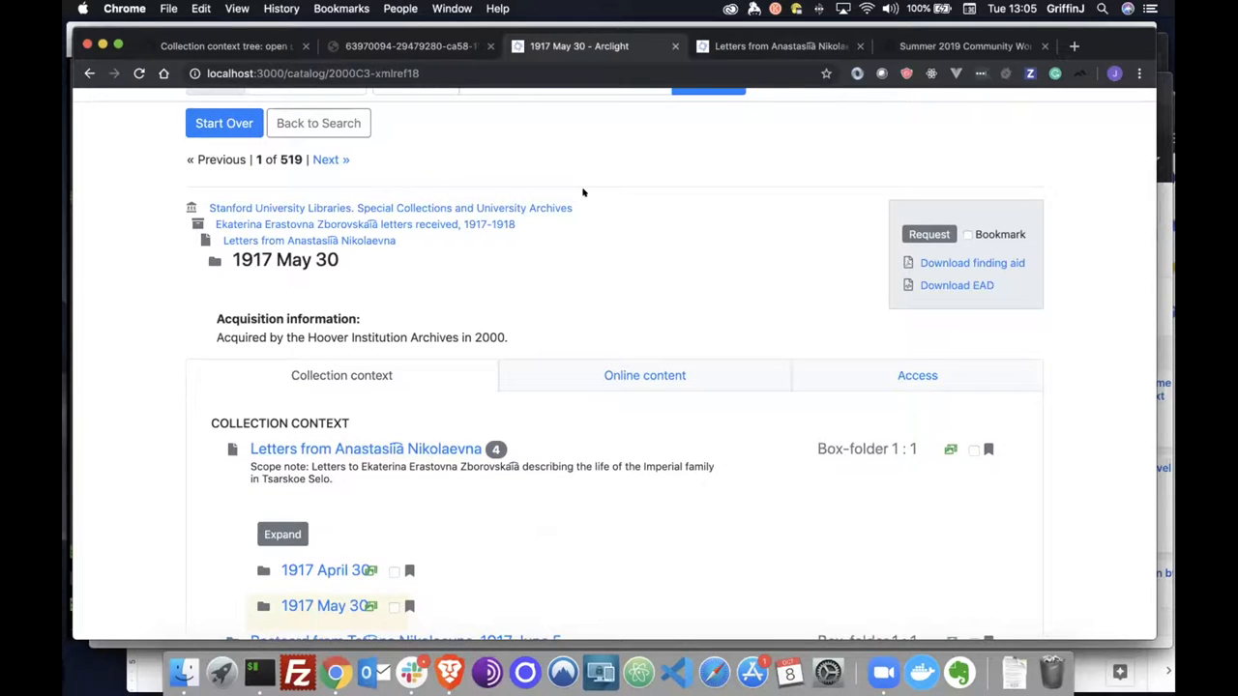
Collapse the expanded sibling folders in the 1917 May 30 record's collection context
scroll("down", 3)
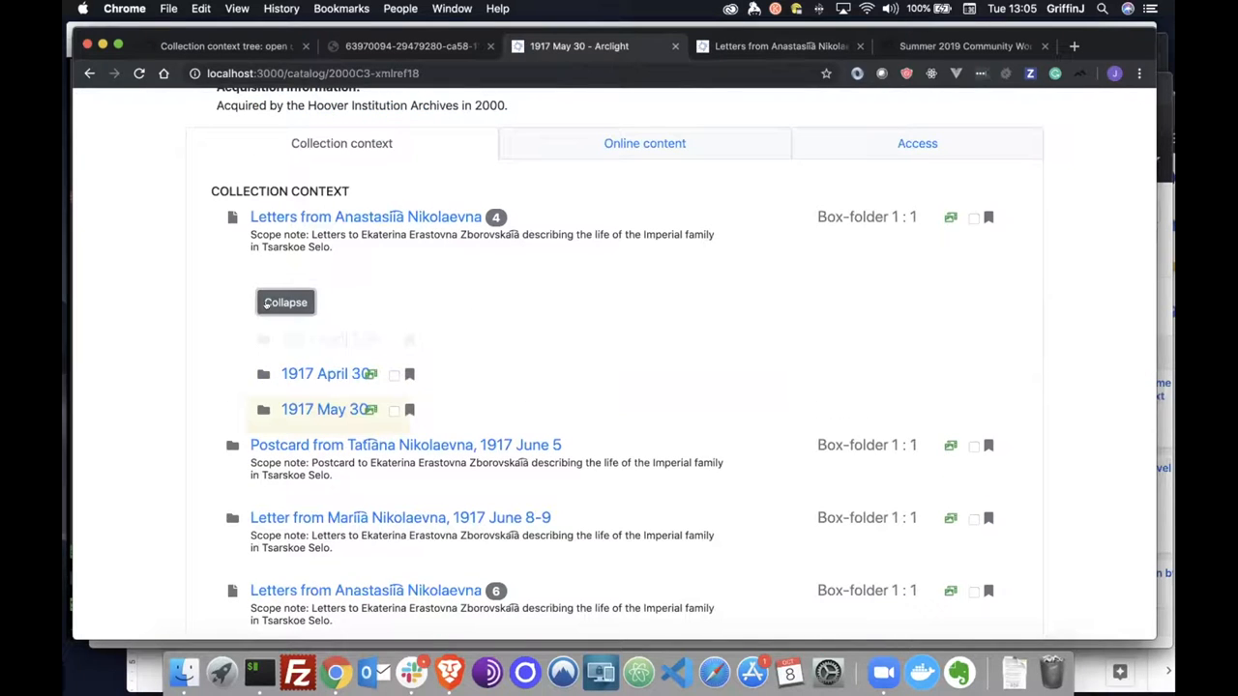
left_click(284, 301)
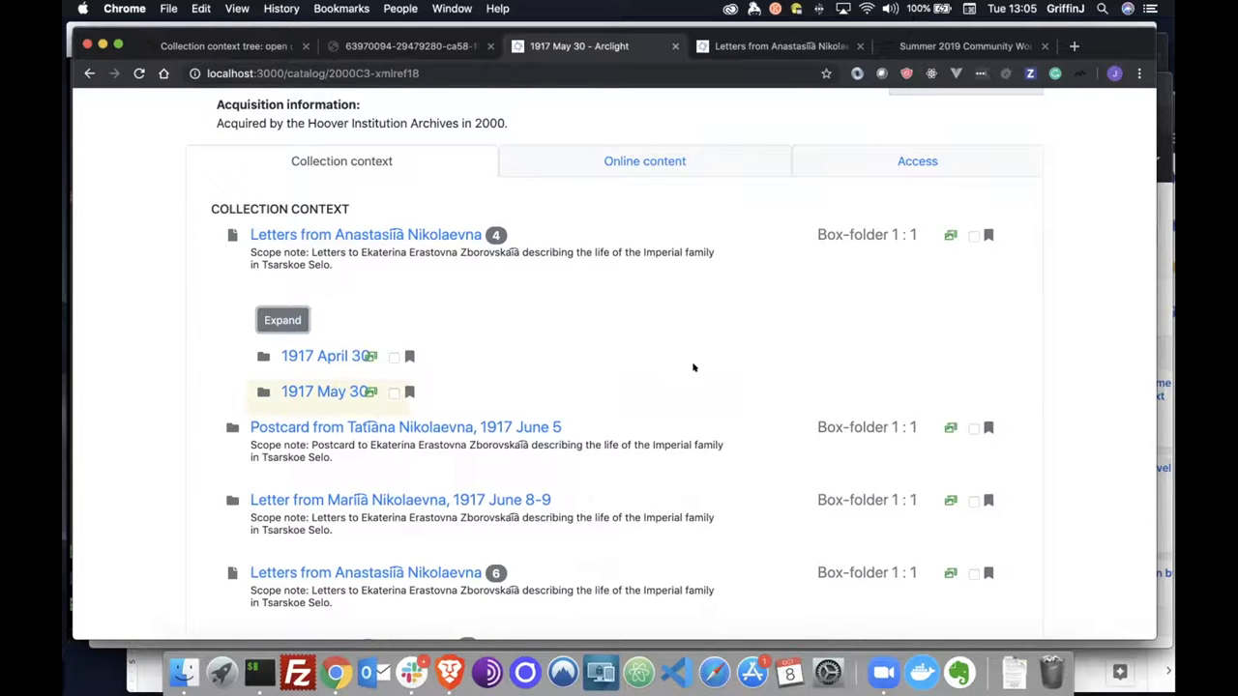
mouse_move(449, 667)
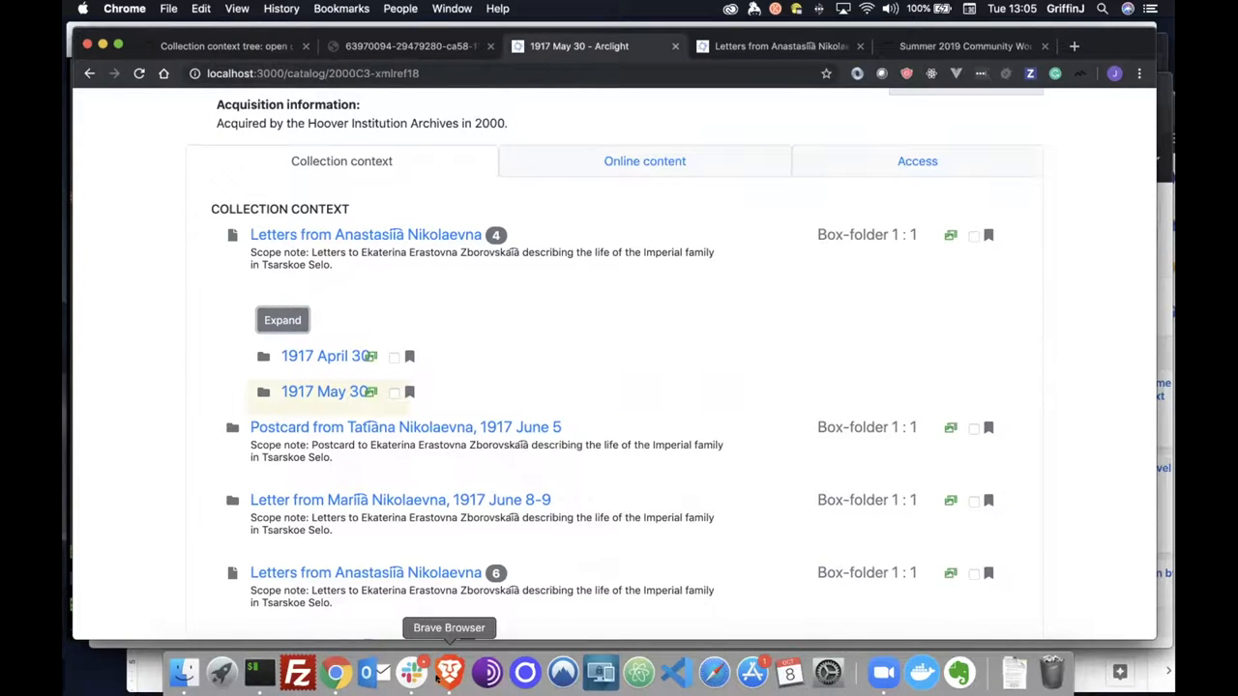
mouse_move(410, 672)
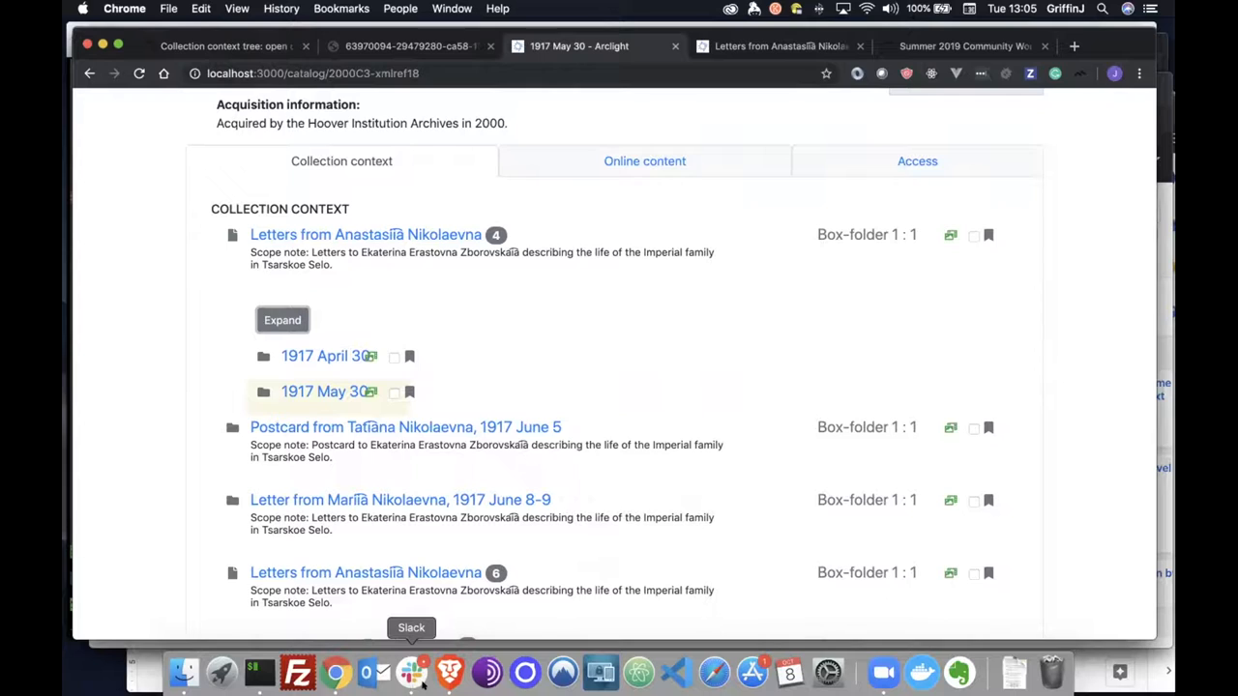
mouse_move(449, 602)
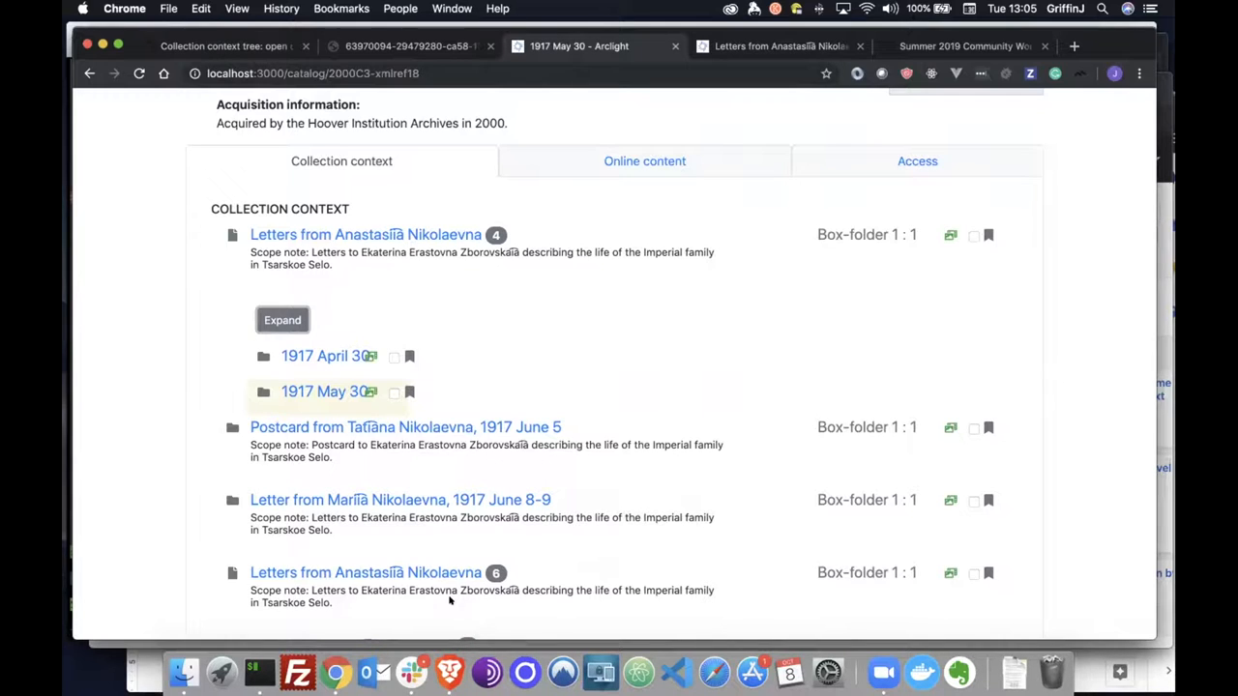
mouse_move(449, 668)
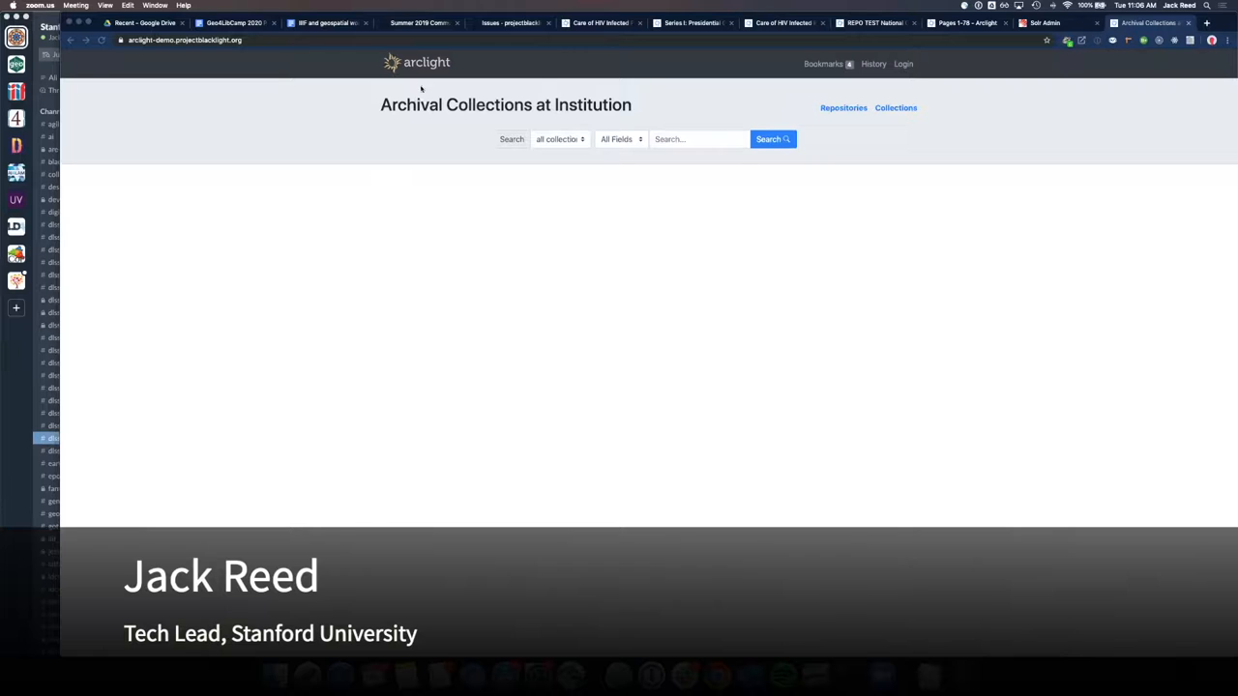
mouse_move(361, 124)
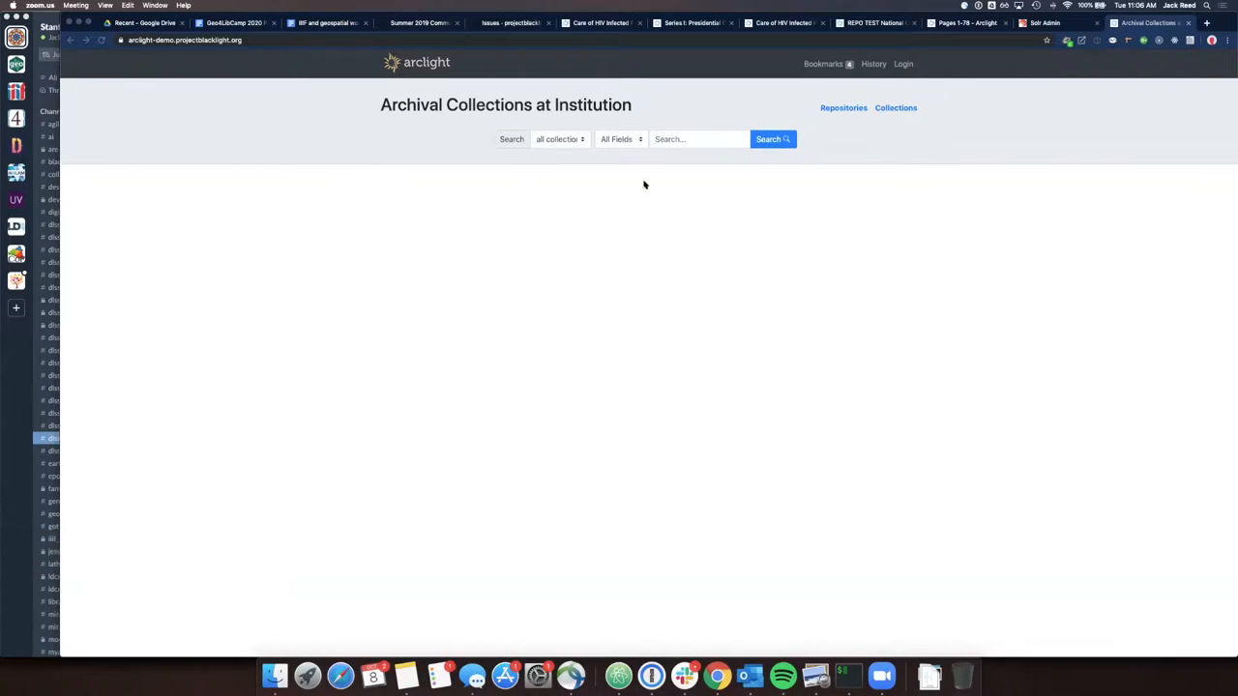
left_click(698, 139)
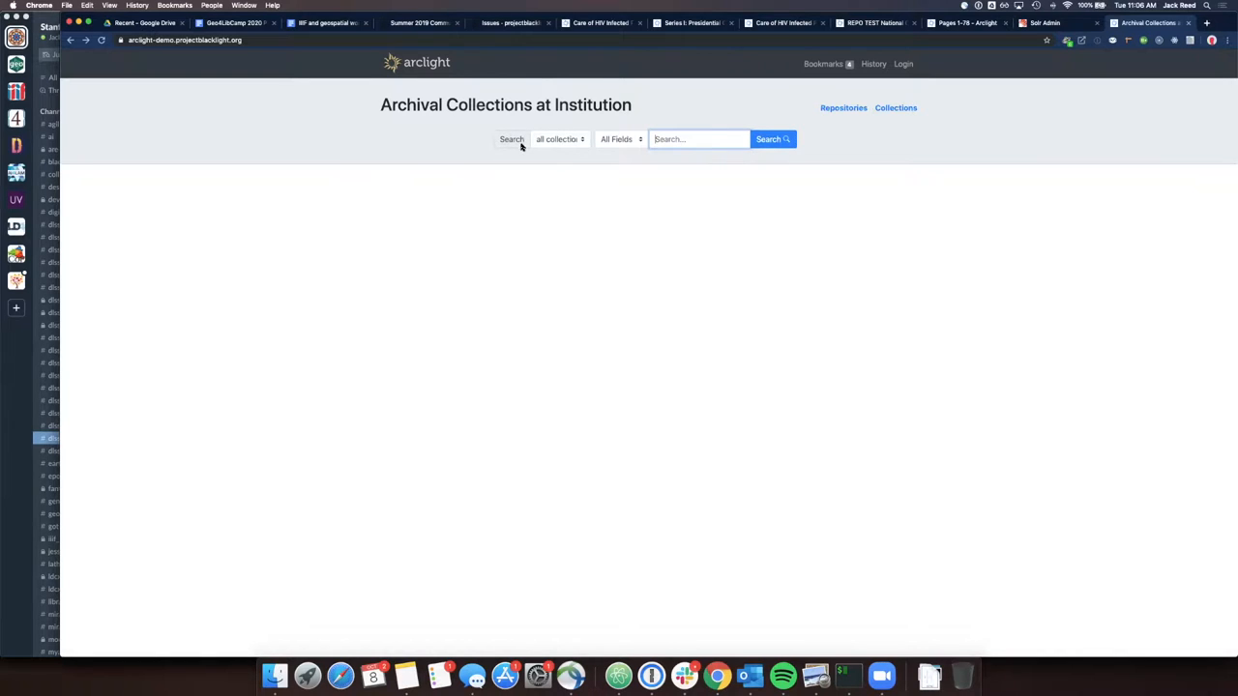
left_click(559, 138)
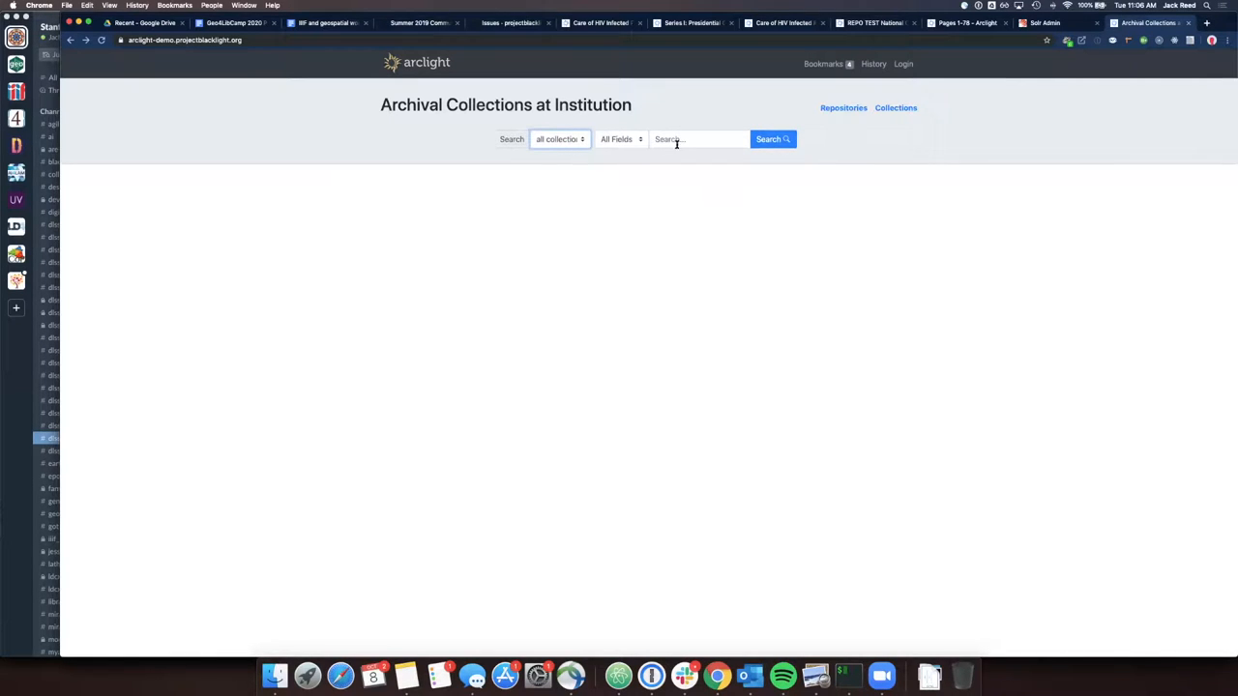
left_click(770, 138)
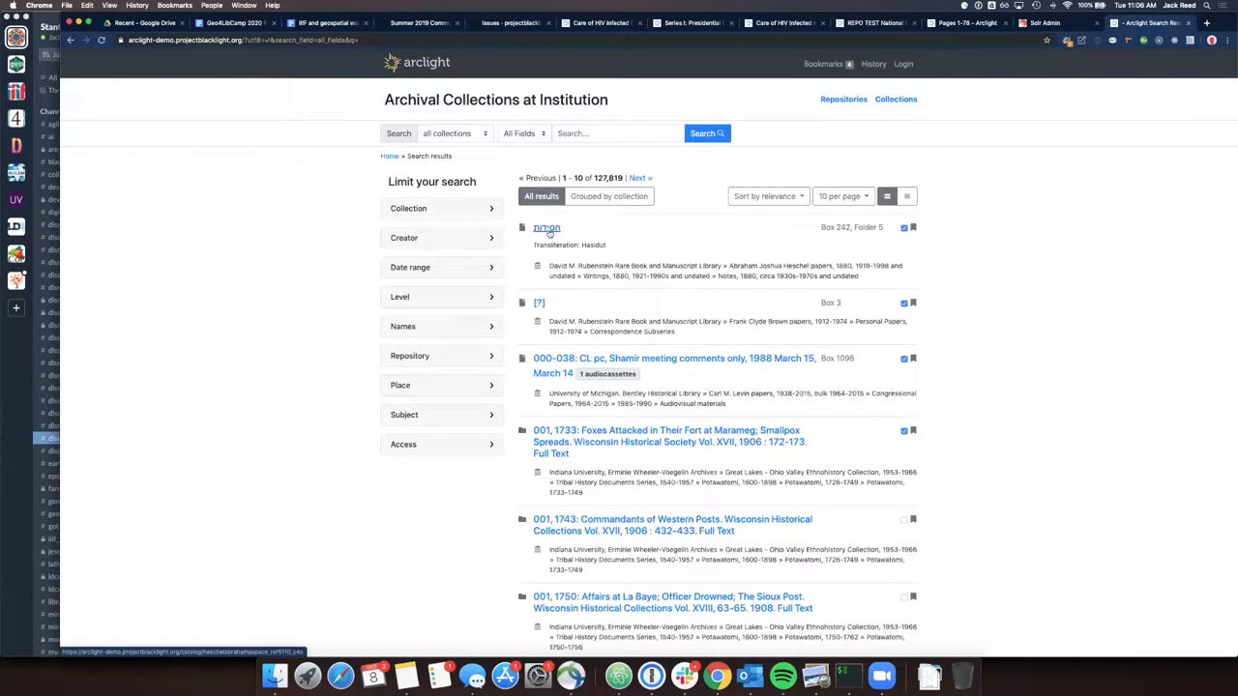
From the first result's record, search 'note' within this collection, returning 1,199 results
left_click(546, 228)
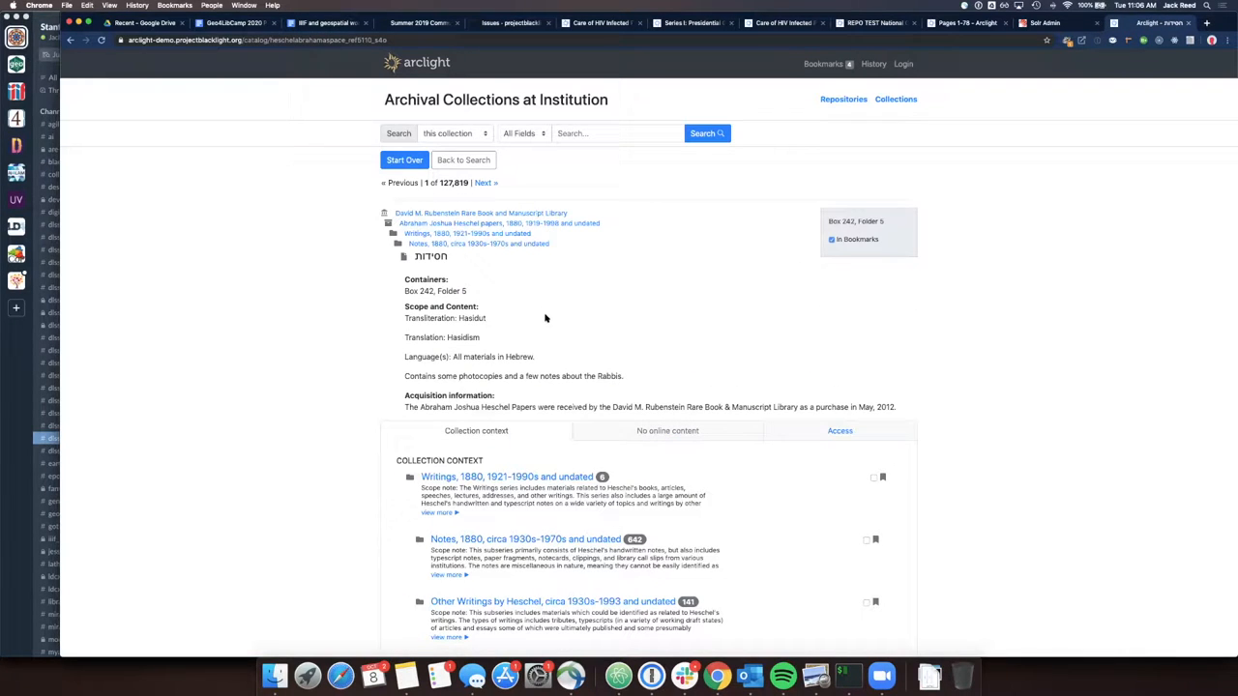
mouse_move(495, 309)
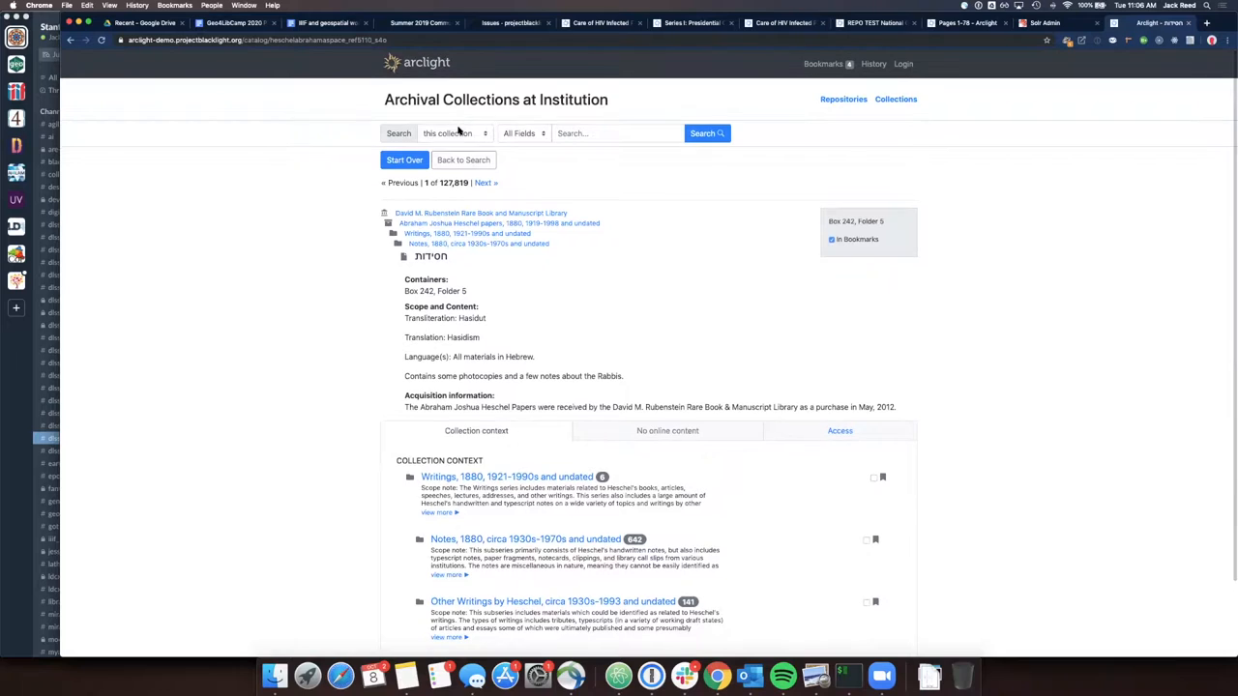
left_click(446, 133)
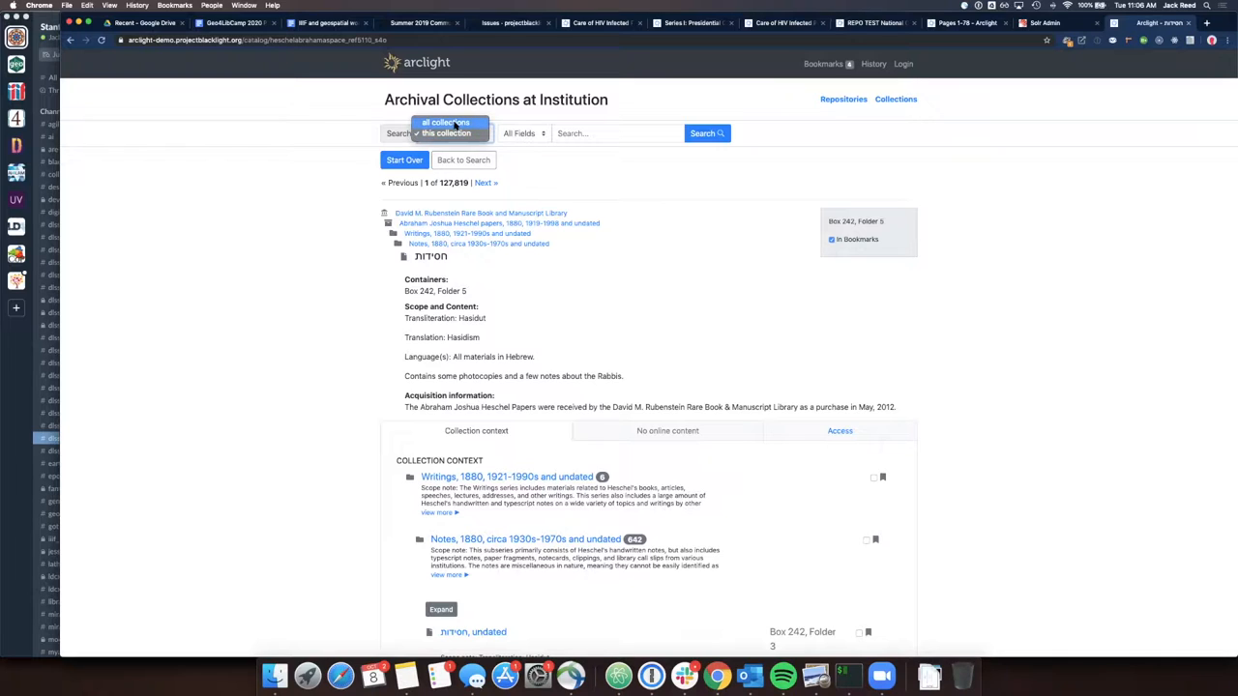
left_click(448, 133)
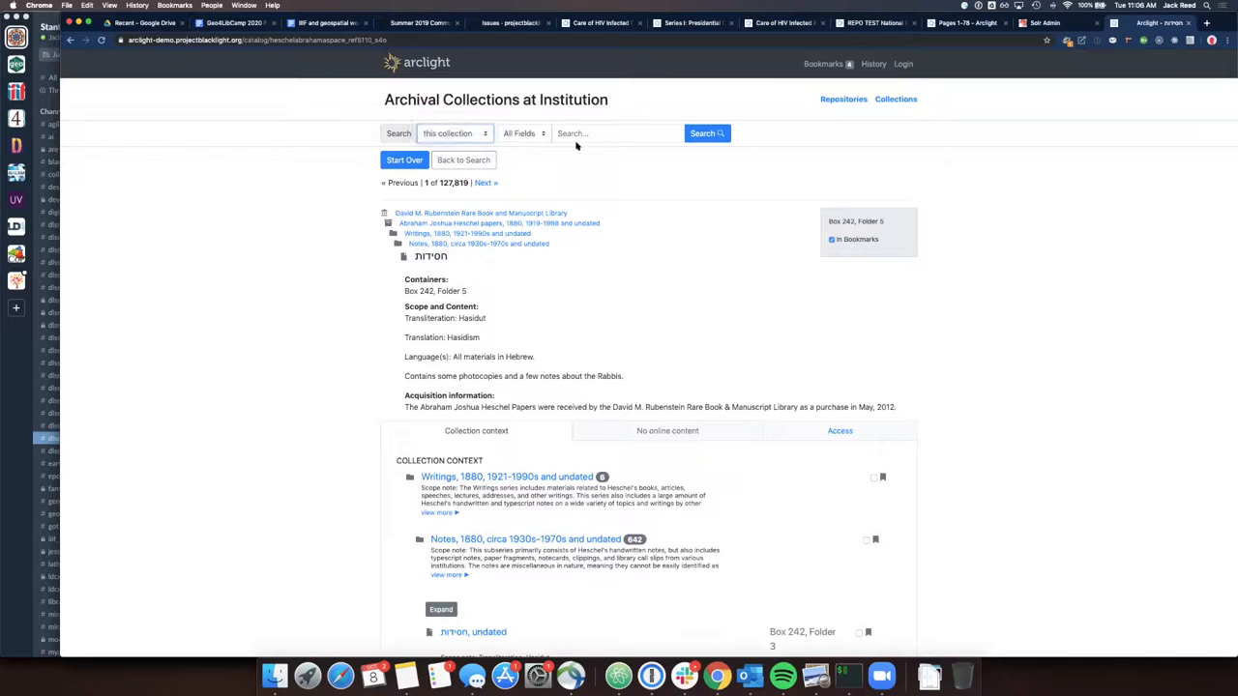
type("note")
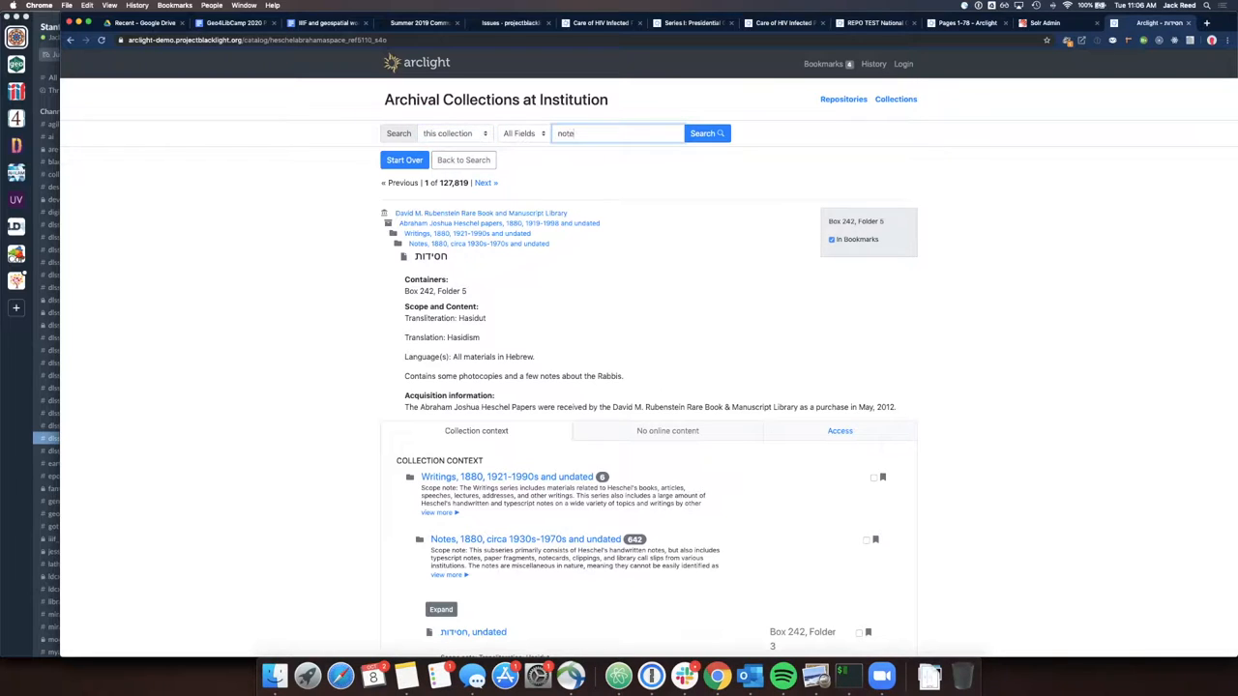
left_click(707, 134)
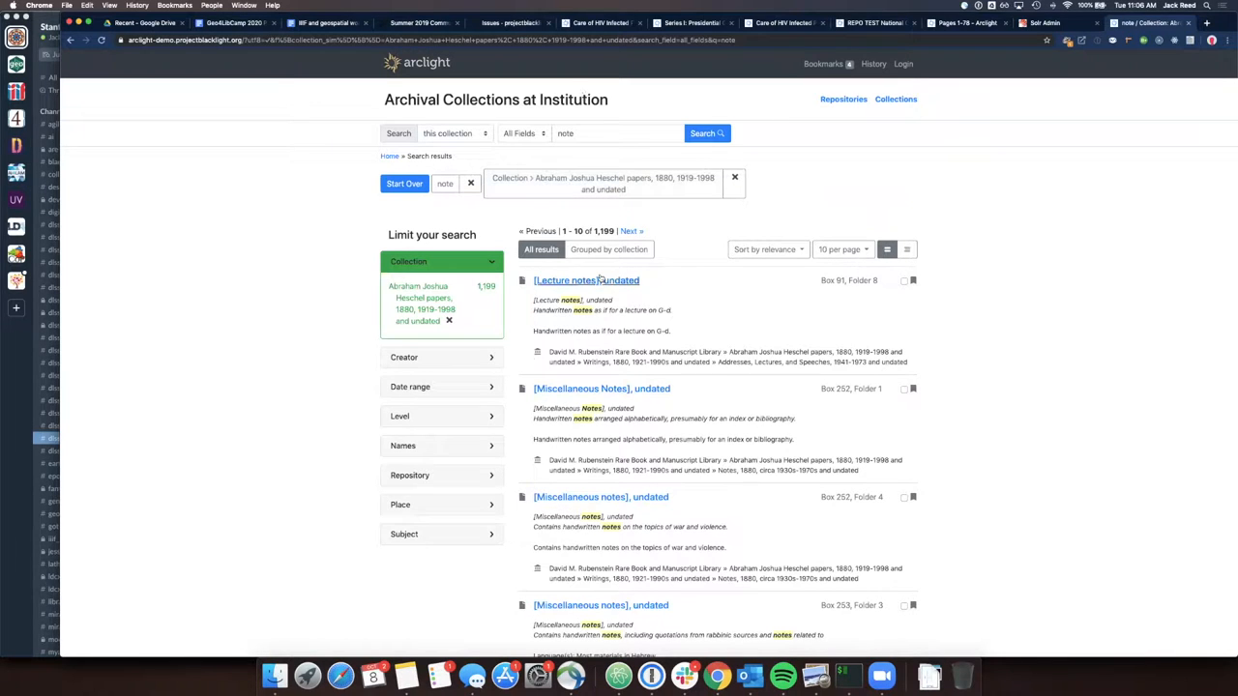
mouse_move(586, 280)
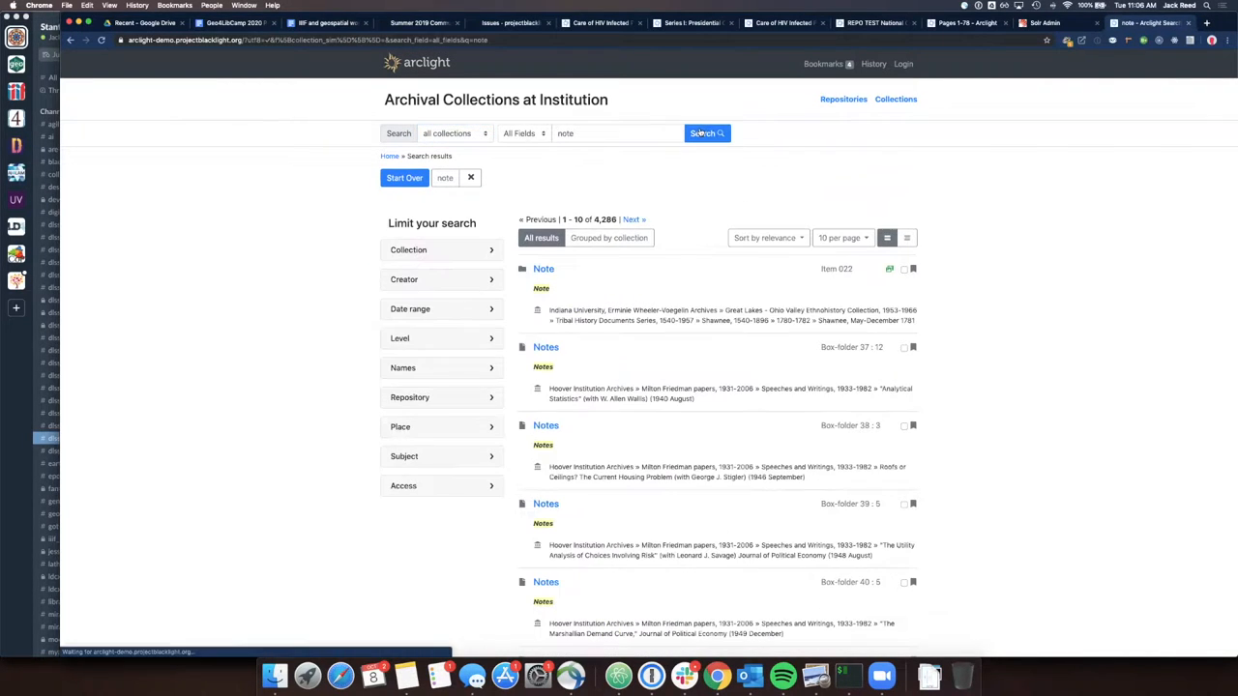
Open the '[Lecture notes], undated' result and view its place in the Heschel papers
scroll("down", 3)
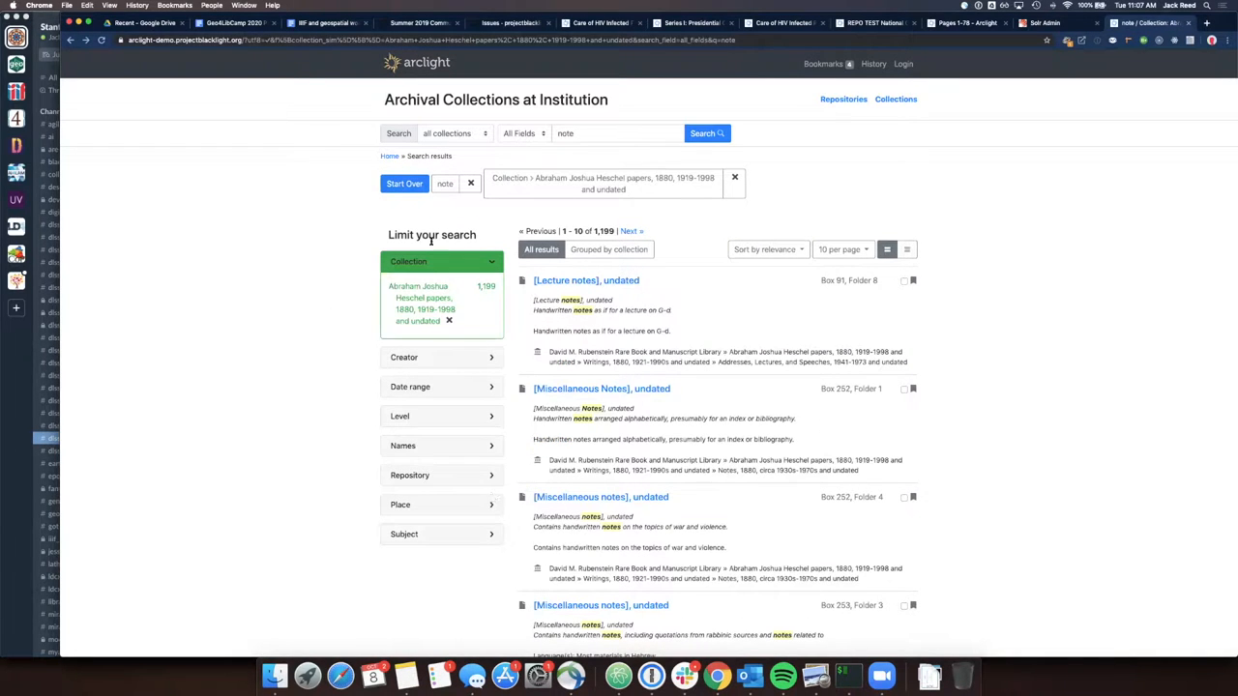
left_click(585, 280)
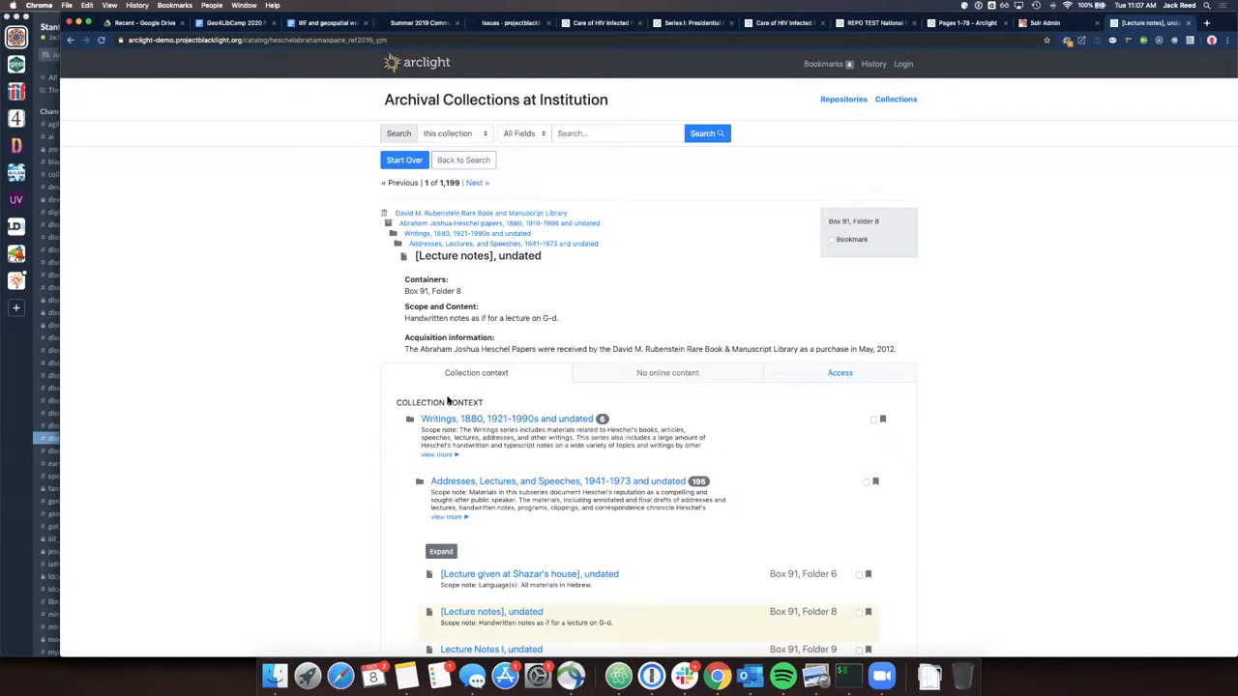
scroll("down", 3)
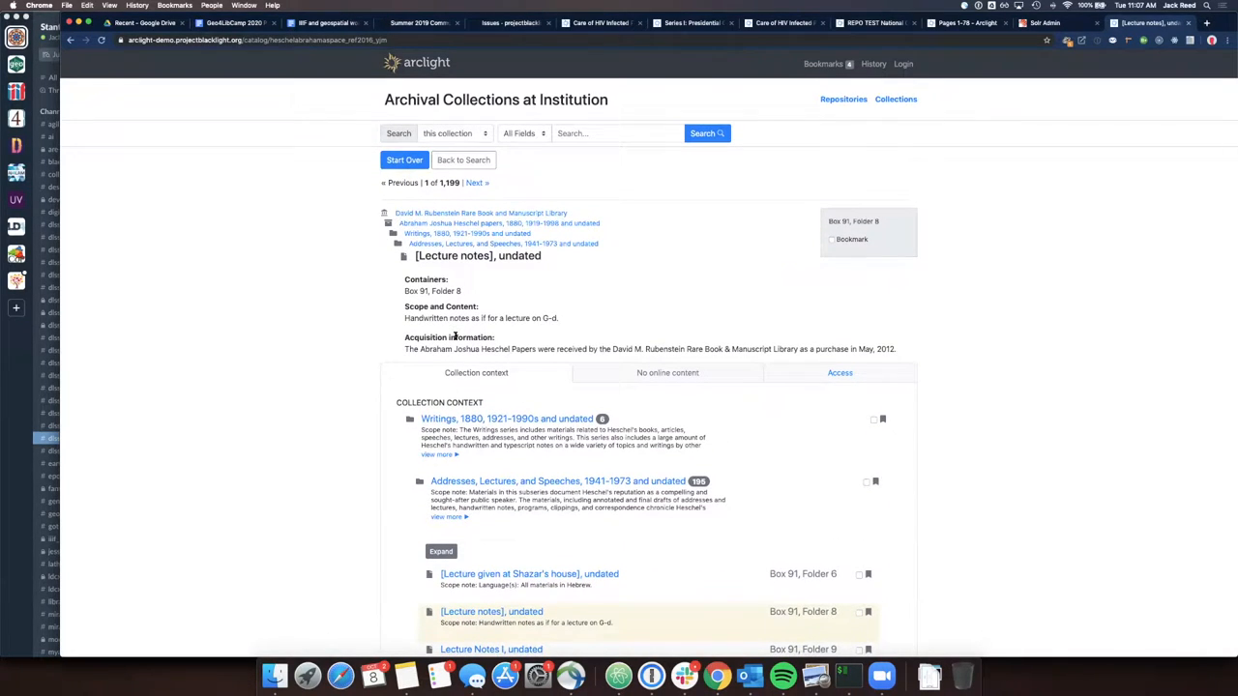
mouse_move(460, 319)
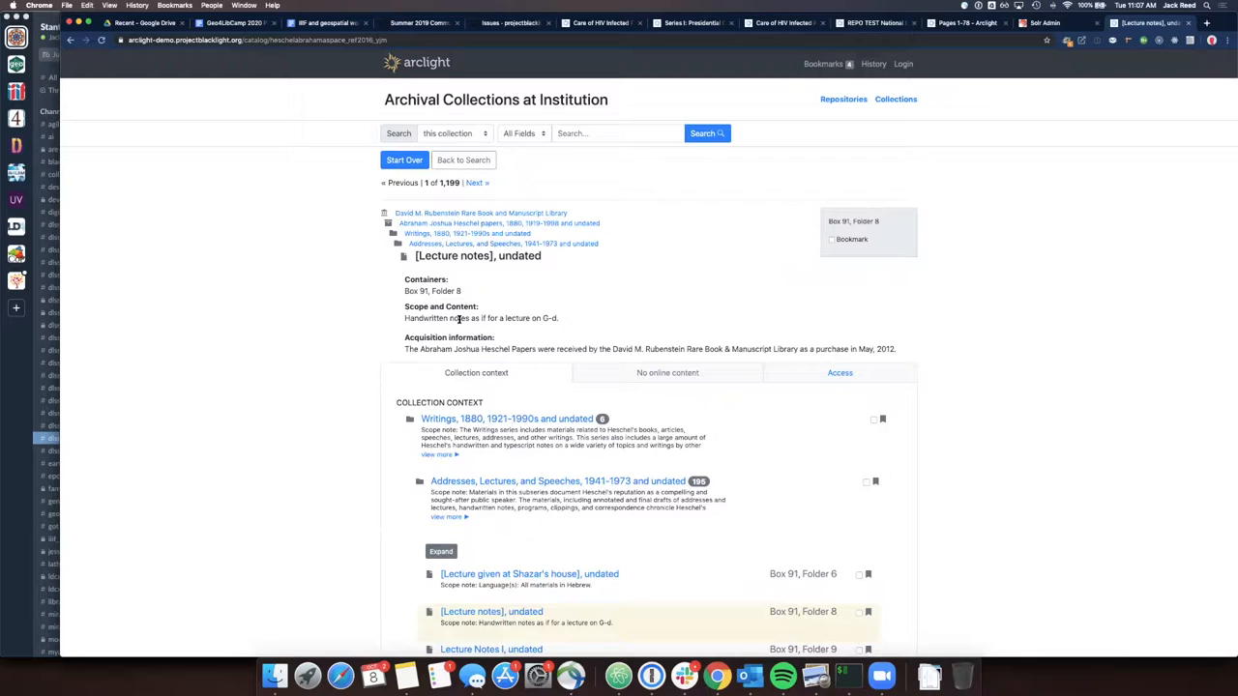
mouse_move(224, 309)
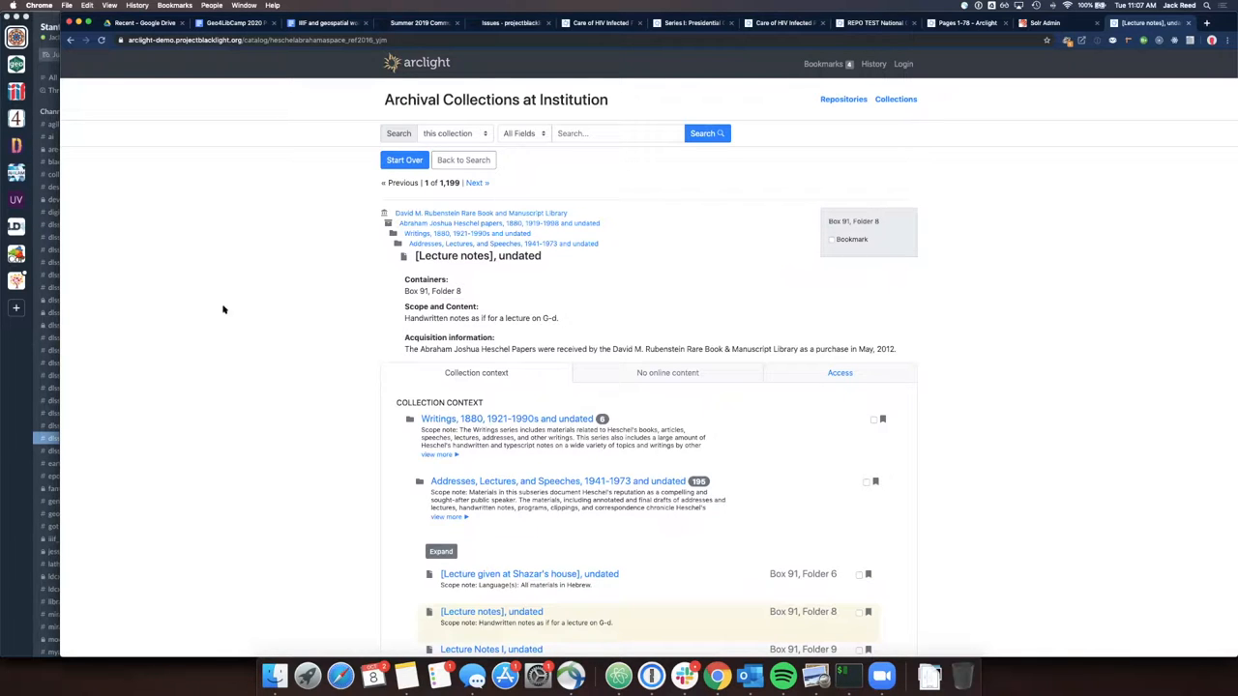
mouse_move(241, 351)
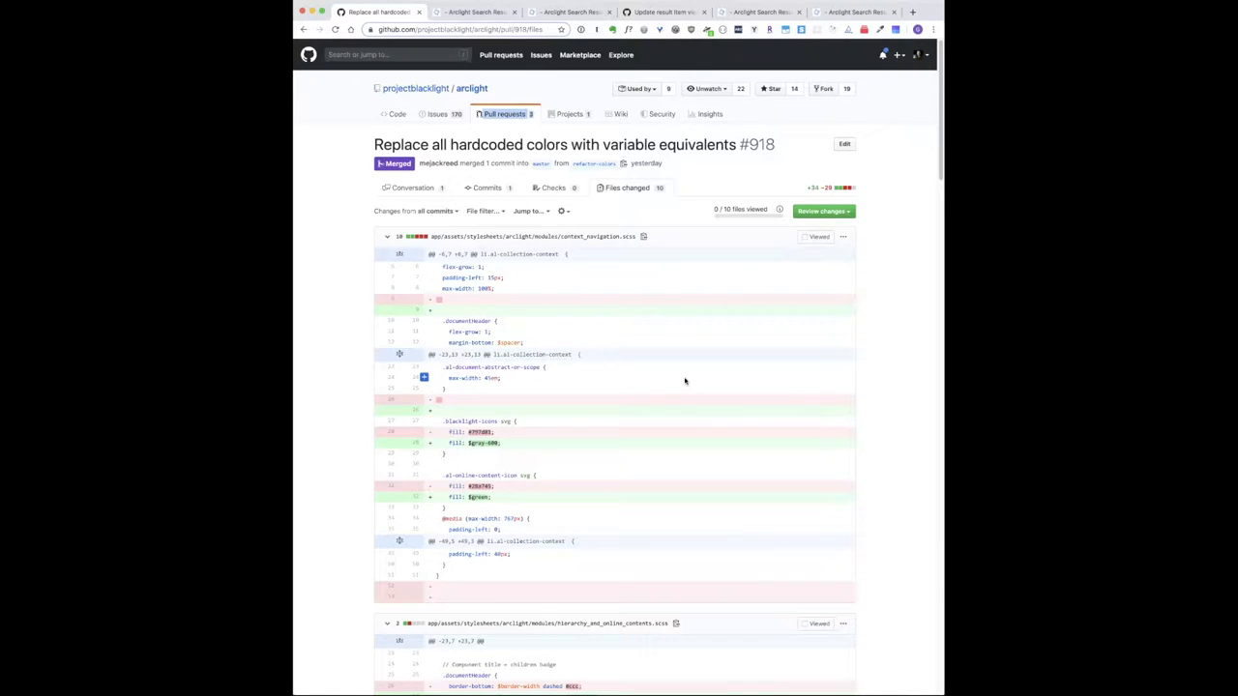
Review PR #918's stylesheet diffs swapping hardcoded colors for variables, then return to Arclight
scroll("down", 3)
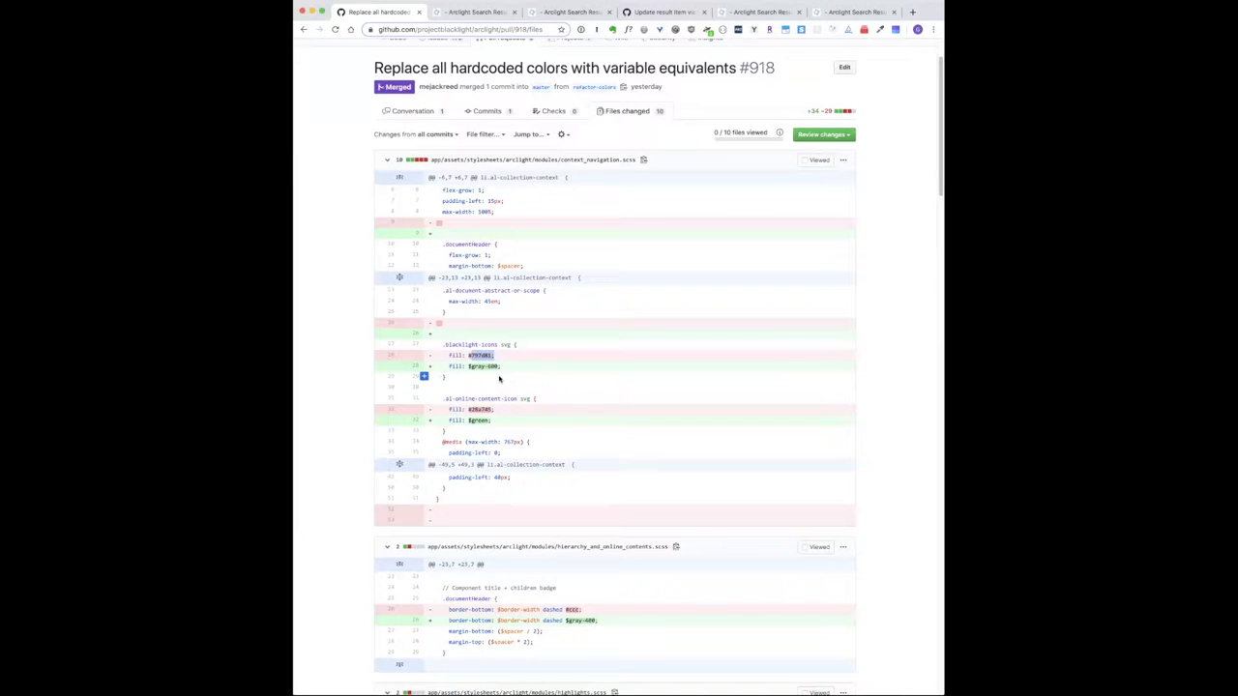
scroll("down", 3)
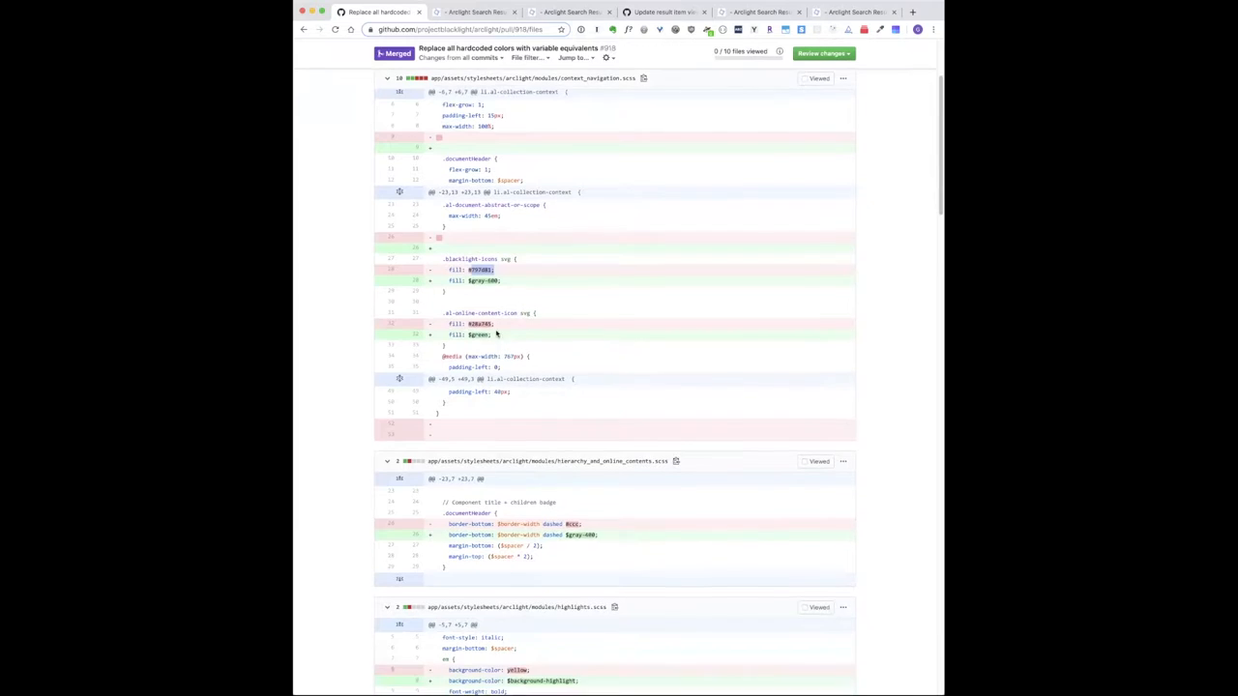
scroll("down", 3)
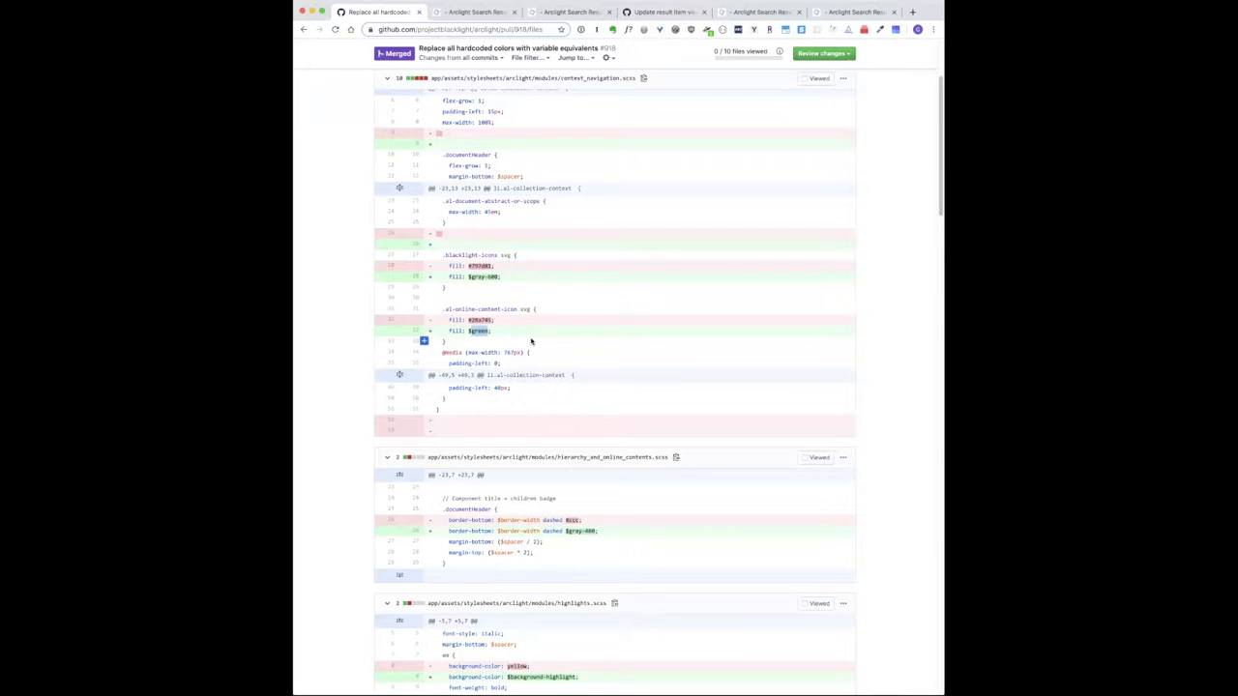
scroll("down", 3)
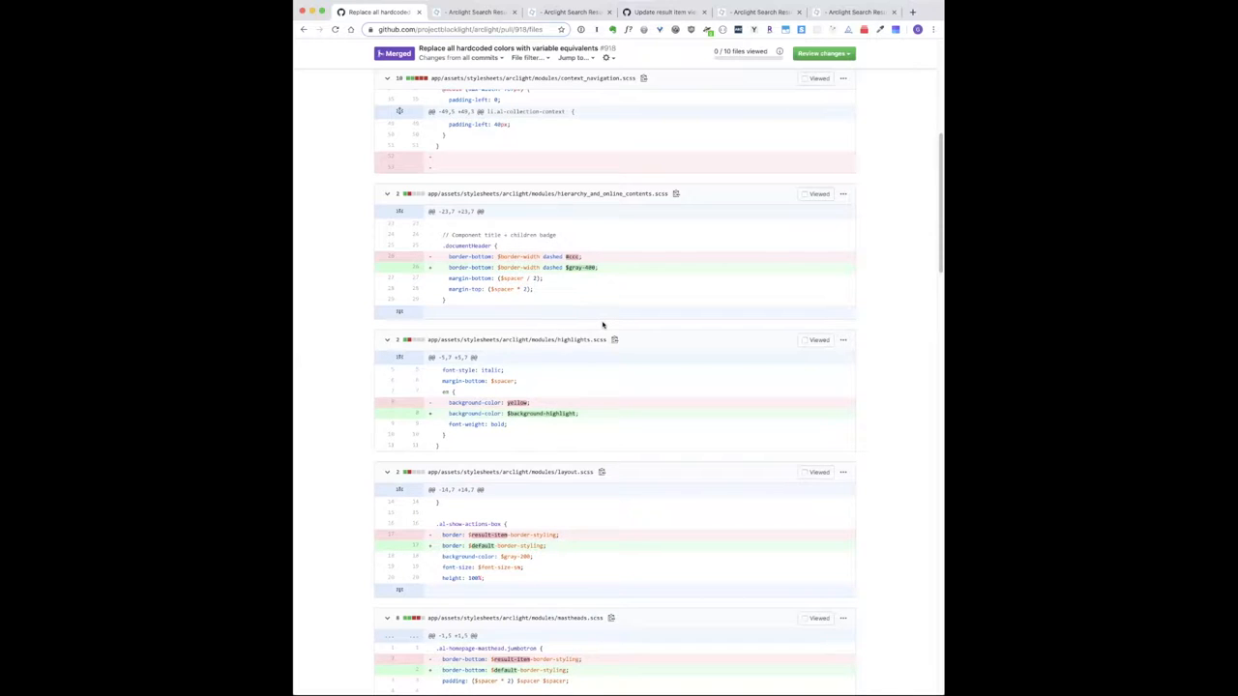
scroll("down", 3)
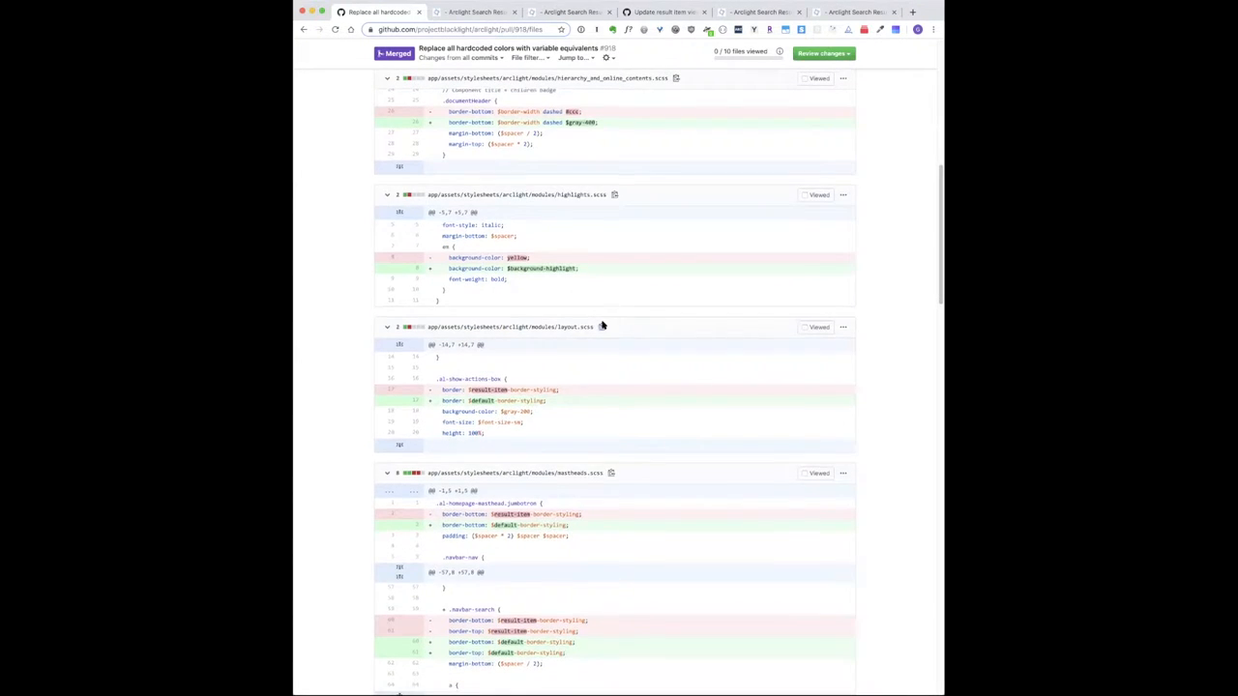
scroll("down", 3)
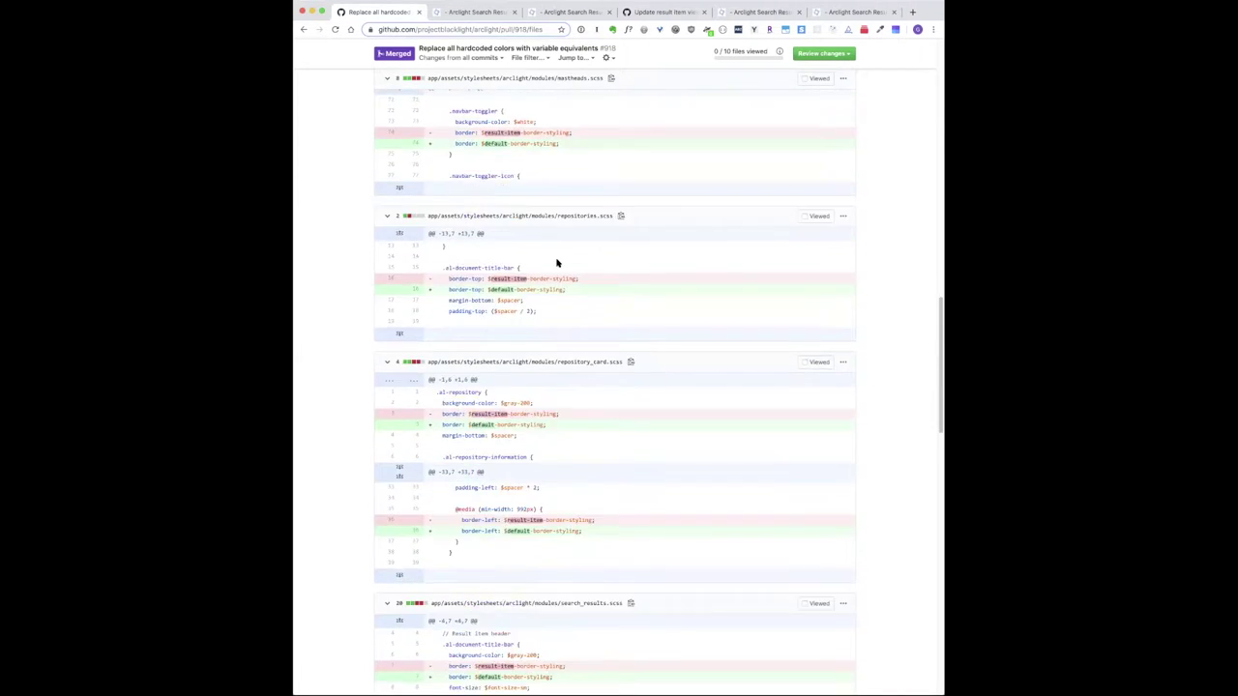
scroll("down", 3)
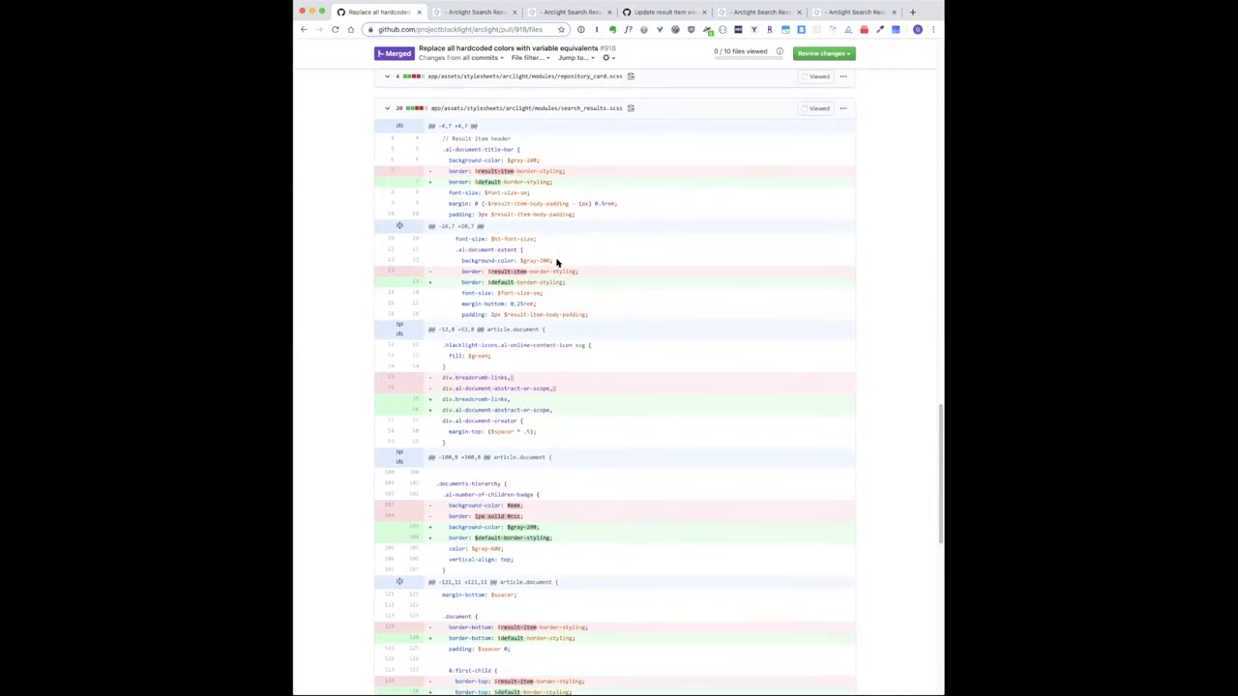
scroll("down", 3)
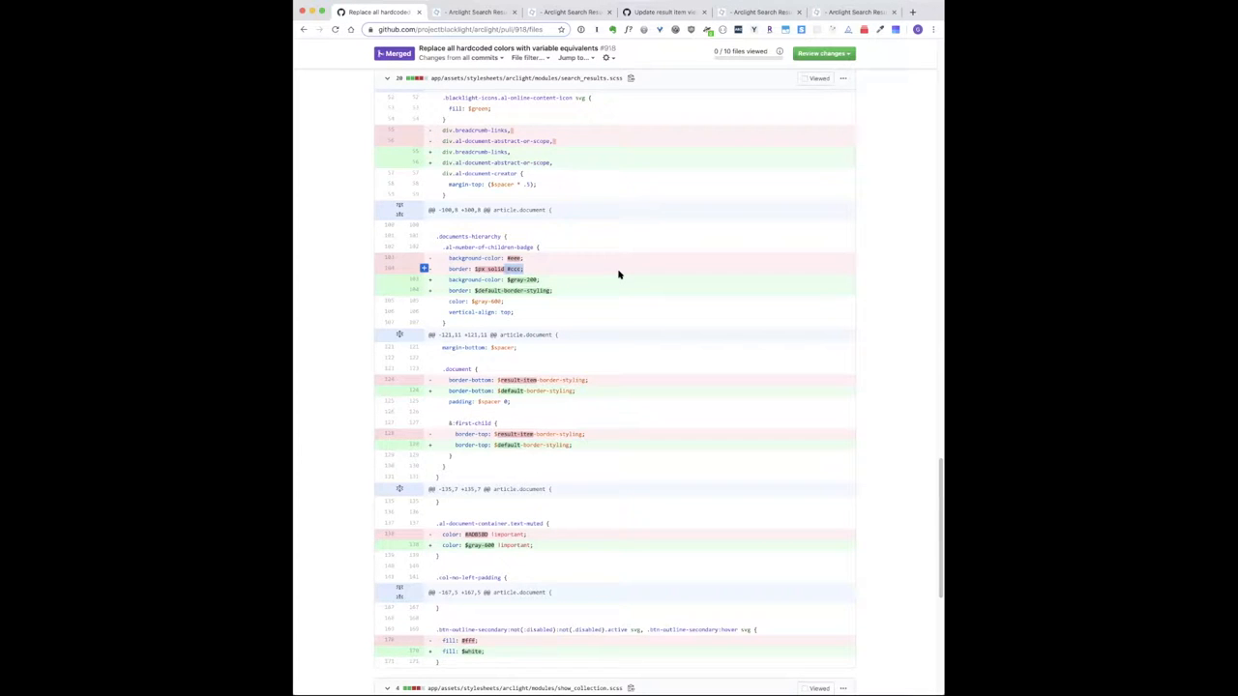
scroll("up", 3)
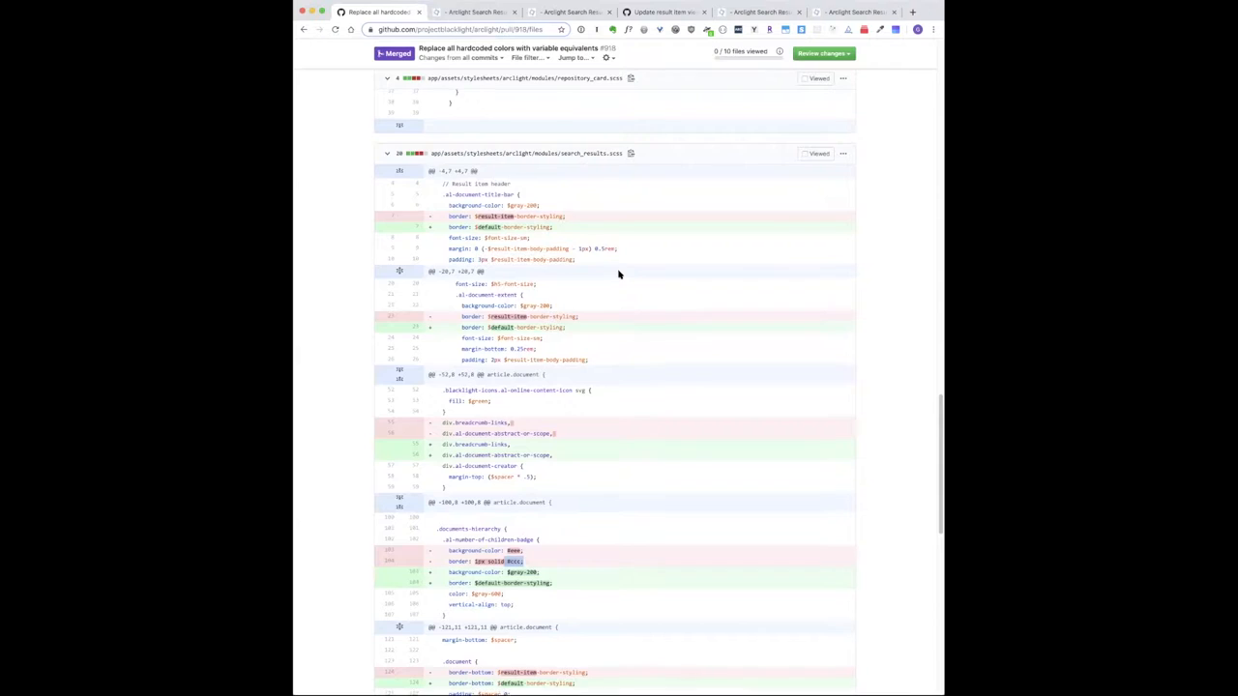
scroll("up", 3)
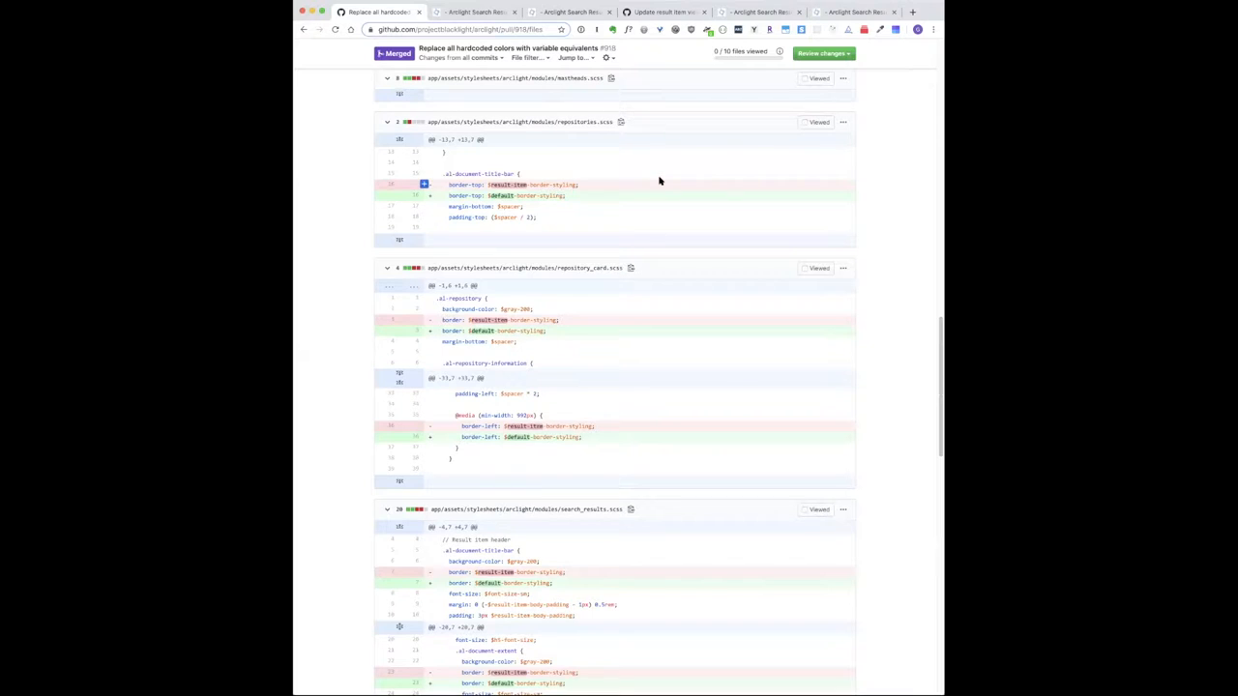
left_click(487, 11)
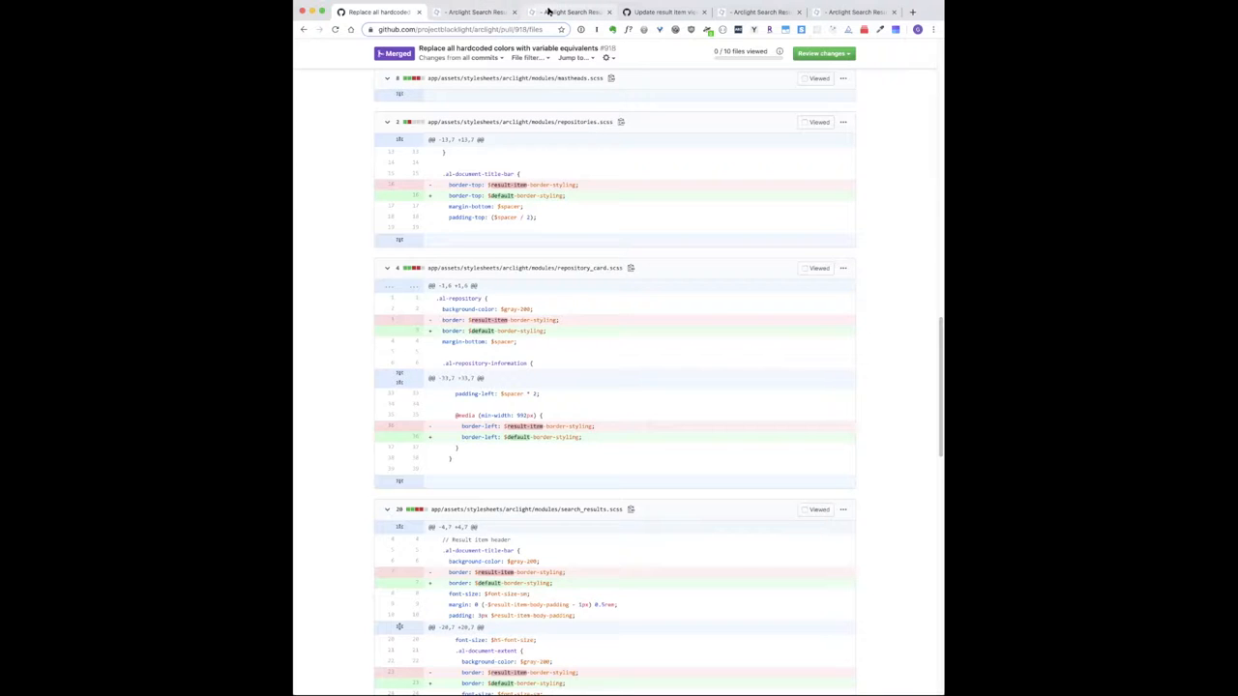
left_click(561, 10)
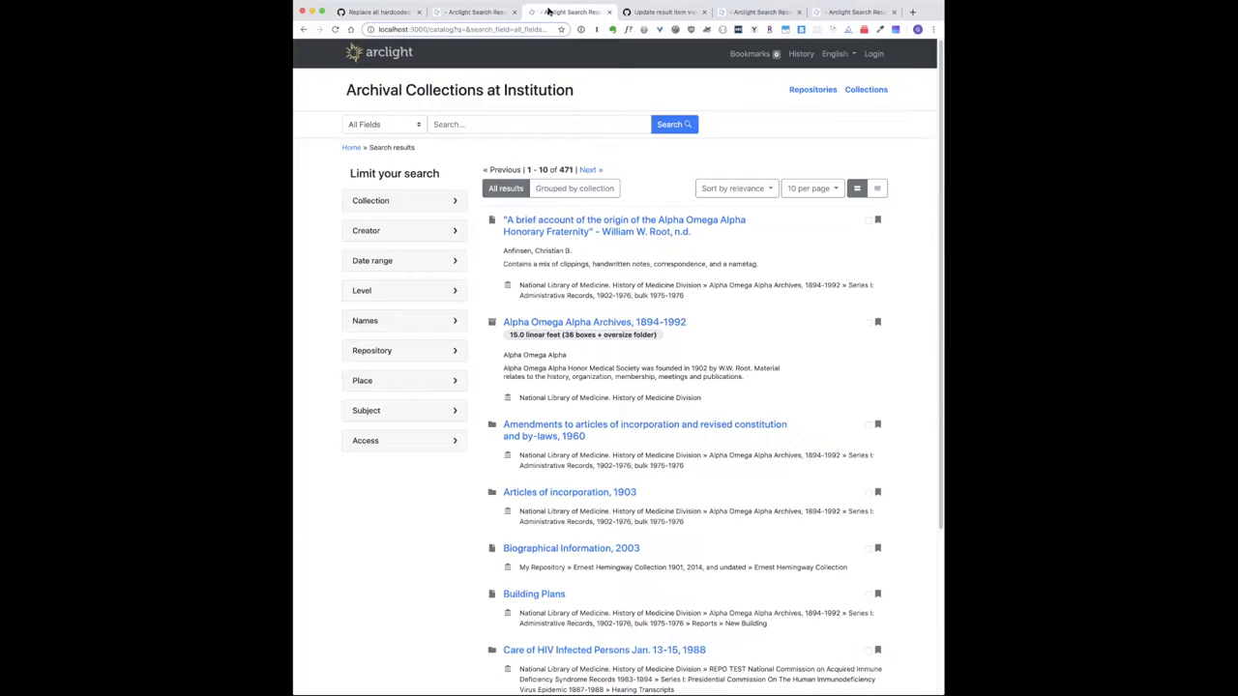
mouse_move(918, 146)
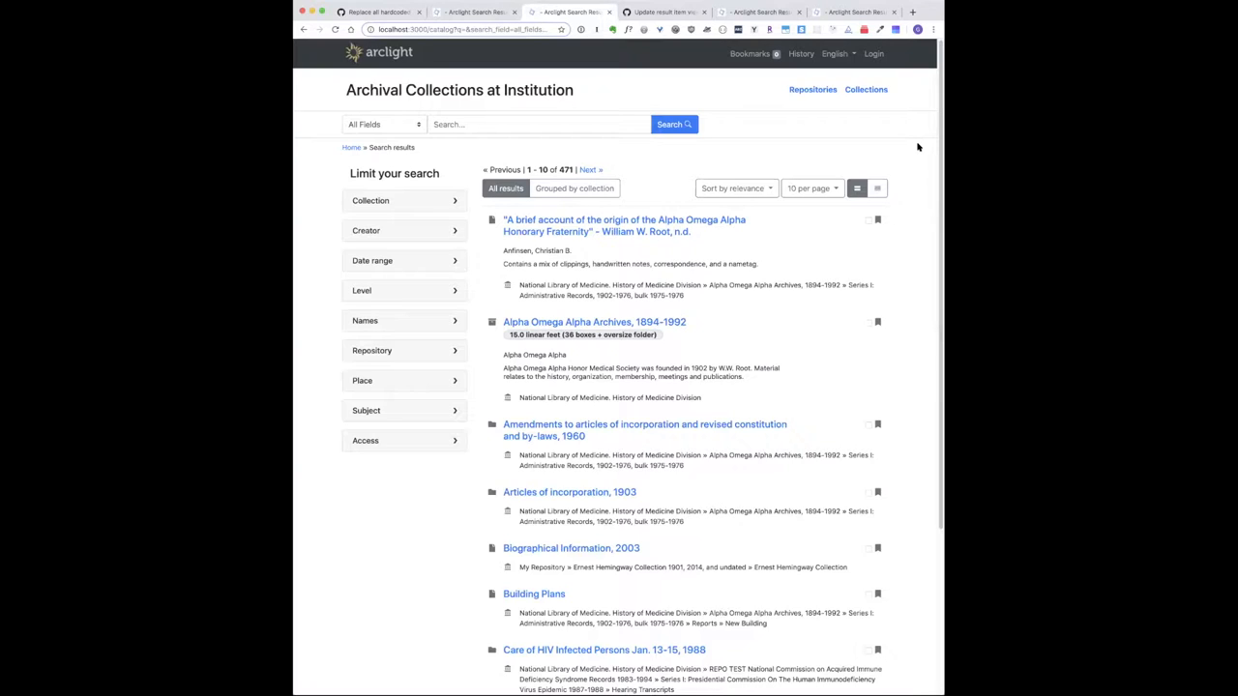
mouse_move(651, 178)
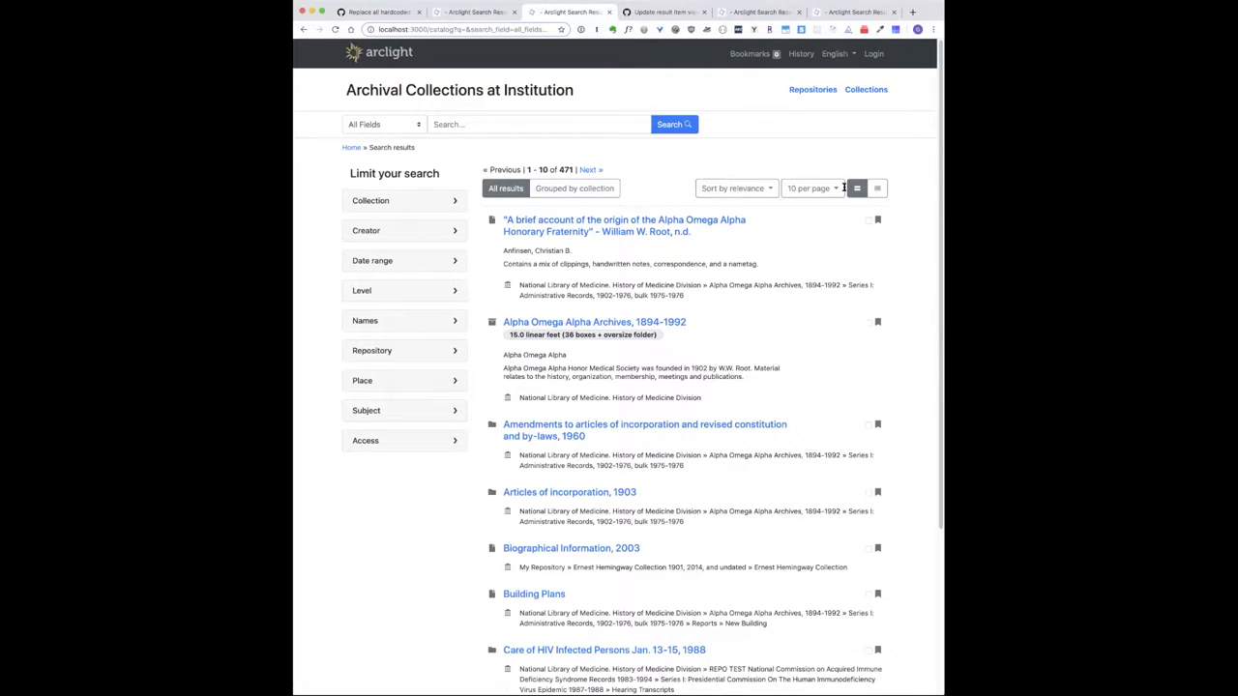
mouse_move(857, 188)
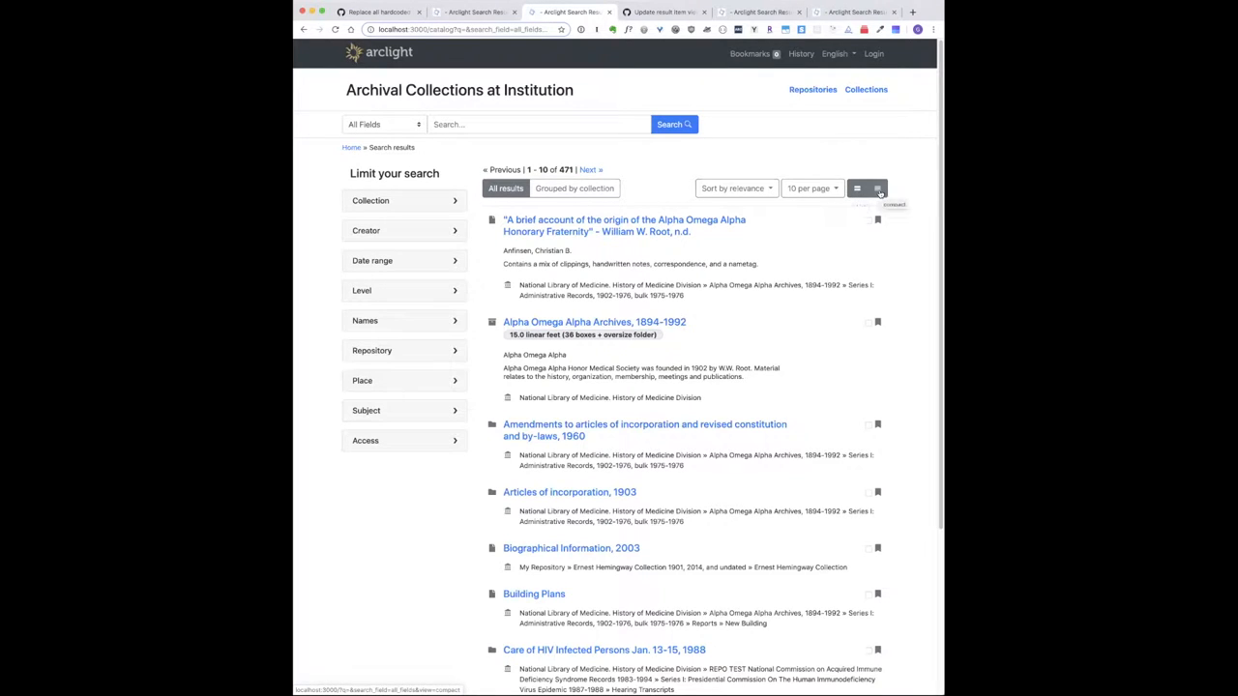
Switch the 471 results to the compact layout and group them by collection
left_click(857, 187)
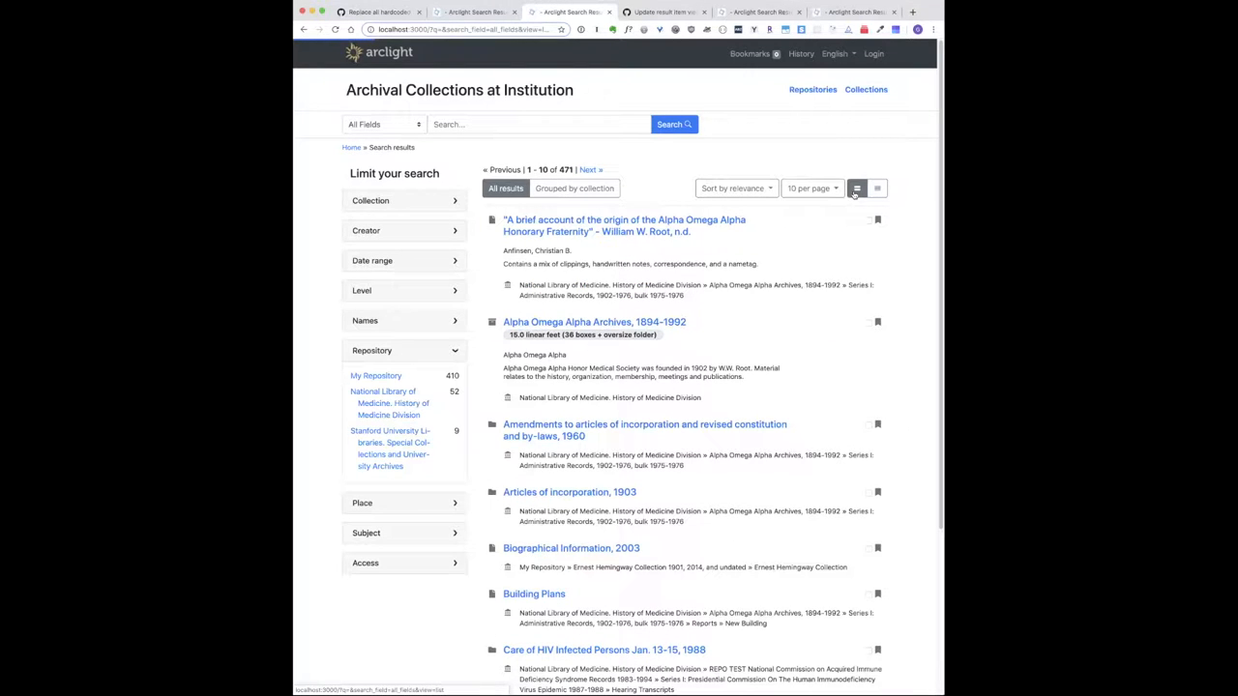
left_click(403, 350)
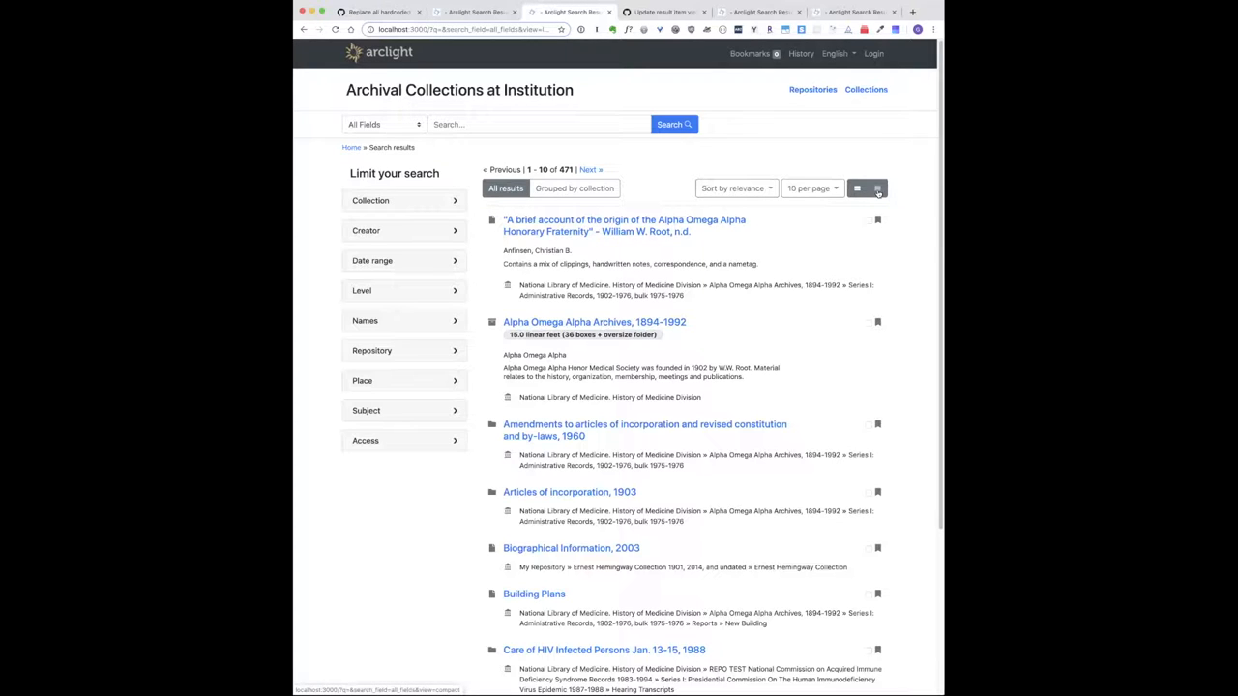
left_click(876, 188)
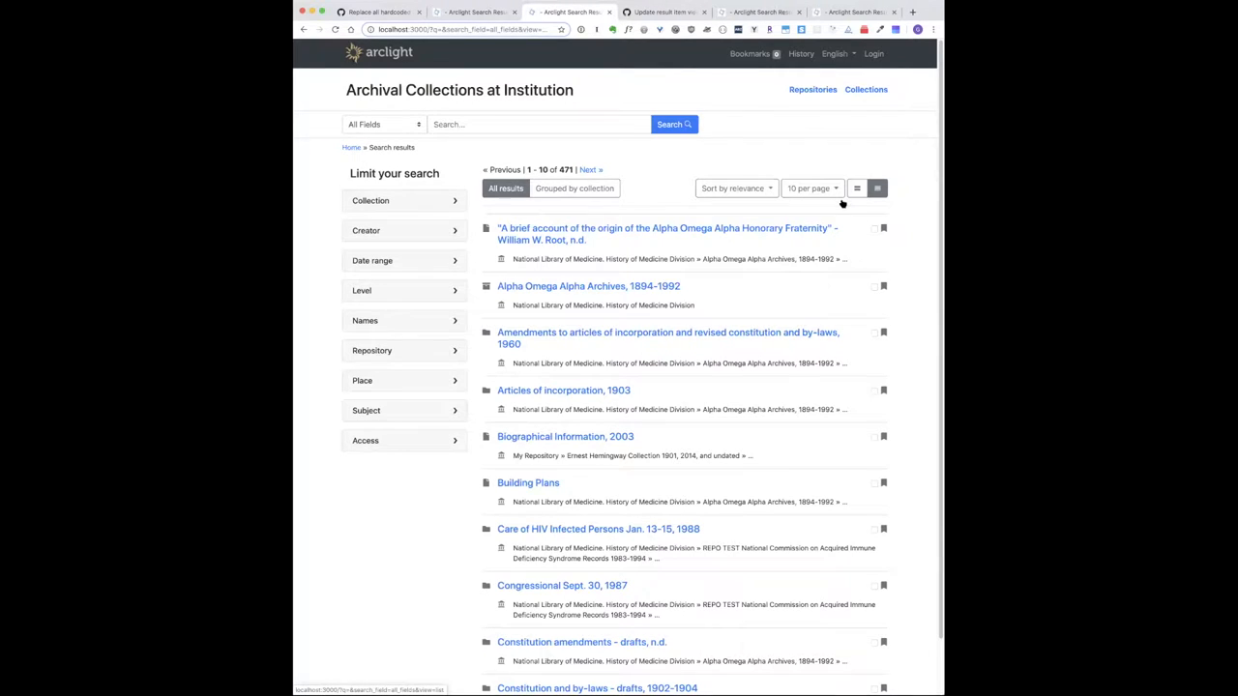
left_click(574, 188)
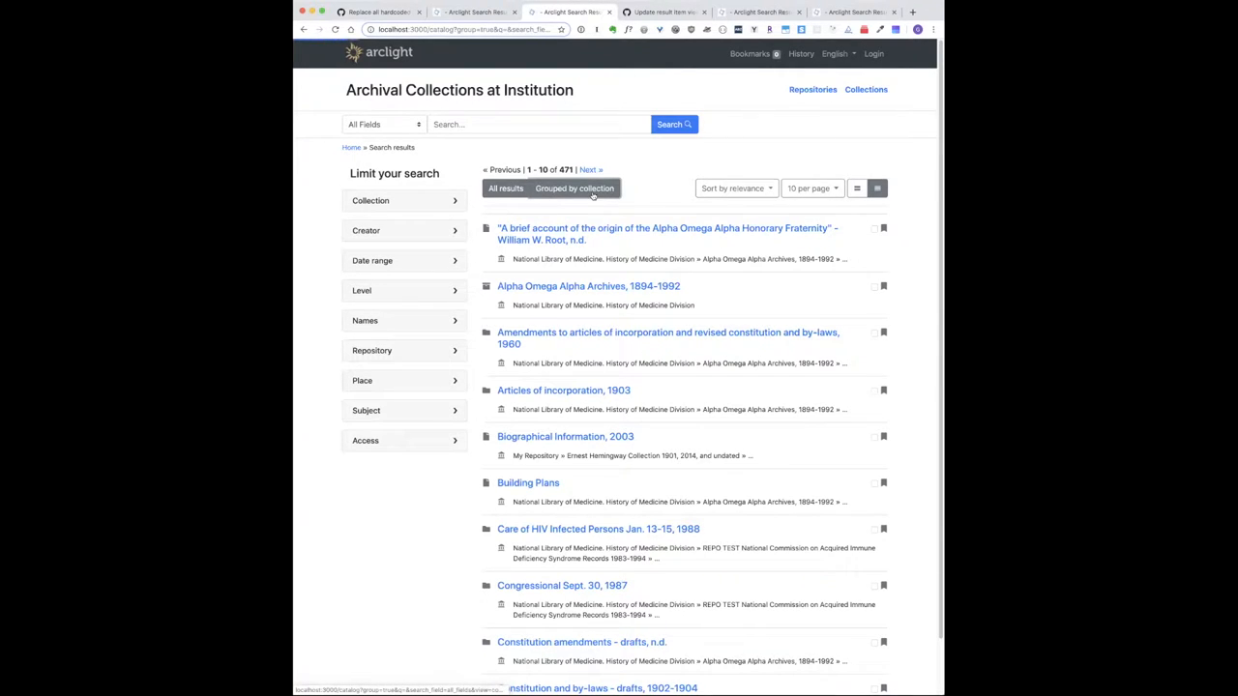
left_click(573, 187)
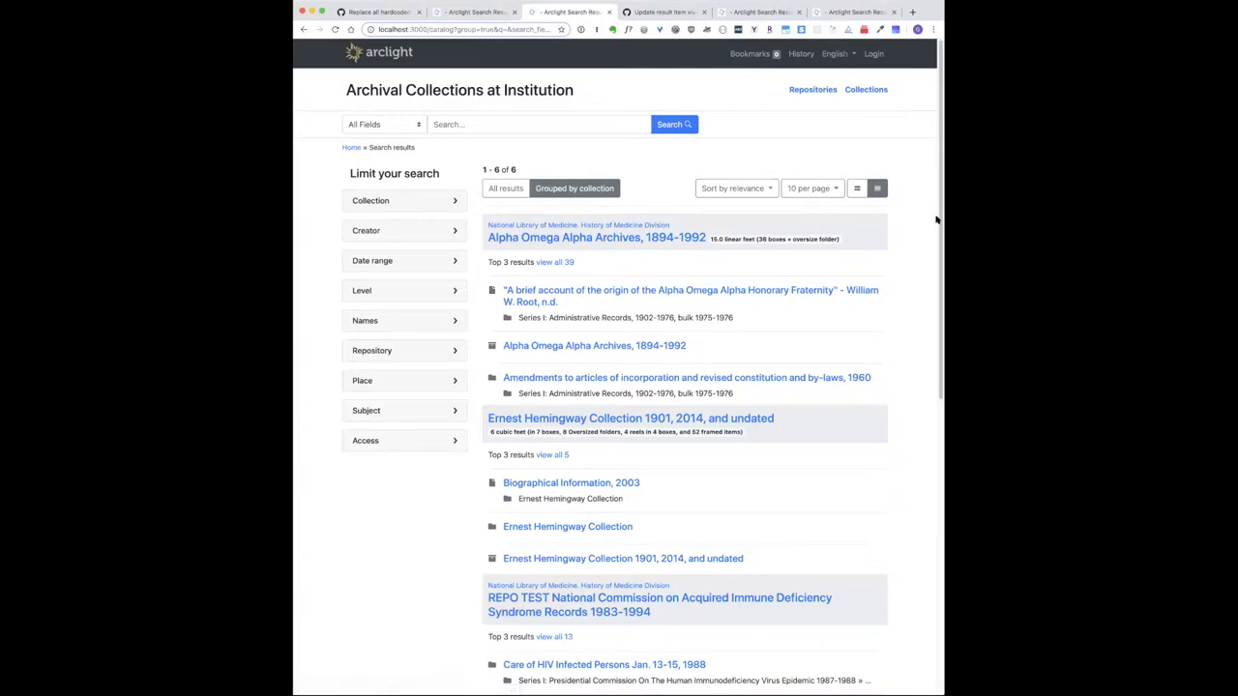
mouse_move(918, 239)
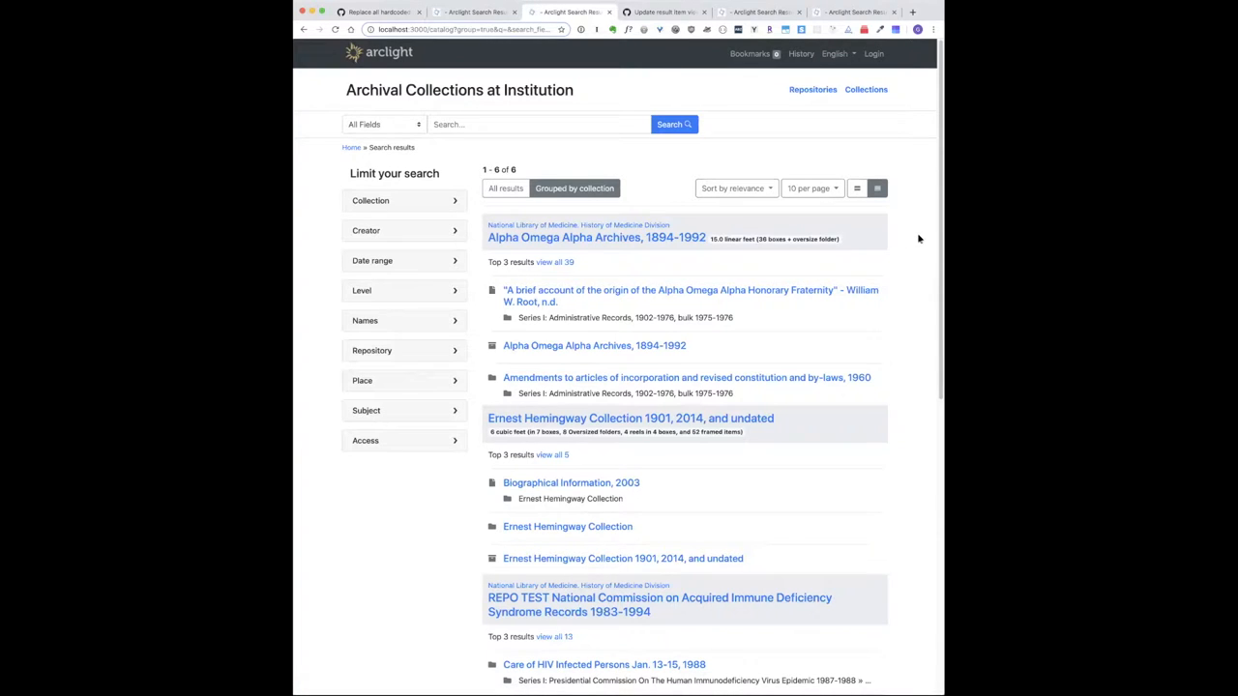
mouse_move(825, 251)
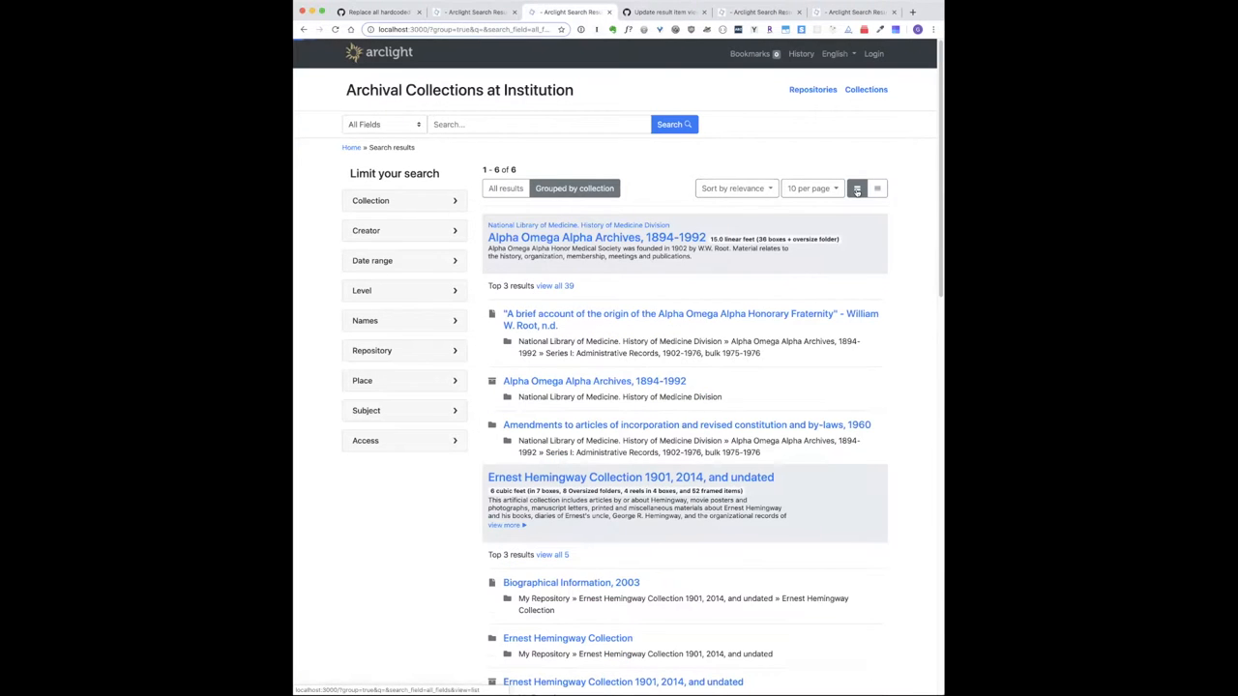
left_click(877, 187)
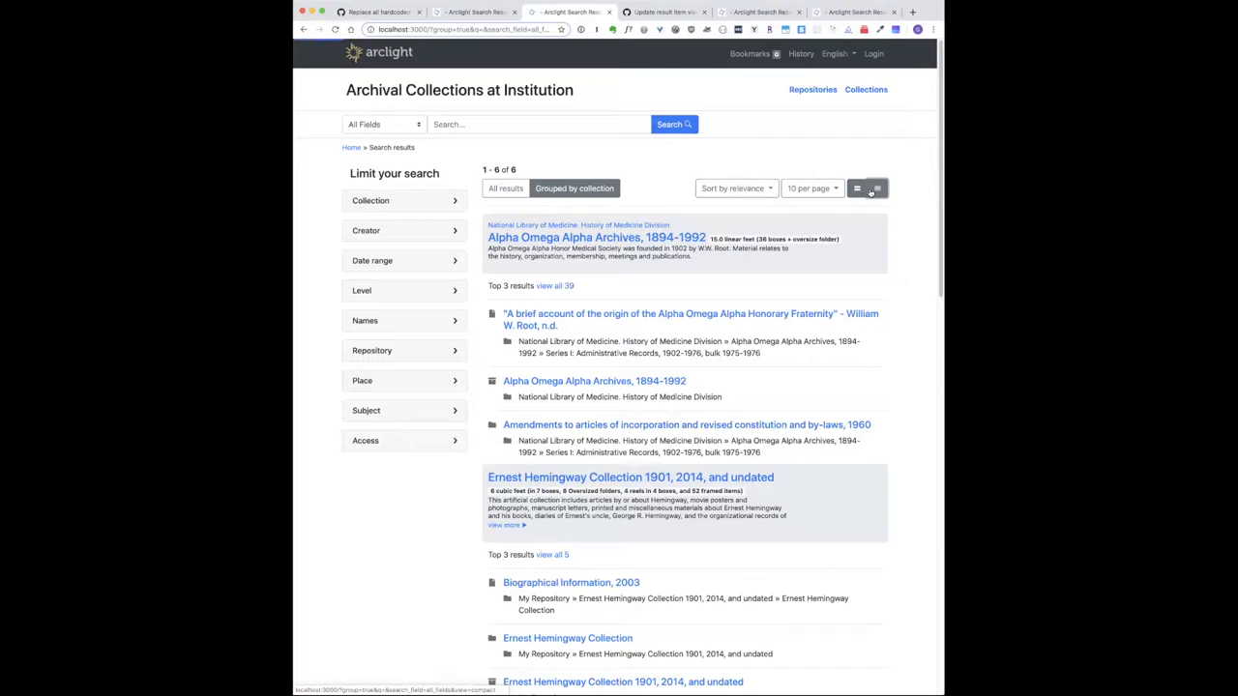
left_click(877, 187)
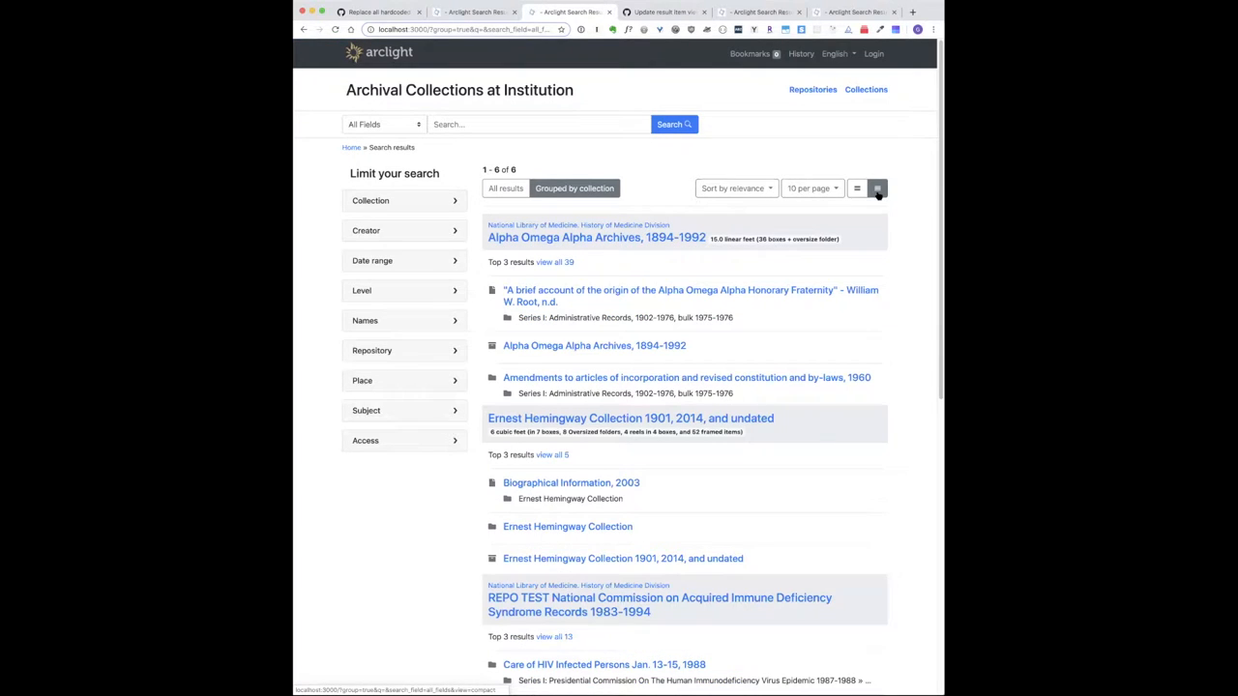
left_click(856, 188)
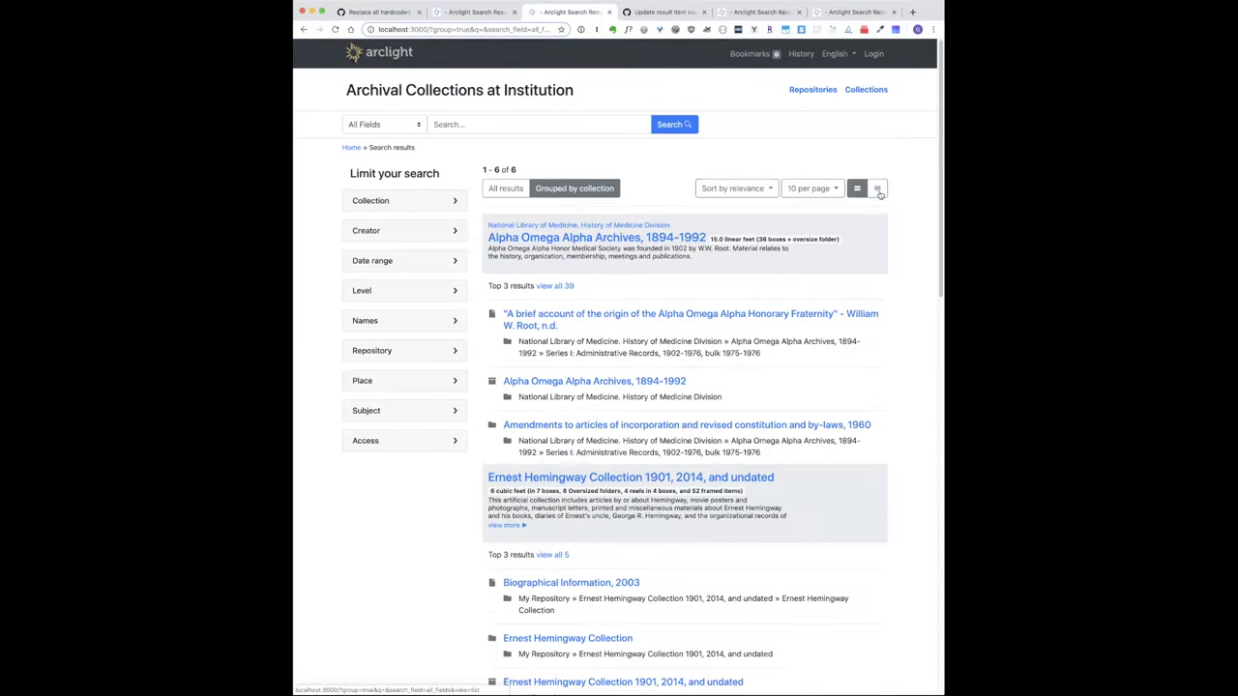
left_click(878, 187)
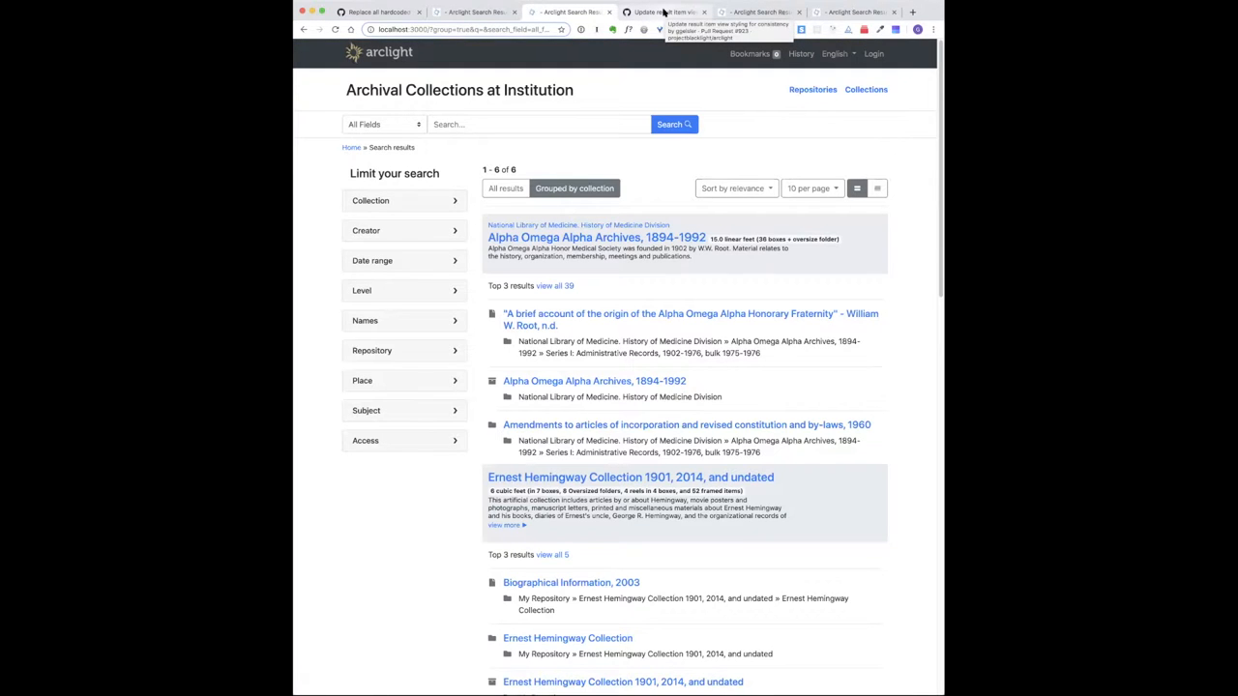
Show the local results ungrouped, then review PR #923's result-styling changed files
left_click(682, 12)
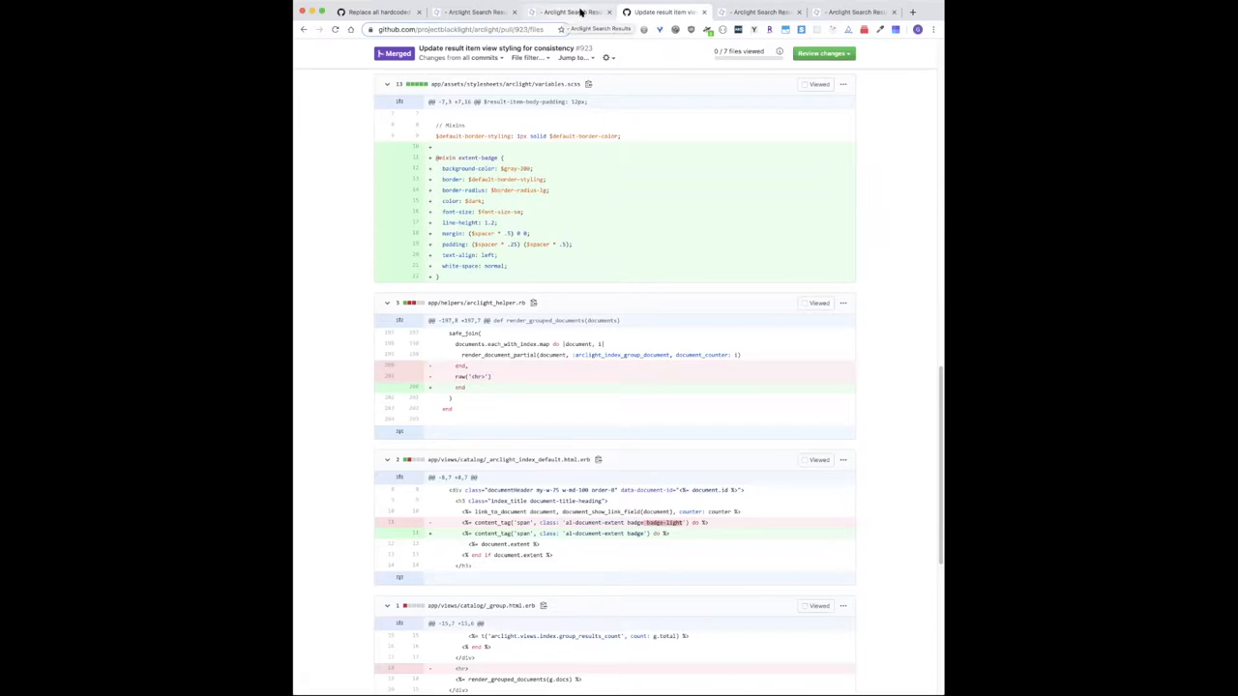
left_click(580, 13)
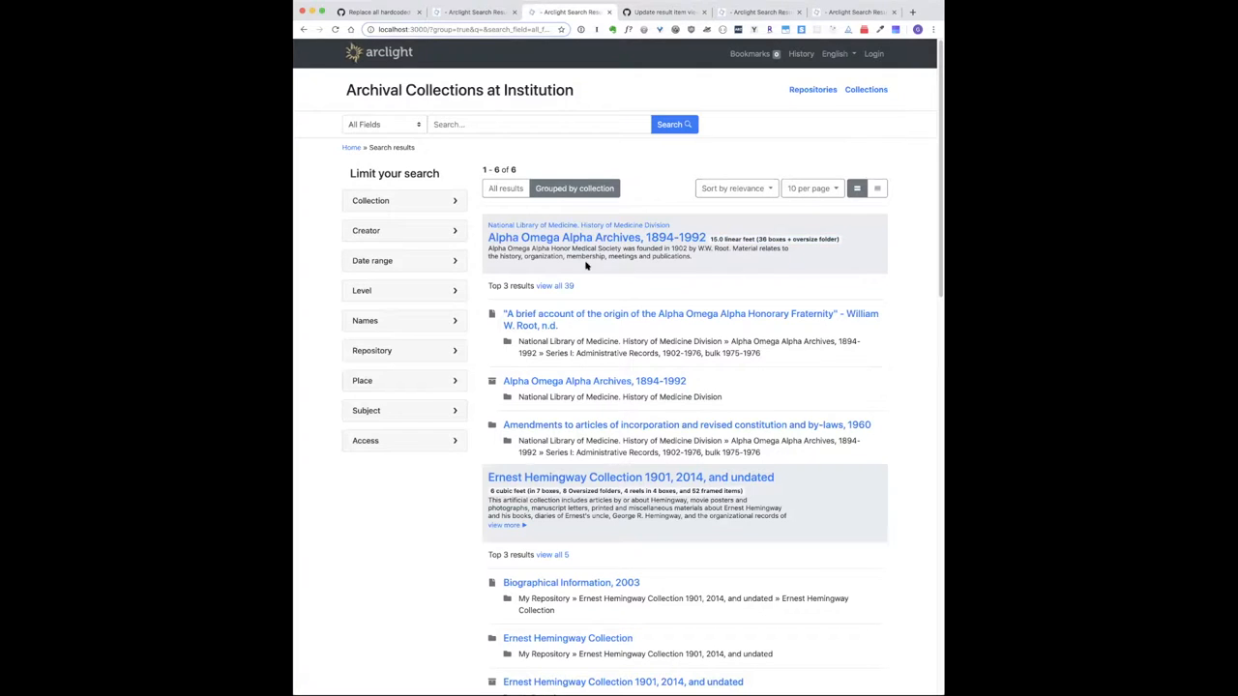
left_click(505, 187)
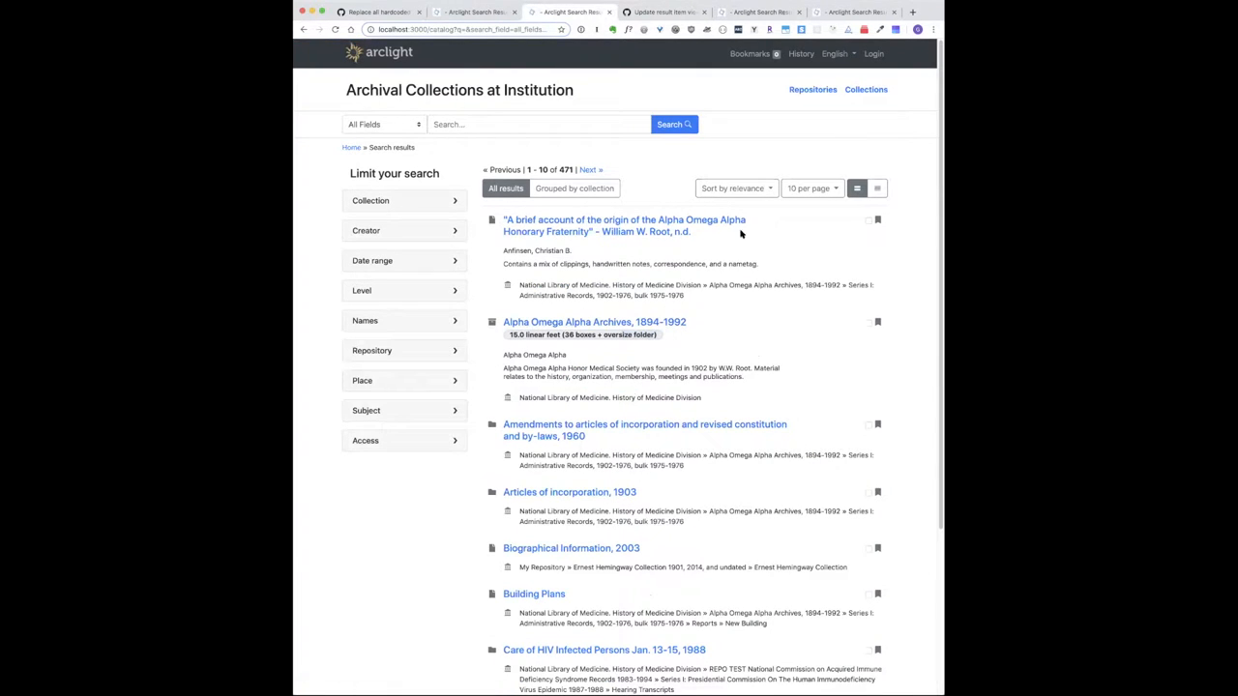
scroll("down", 3)
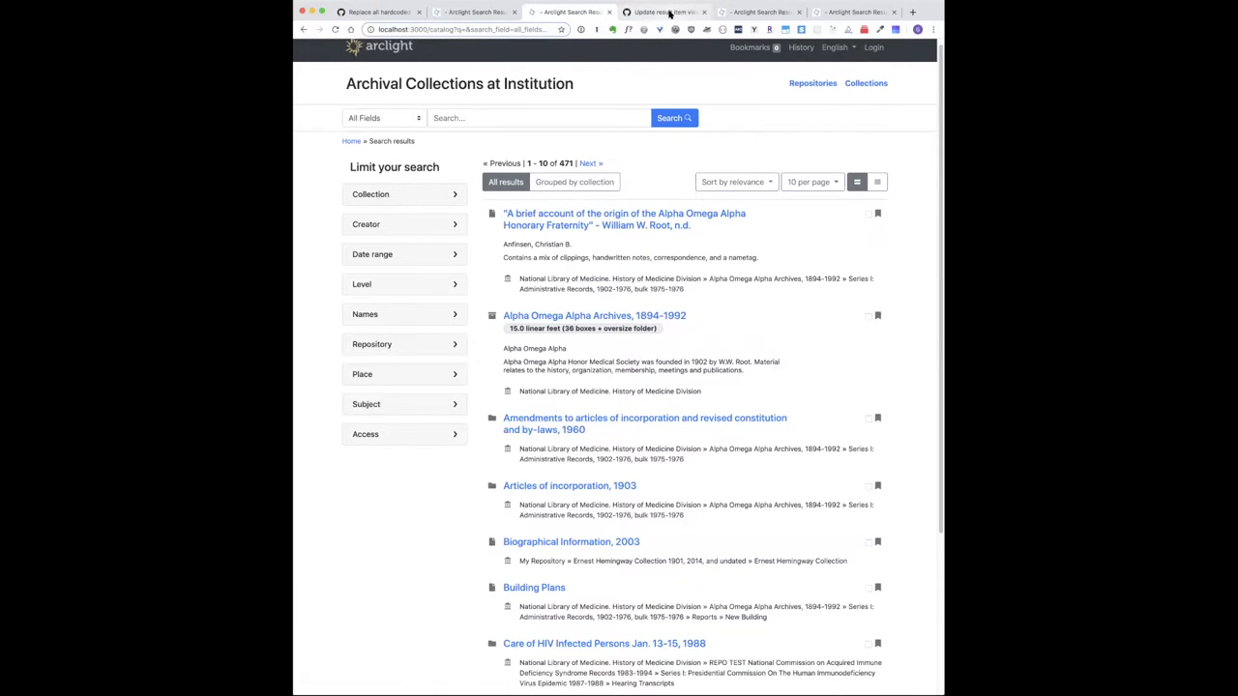
left_click(686, 10)
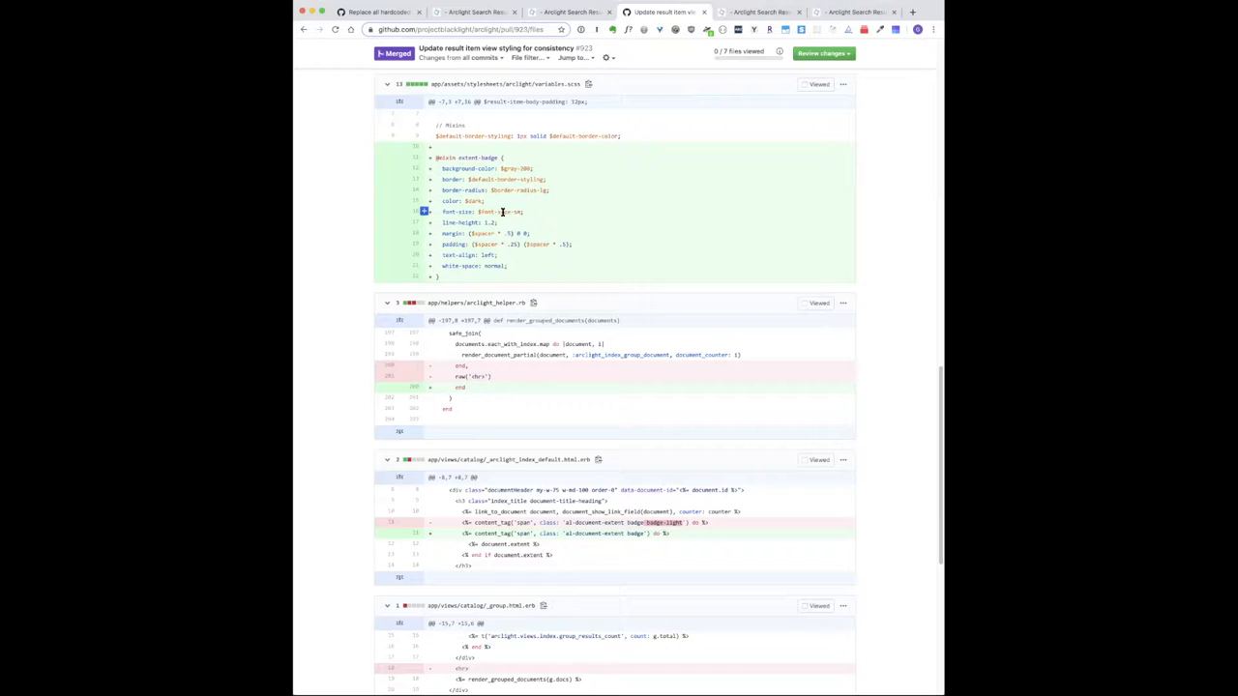
mouse_move(524, 214)
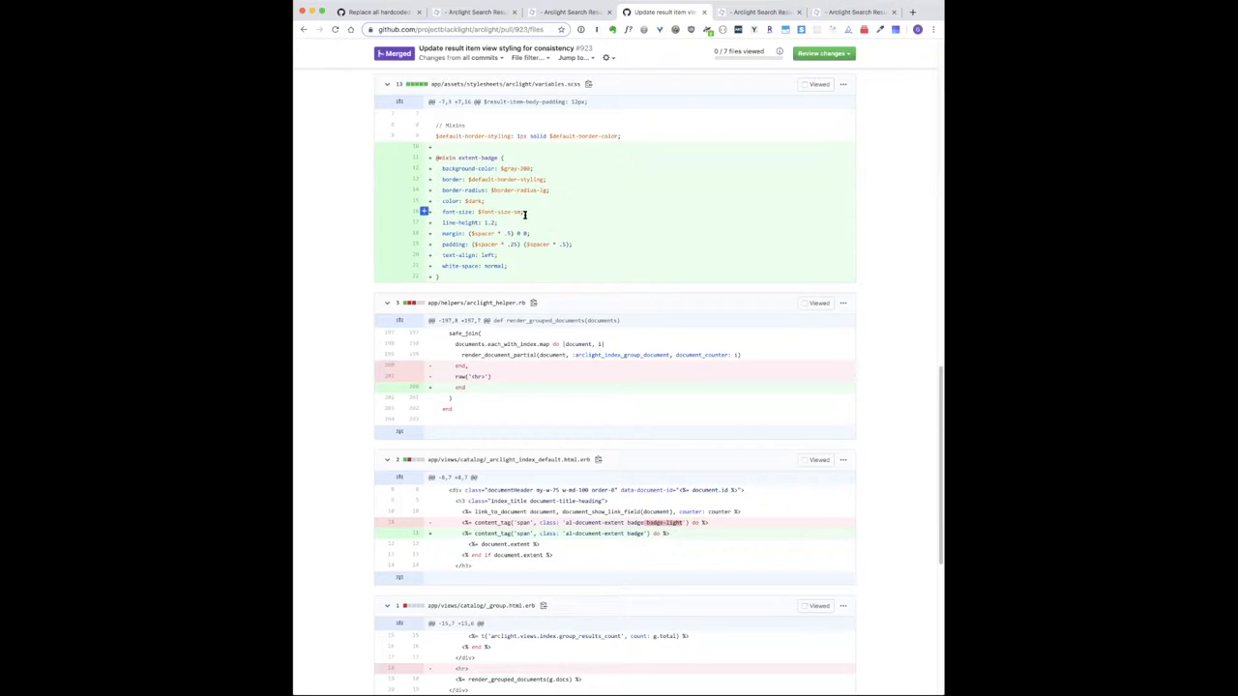
mouse_move(543, 193)
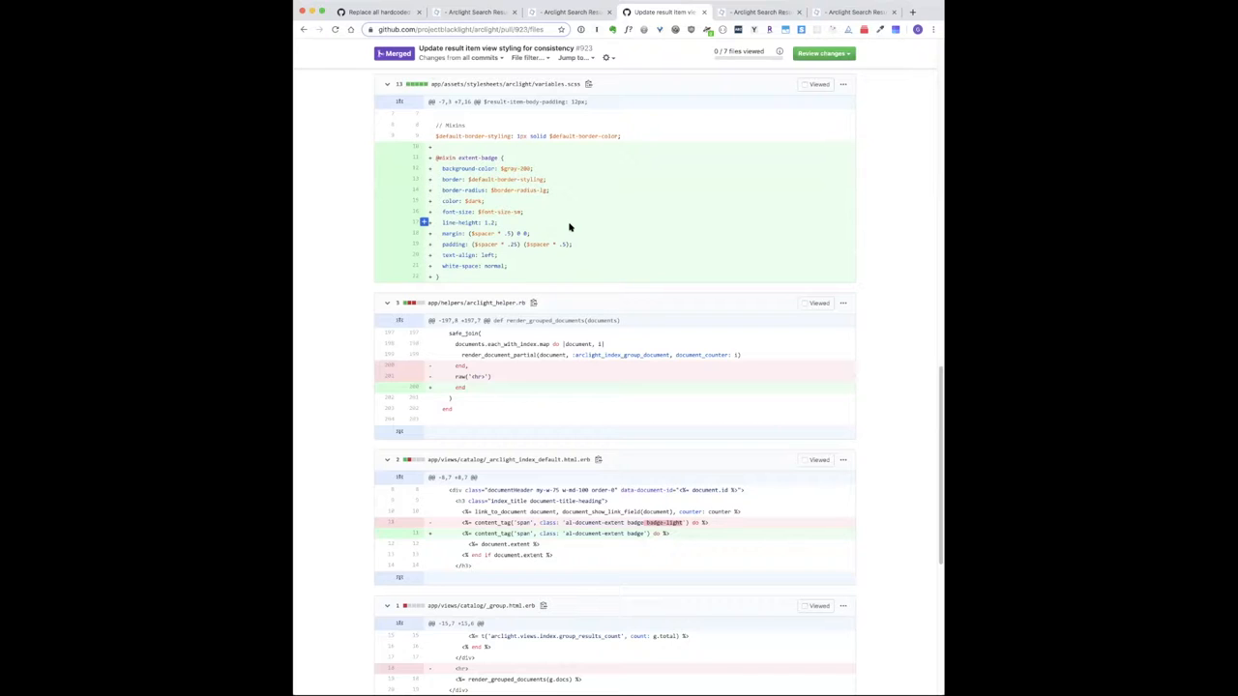
mouse_move(557, 232)
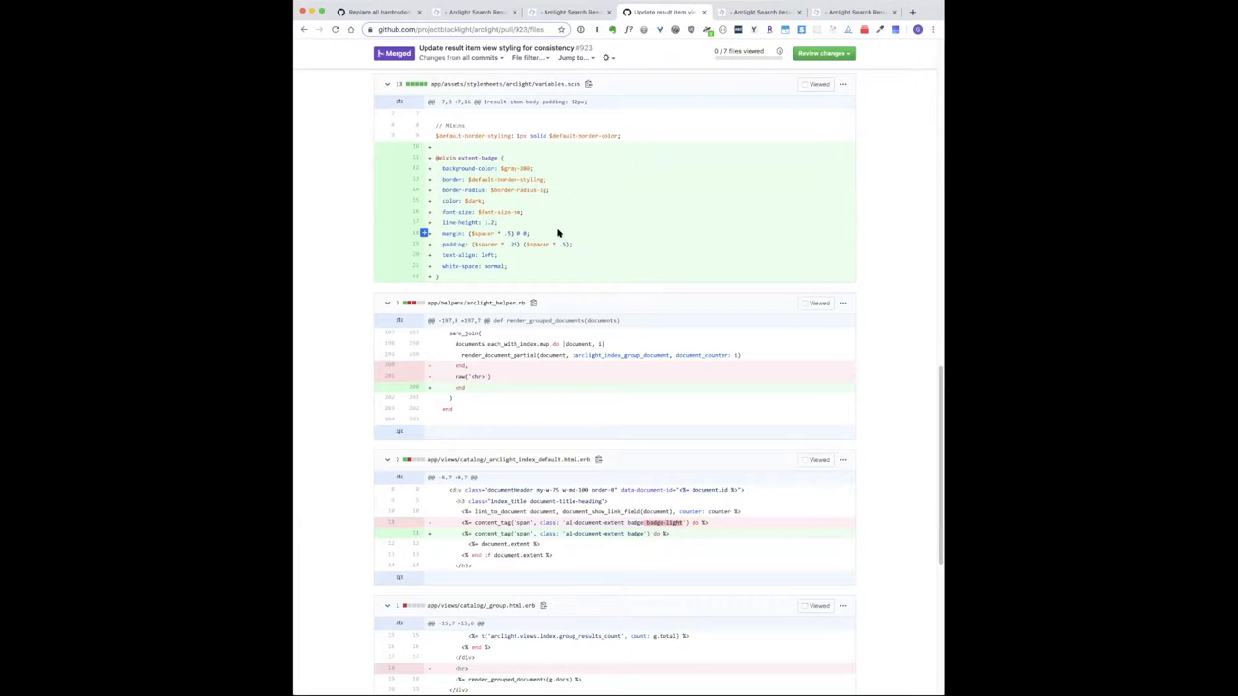
mouse_move(577, 214)
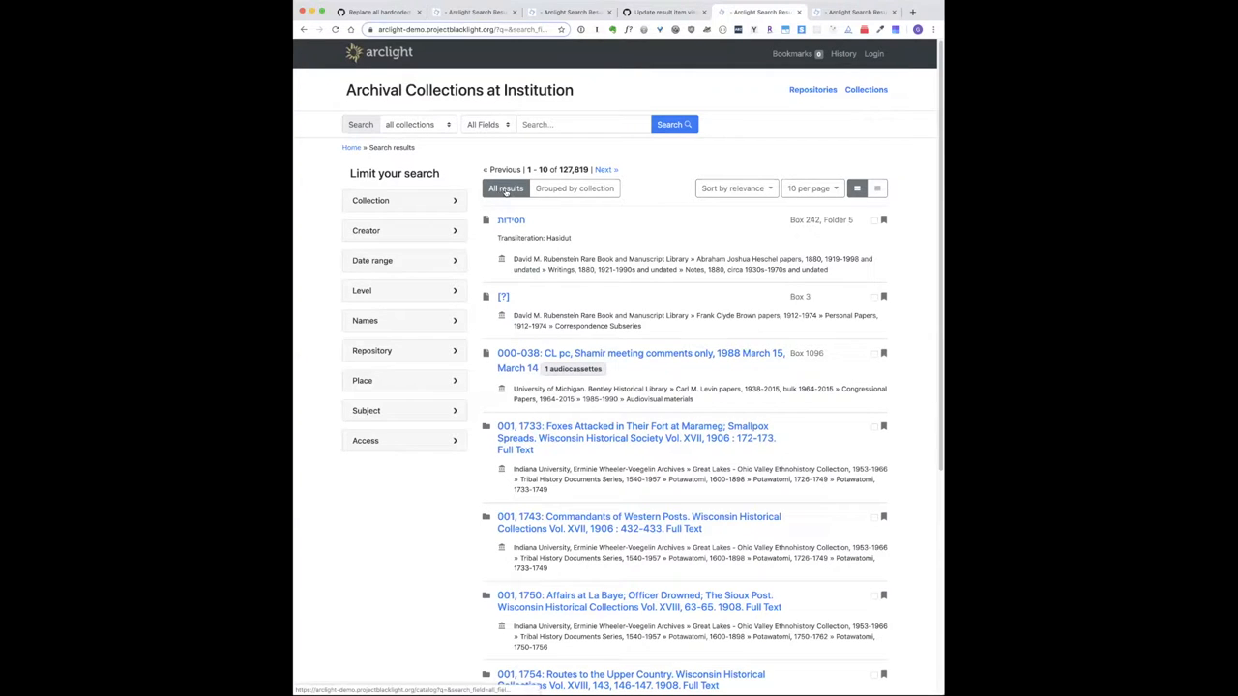
Toggle All results between compact and default views, then show the 69 grouped collections
left_click(880, 188)
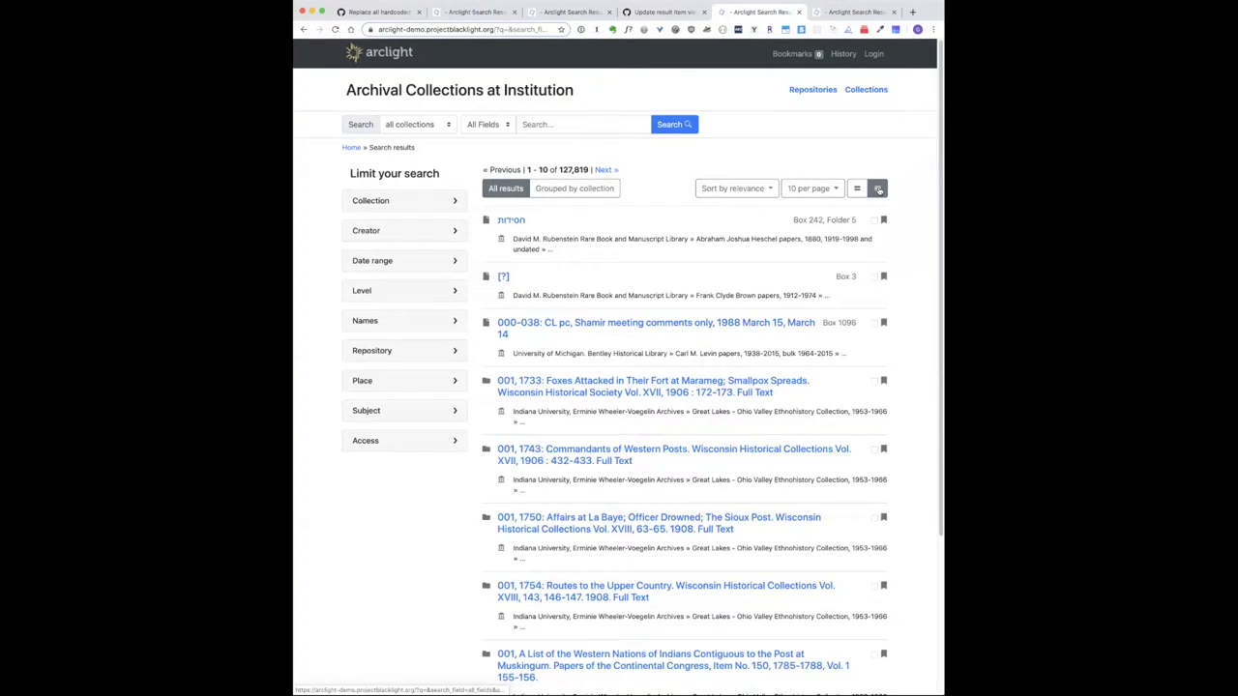
left_click(858, 188)
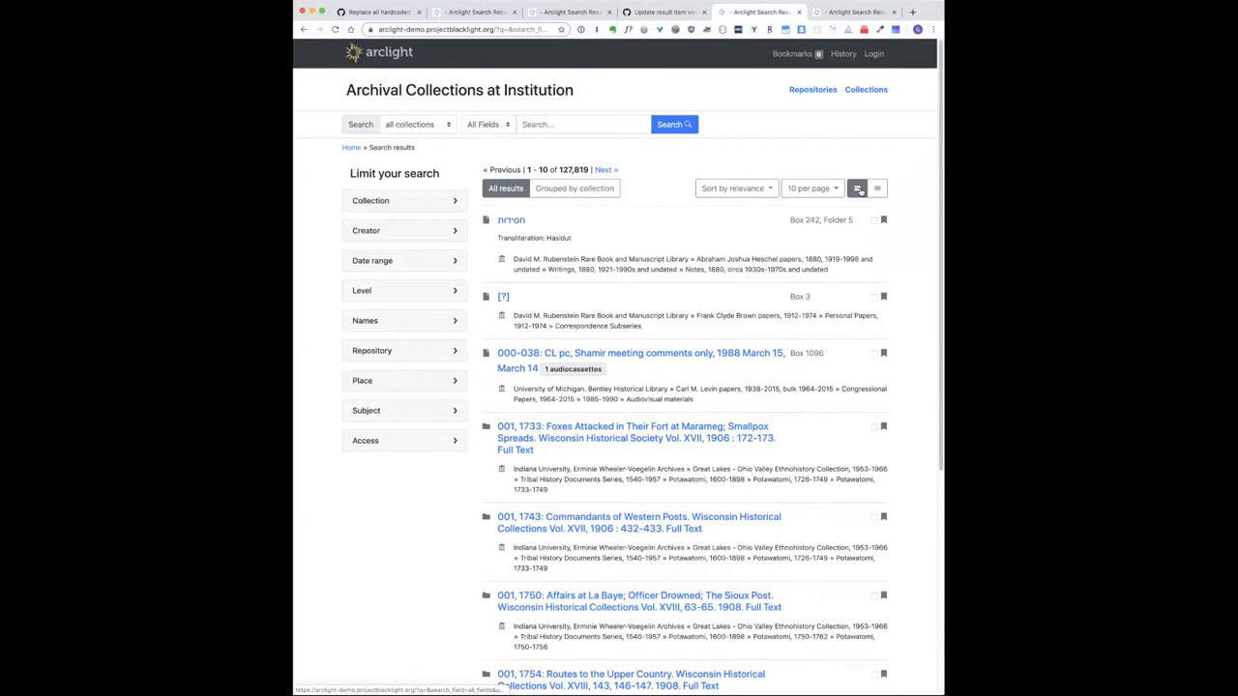
left_click(857, 188)
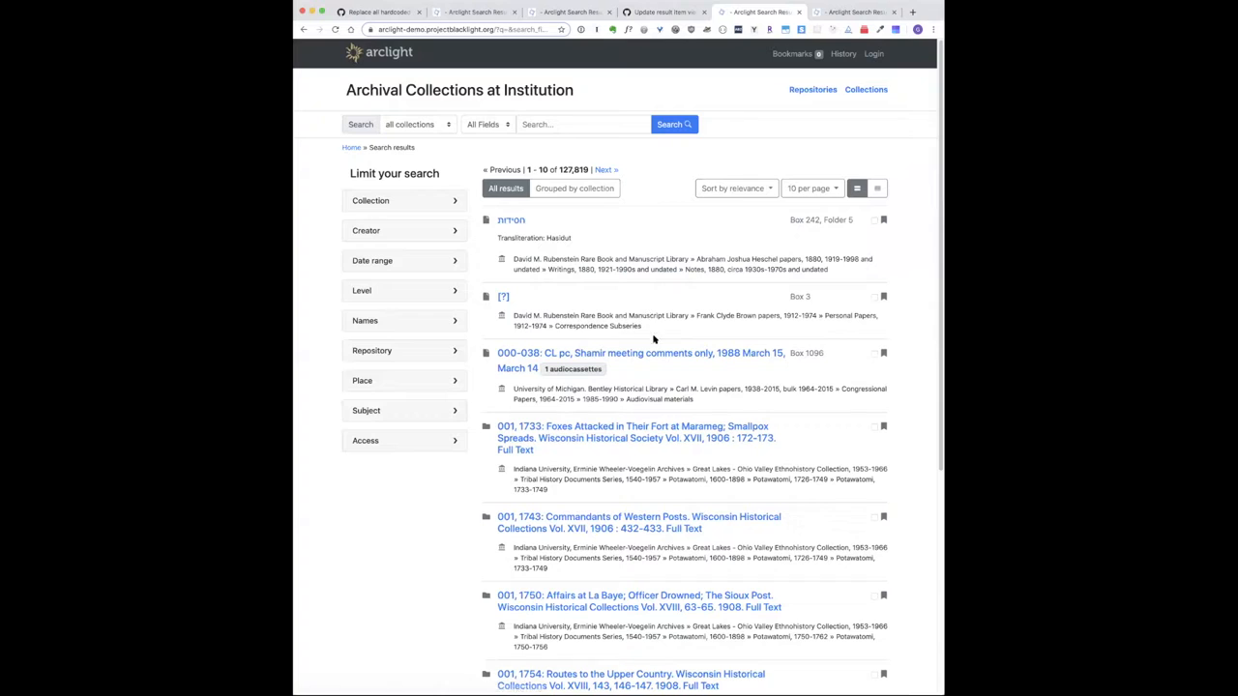
mouse_move(891, 198)
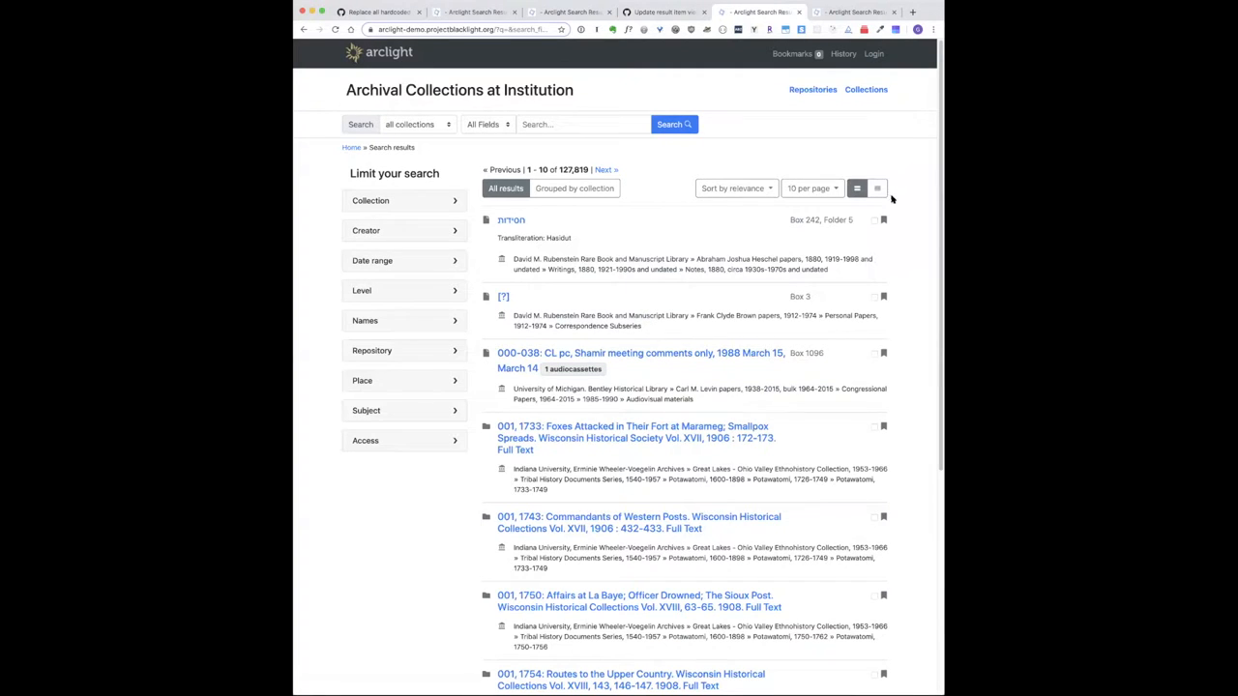
left_click(876, 188)
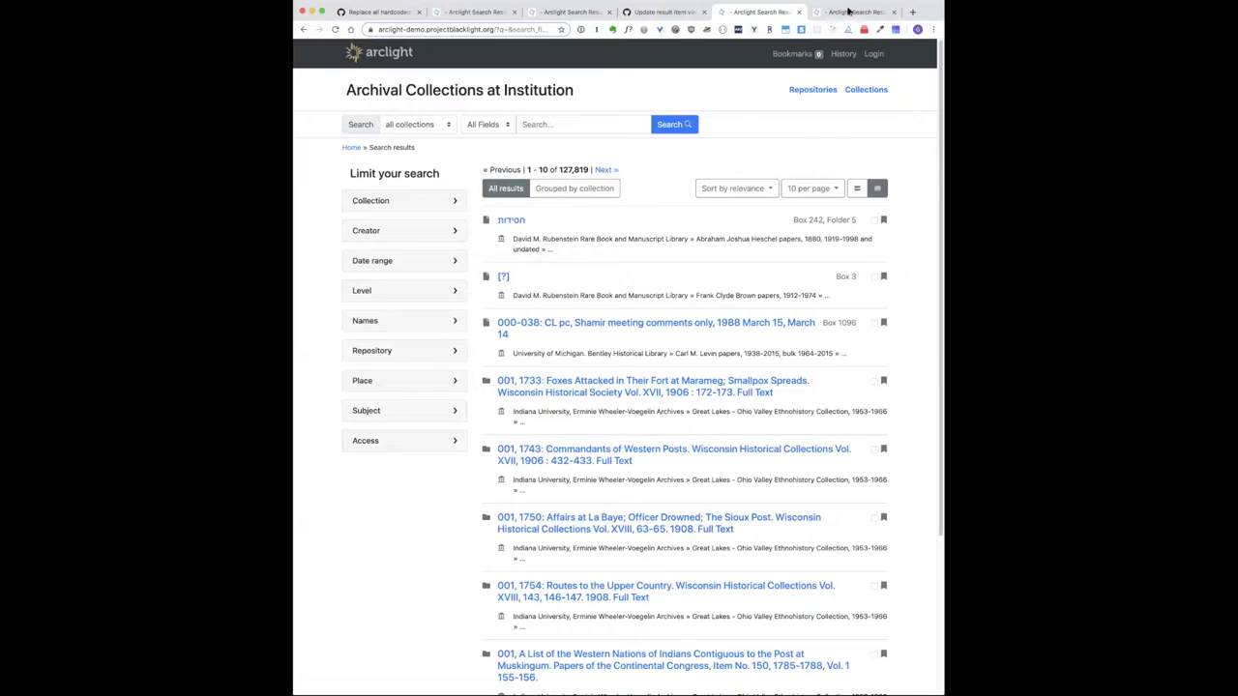
left_click(572, 188)
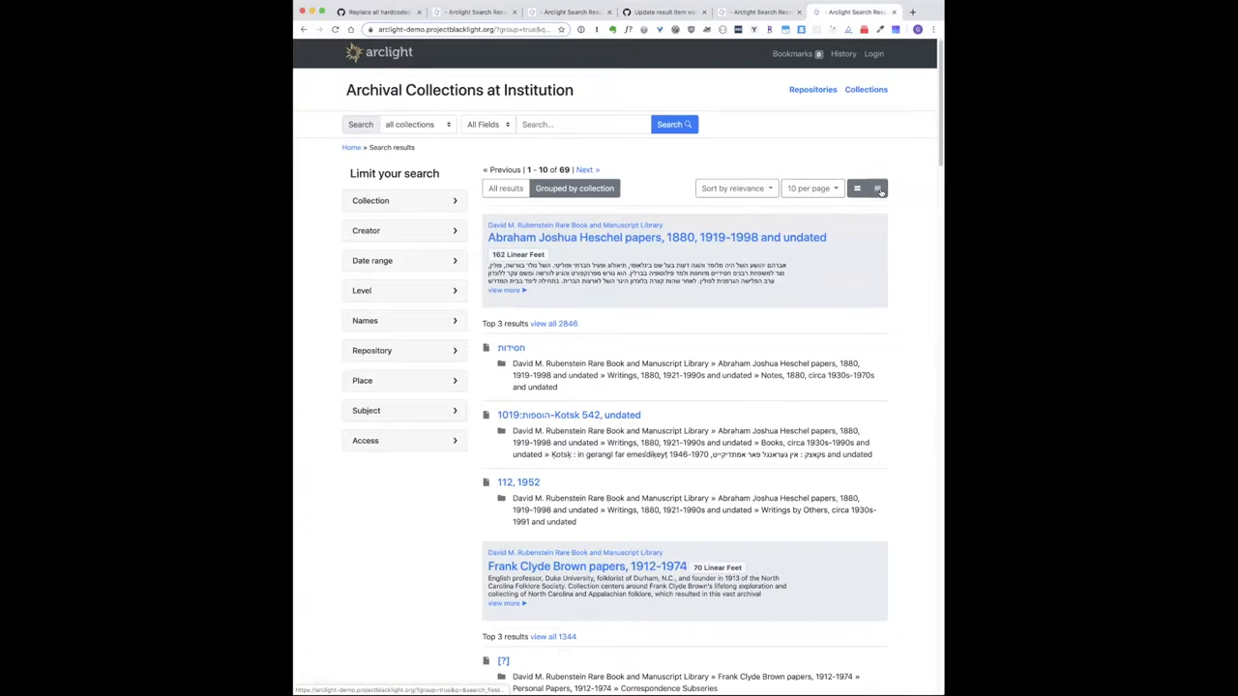
Switch the 69 grouped collections to compact form with titles and short context lines
left_click(857, 188)
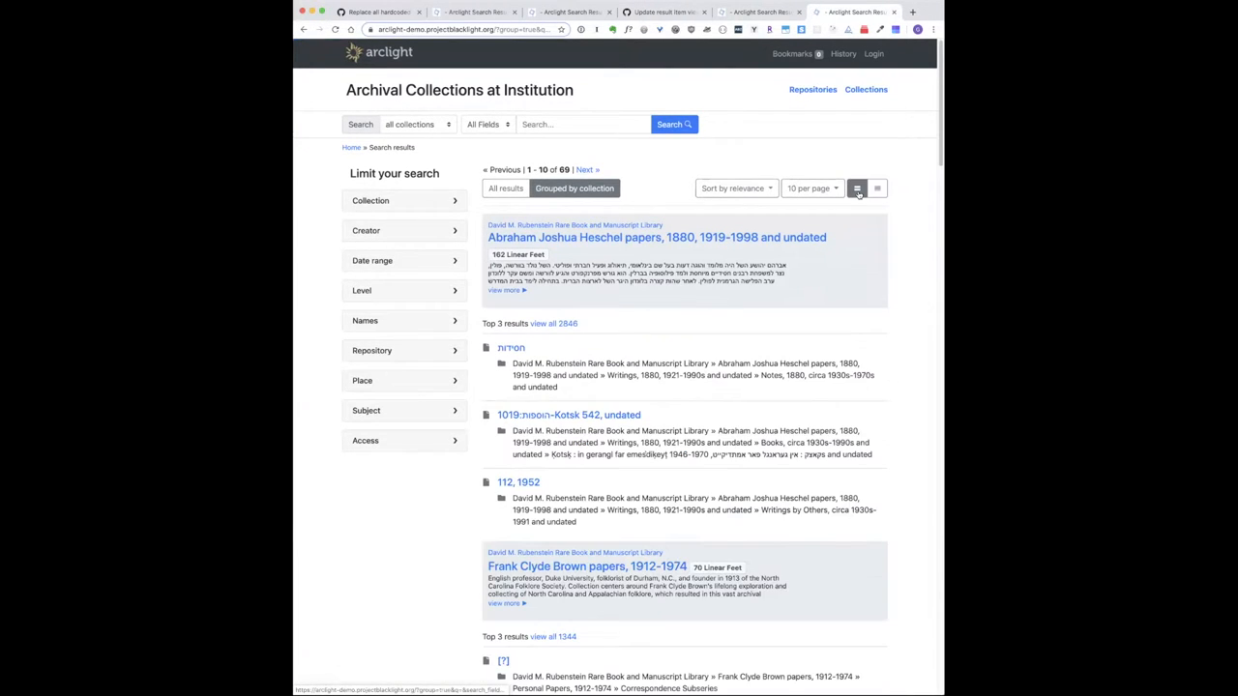
left_click(856, 187)
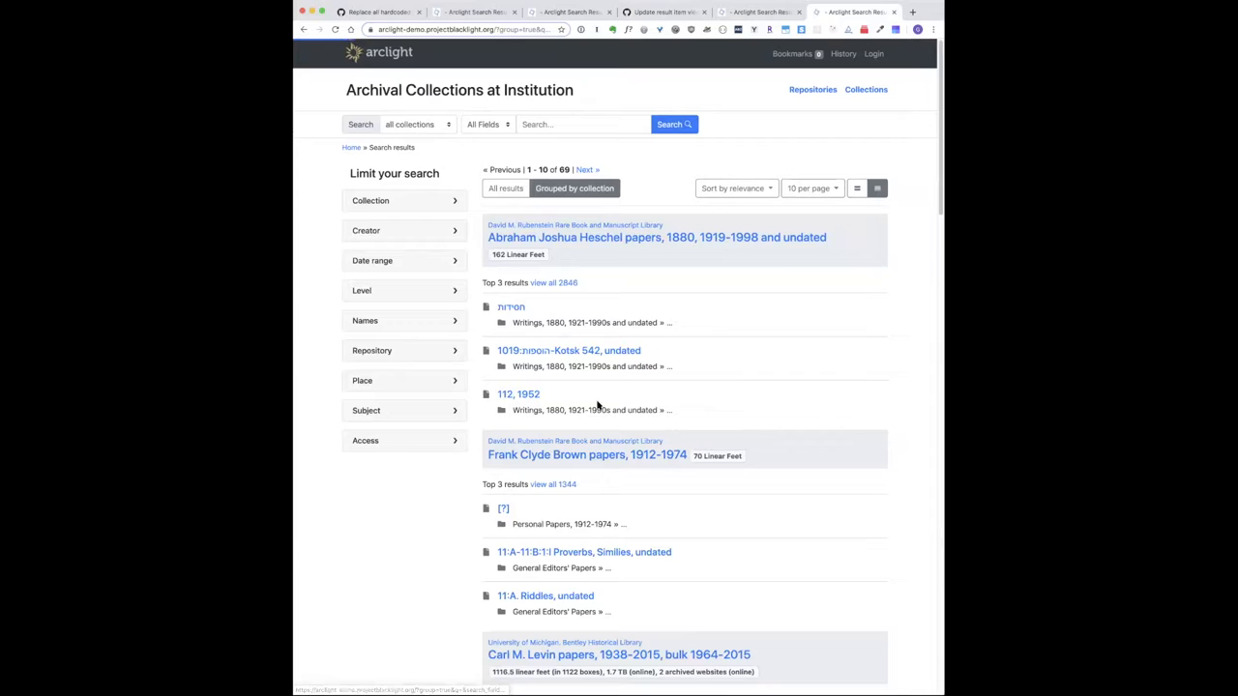
mouse_move(591, 283)
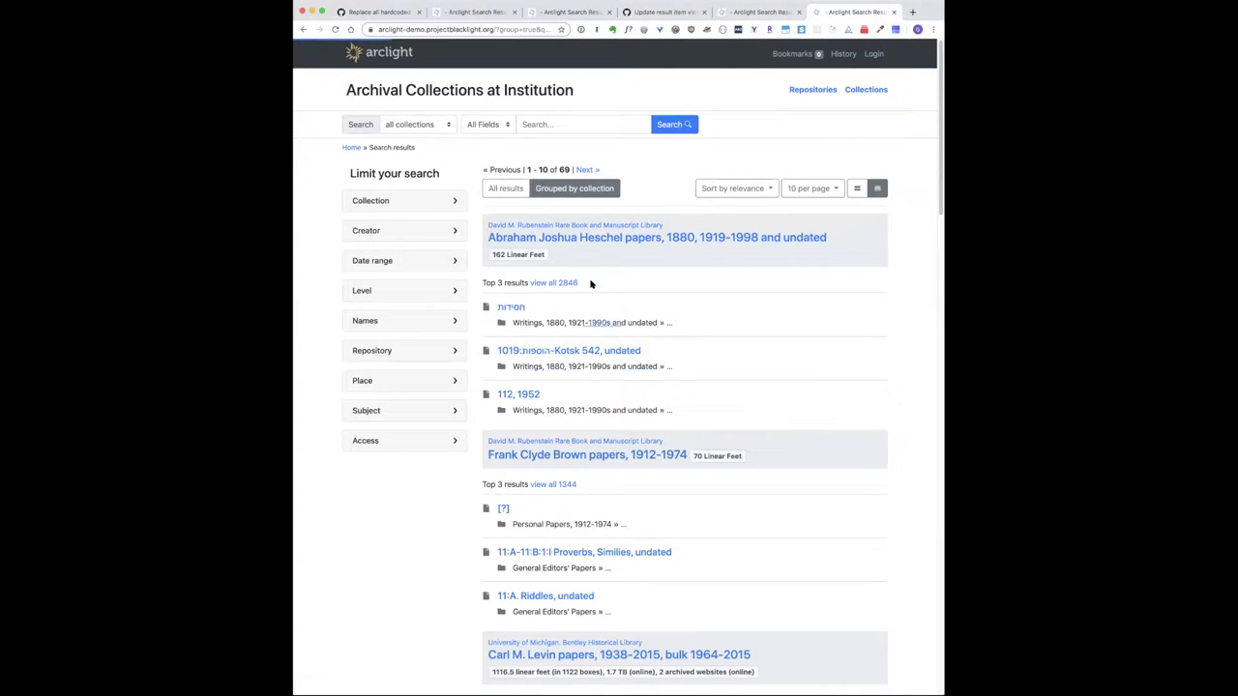
mouse_move(794, 351)
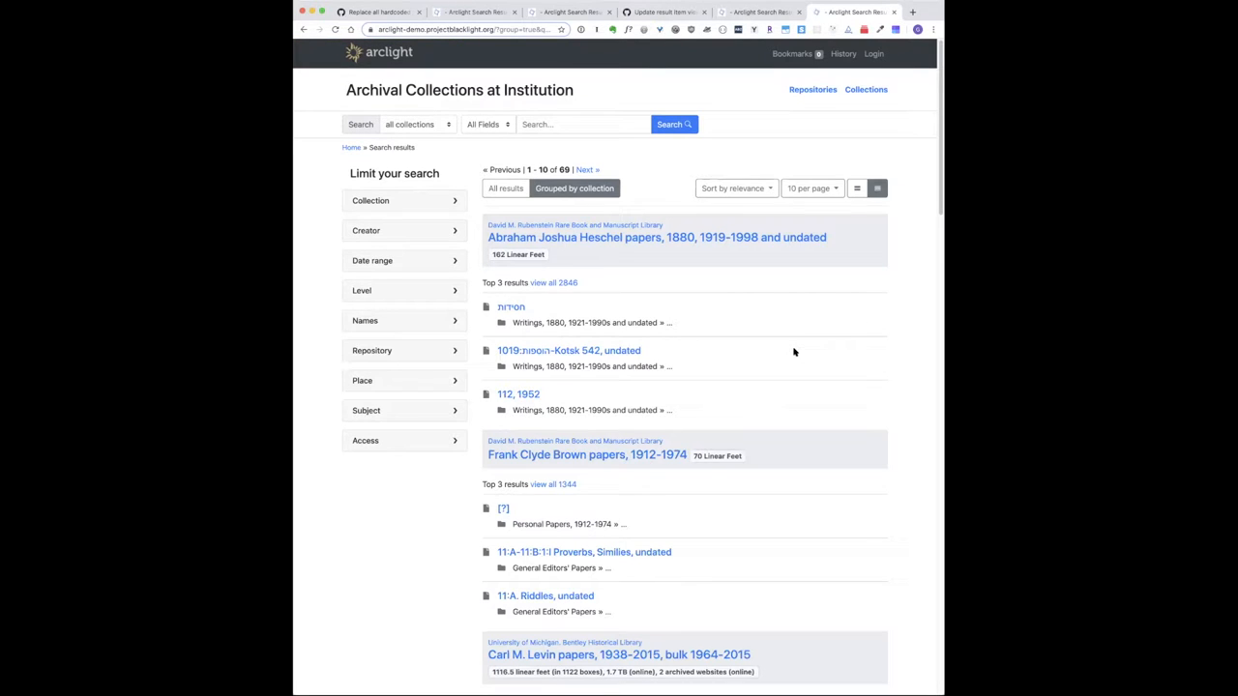
mouse_move(880, 322)
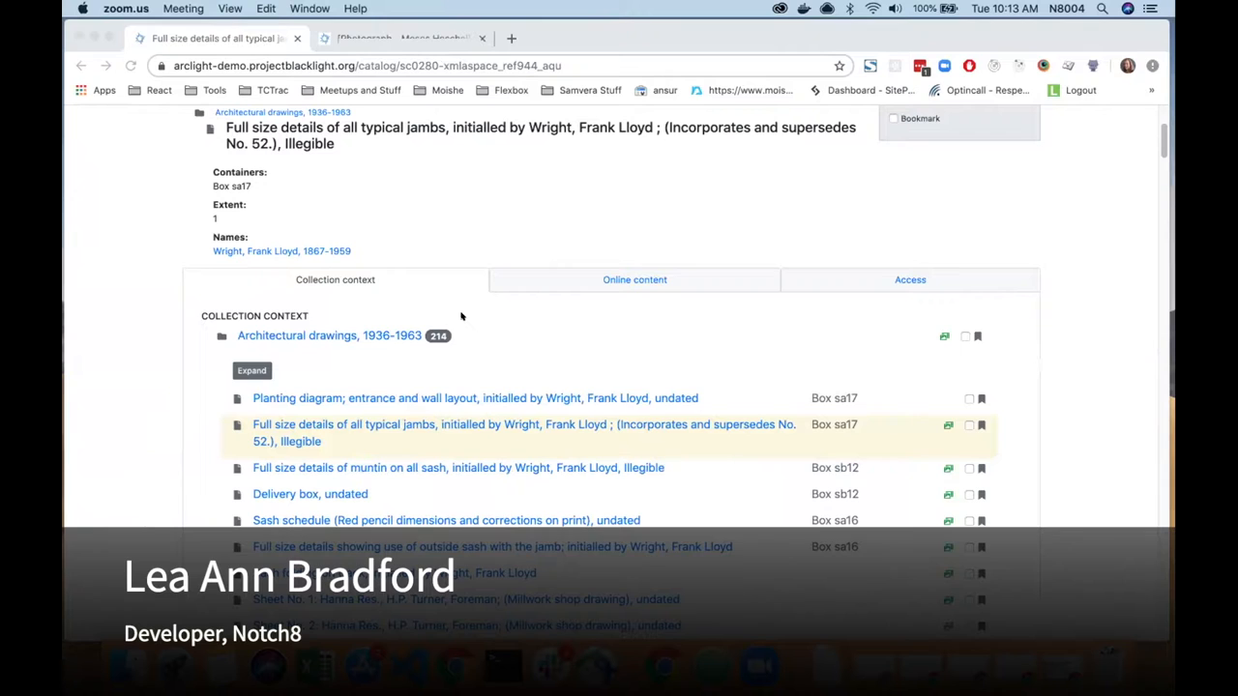
mouse_move(436, 336)
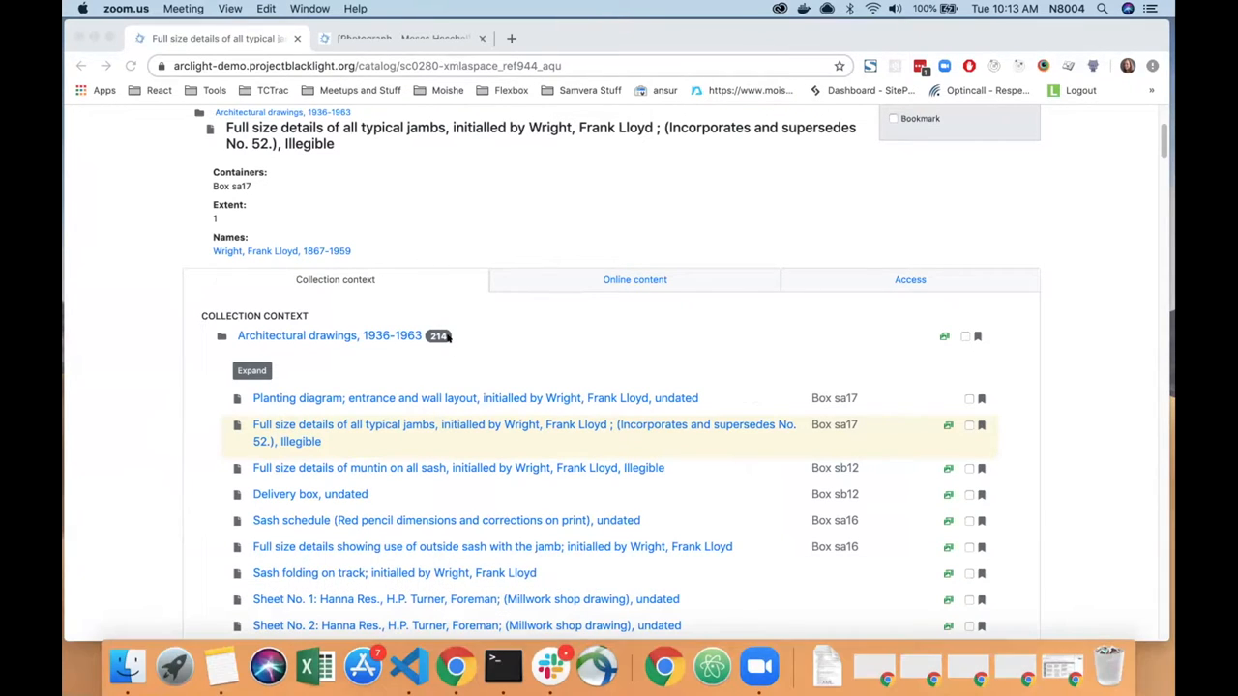
mouse_move(463, 334)
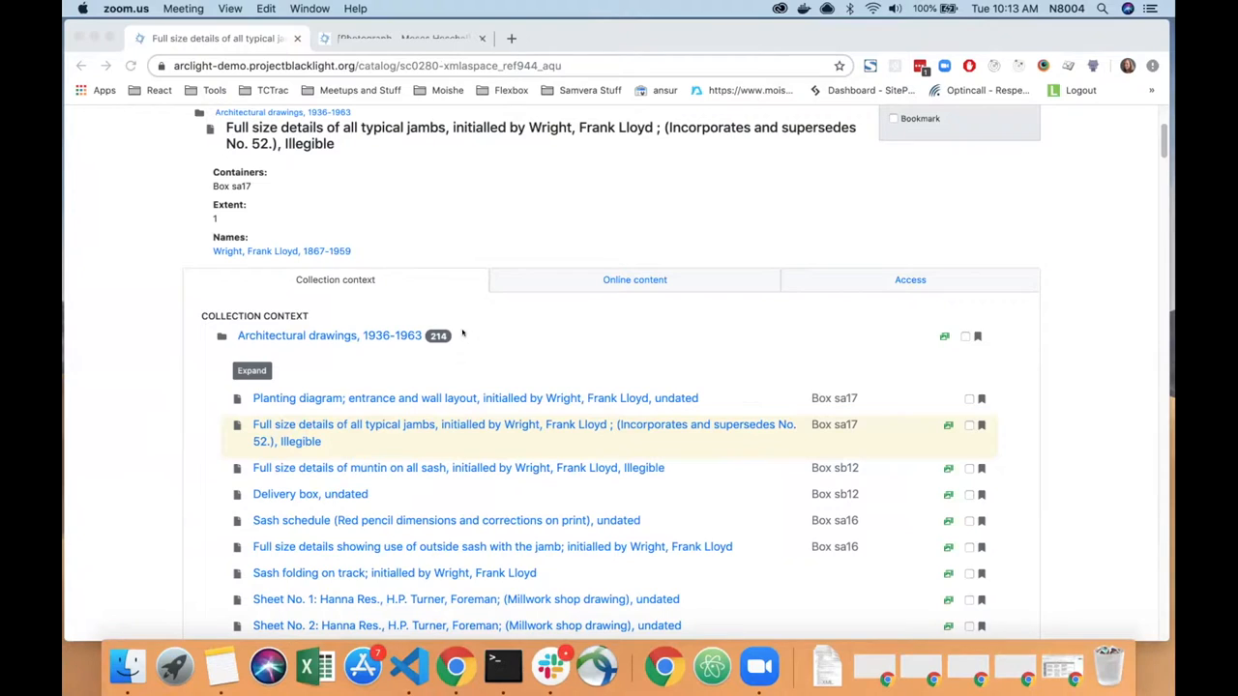
mouse_move(502, 341)
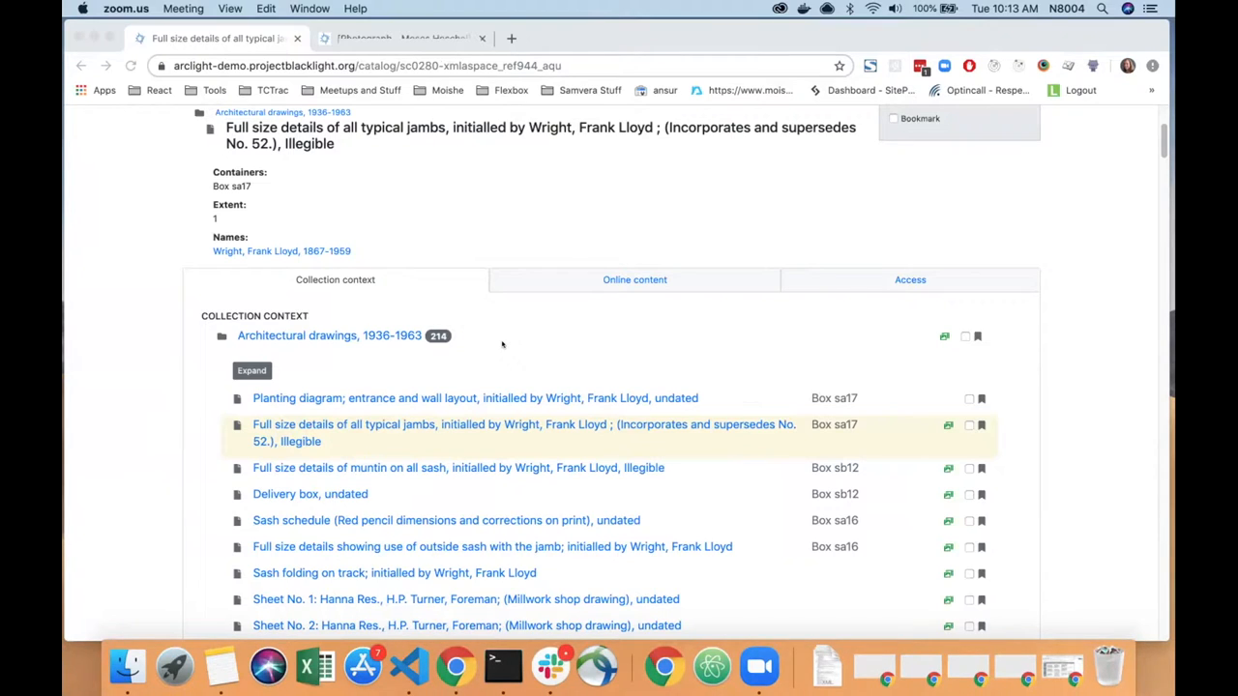
mouse_move(330, 356)
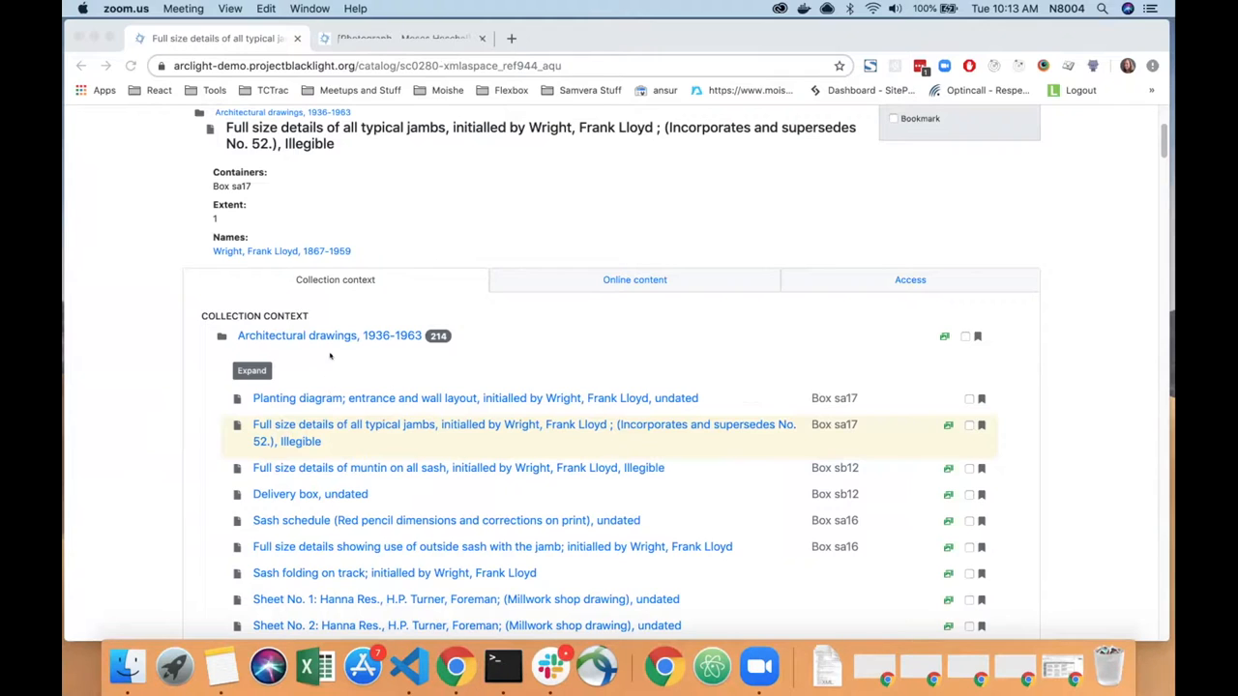
mouse_move(337, 351)
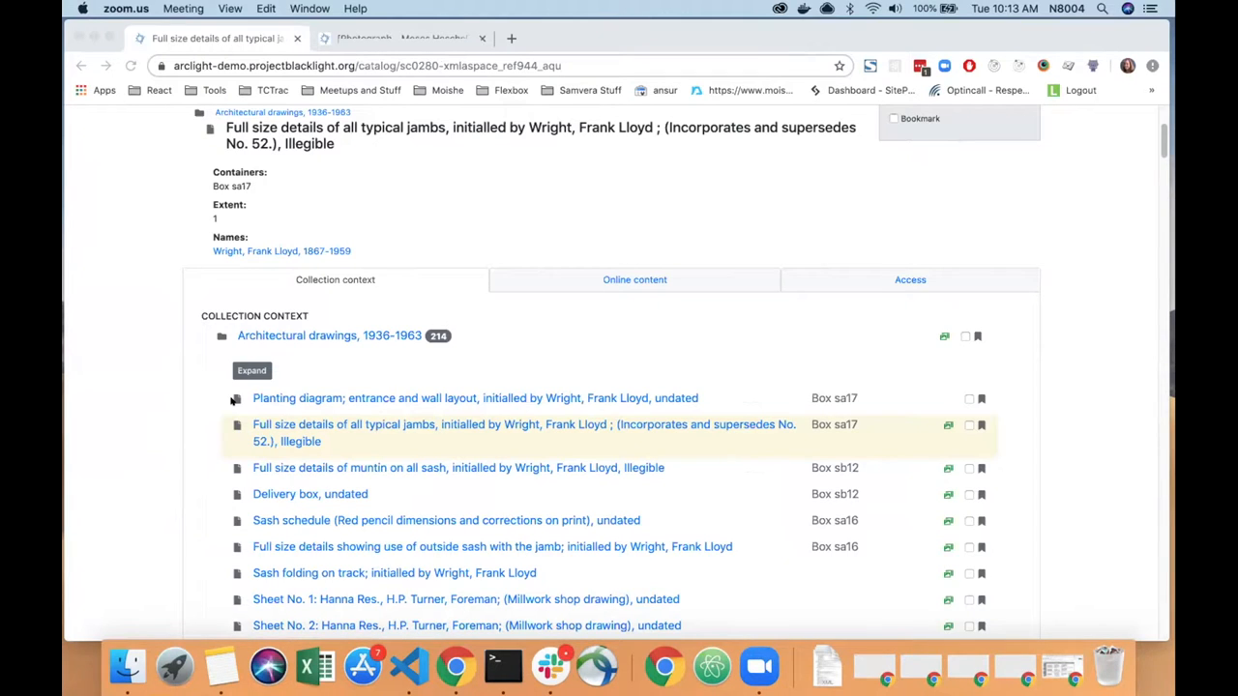
mouse_move(226, 407)
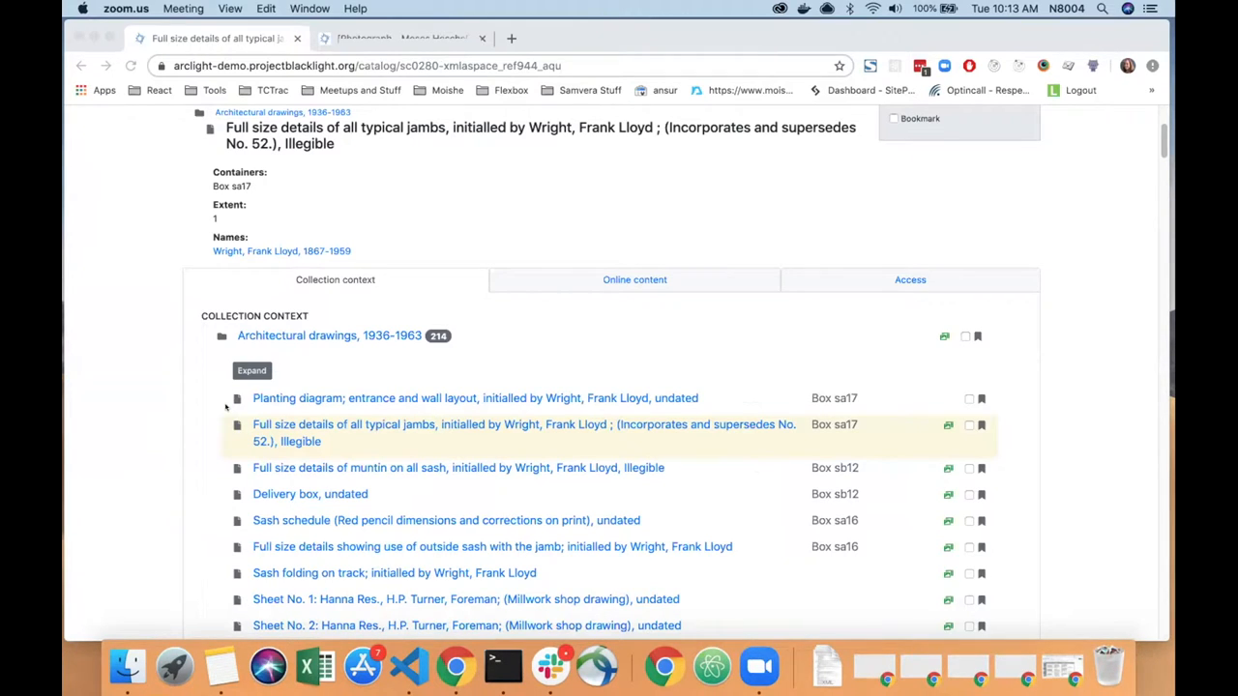
mouse_move(216, 462)
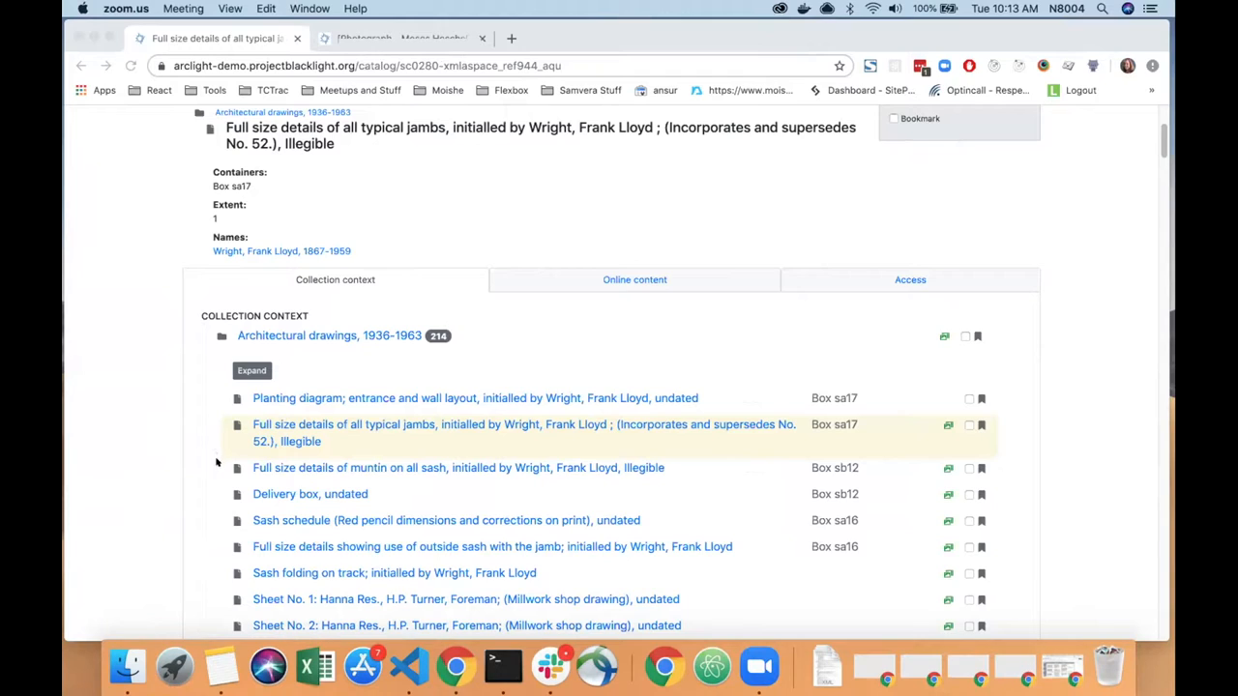
mouse_move(191, 352)
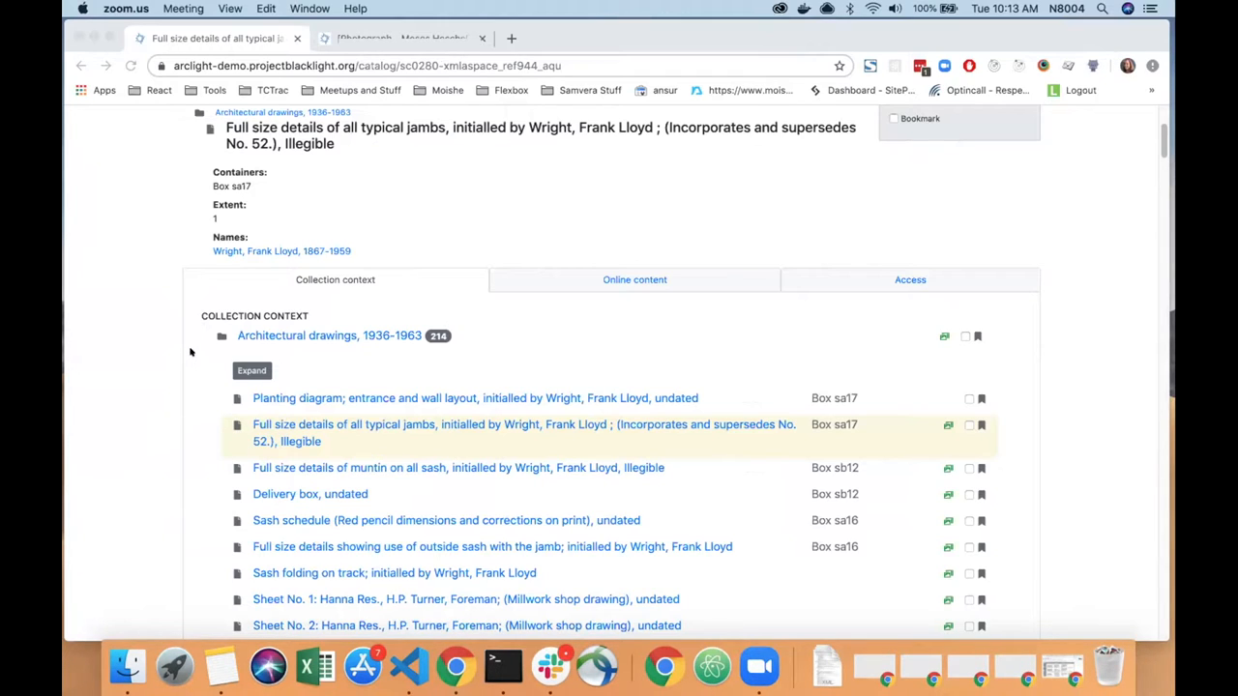
mouse_move(233, 431)
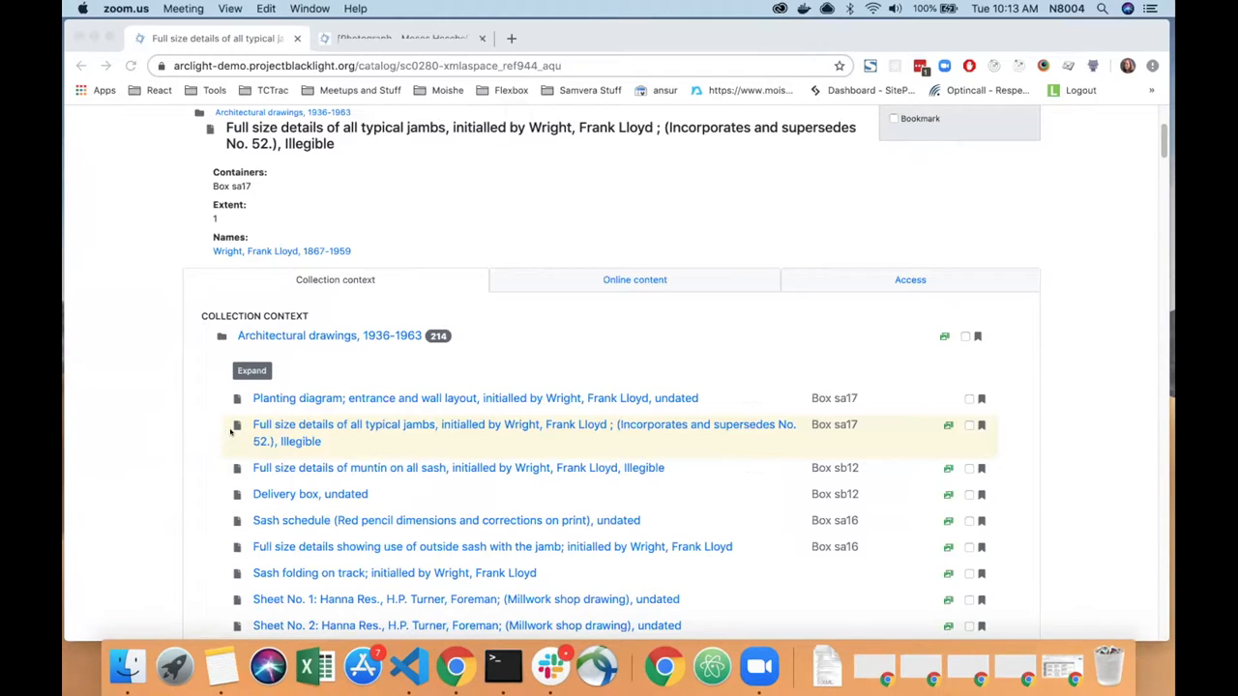
mouse_move(832, 426)
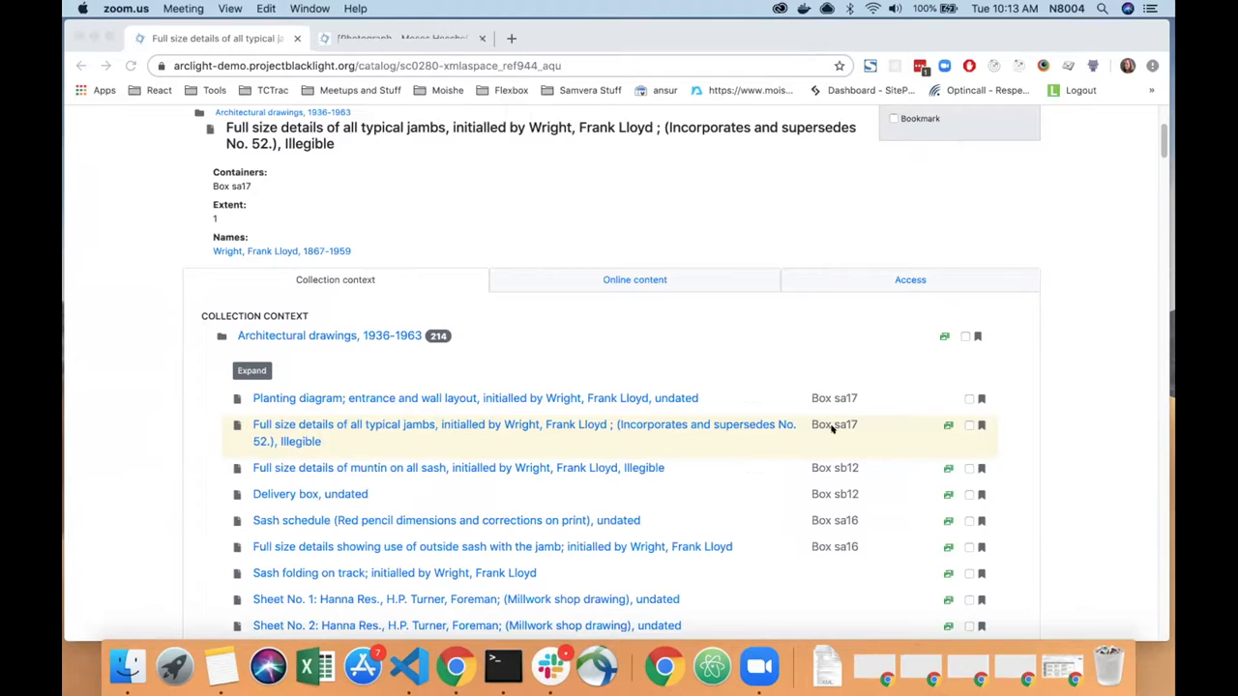
mouse_move(844, 426)
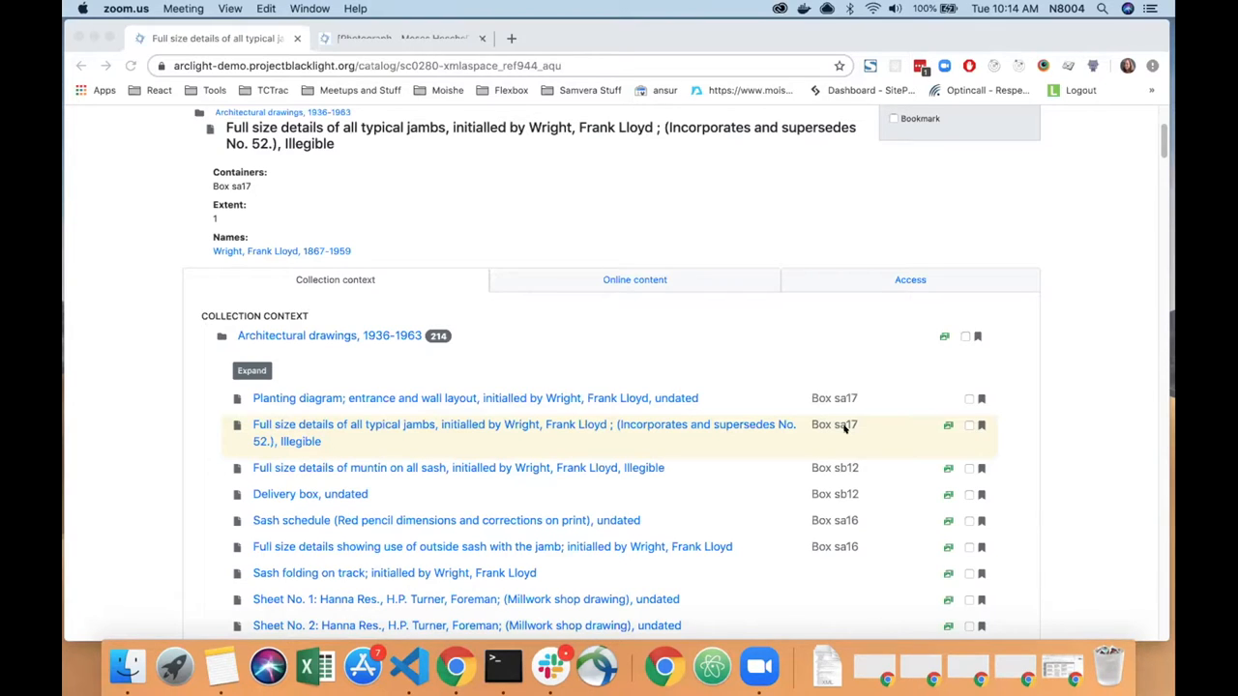
mouse_move(934, 426)
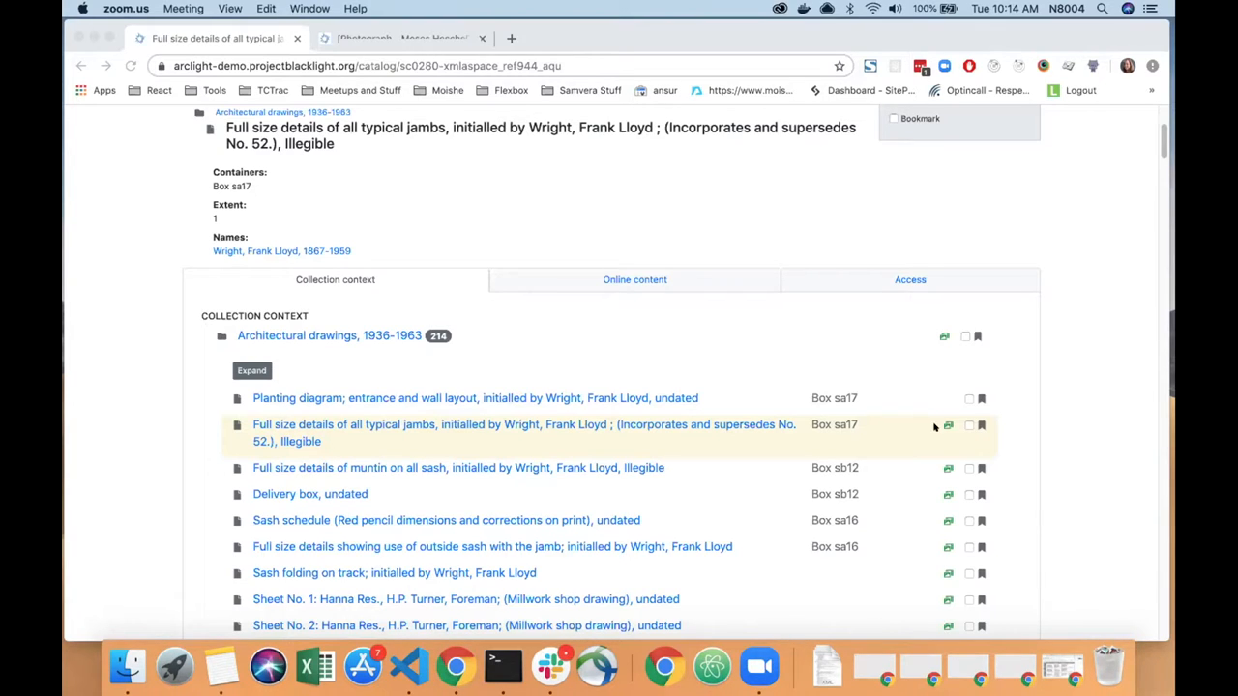
mouse_move(942, 434)
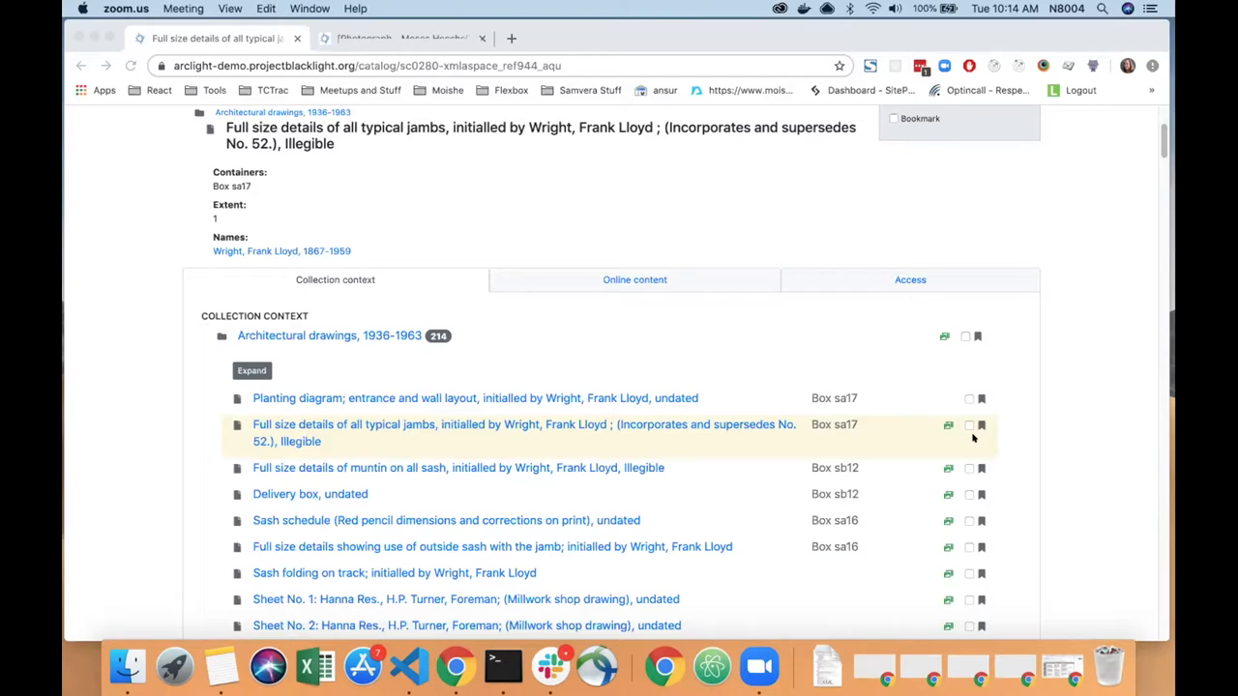
mouse_move(954, 426)
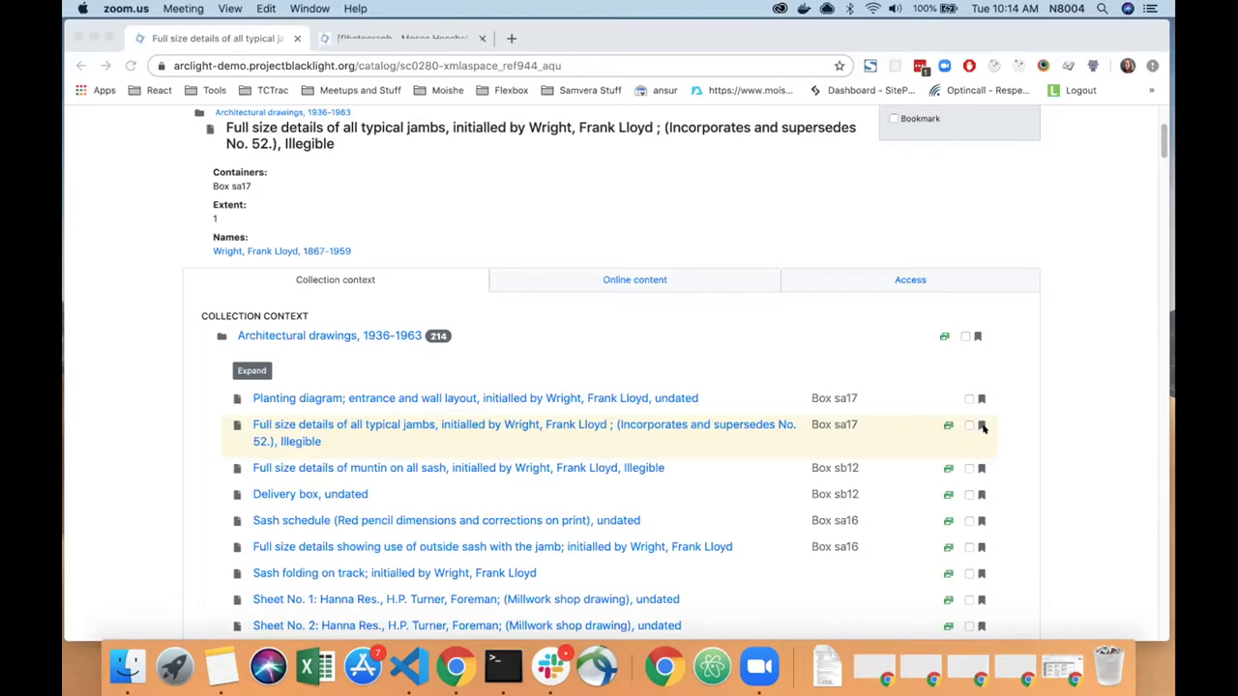
mouse_move(786, 503)
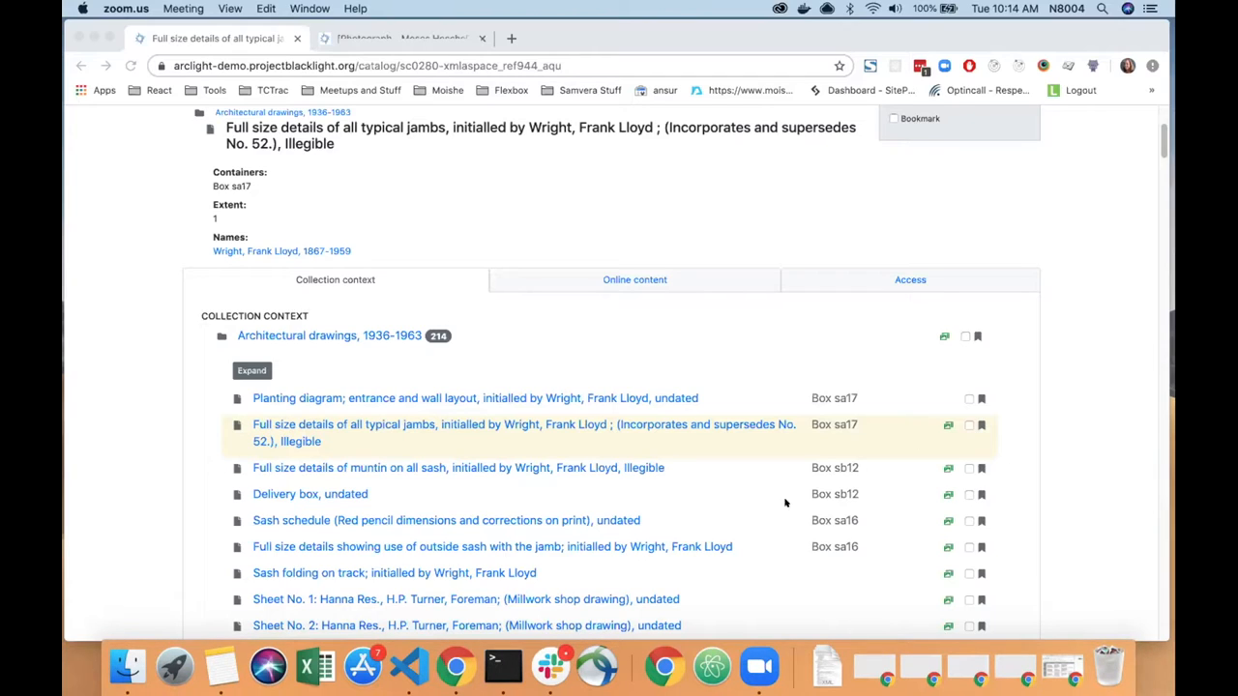
mouse_move(413, 153)
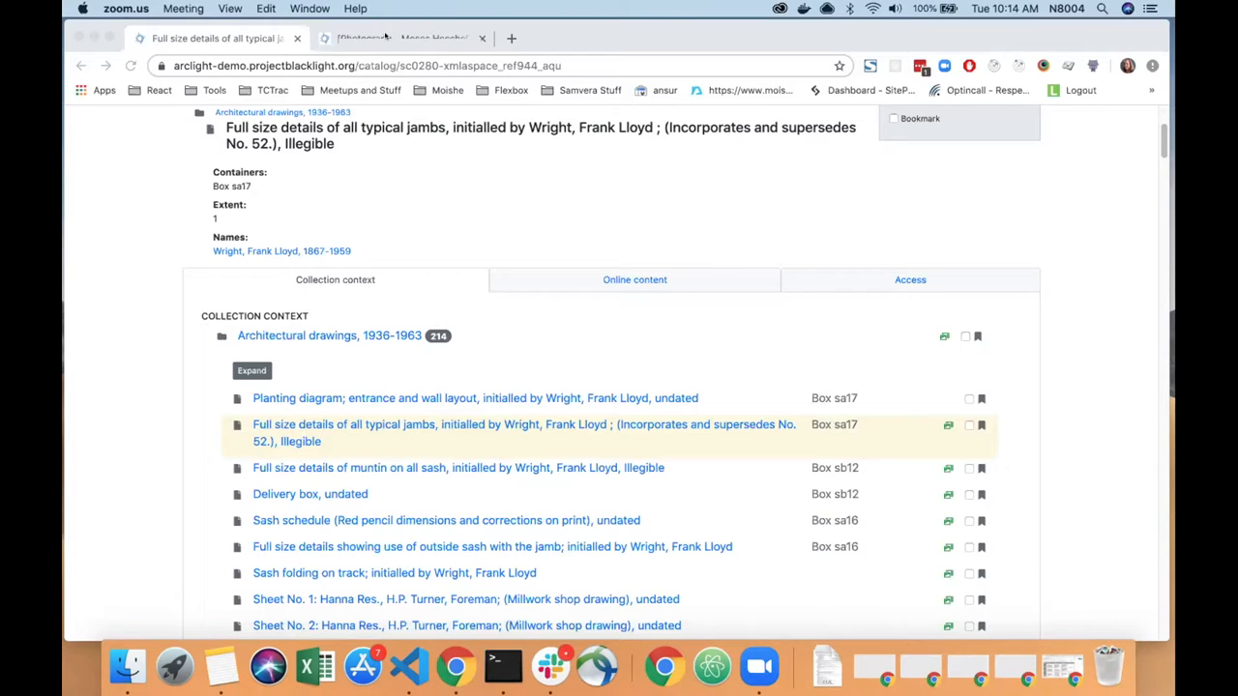
left_click(401, 38)
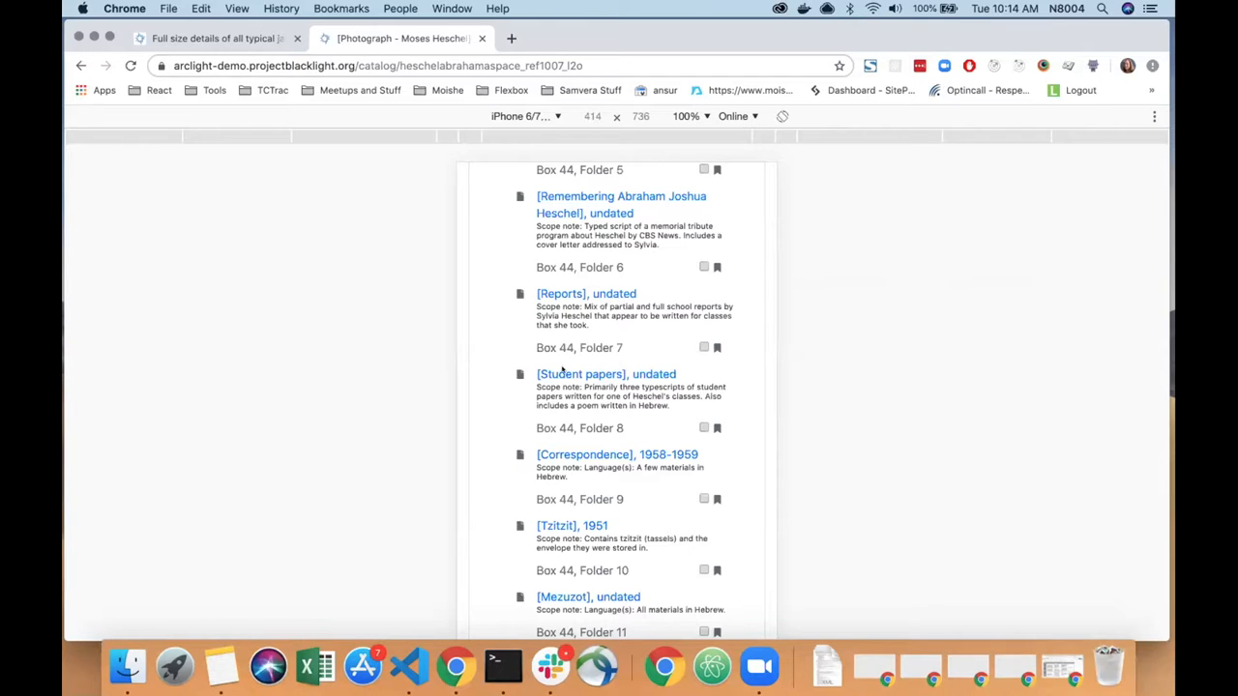
mouse_move(562, 407)
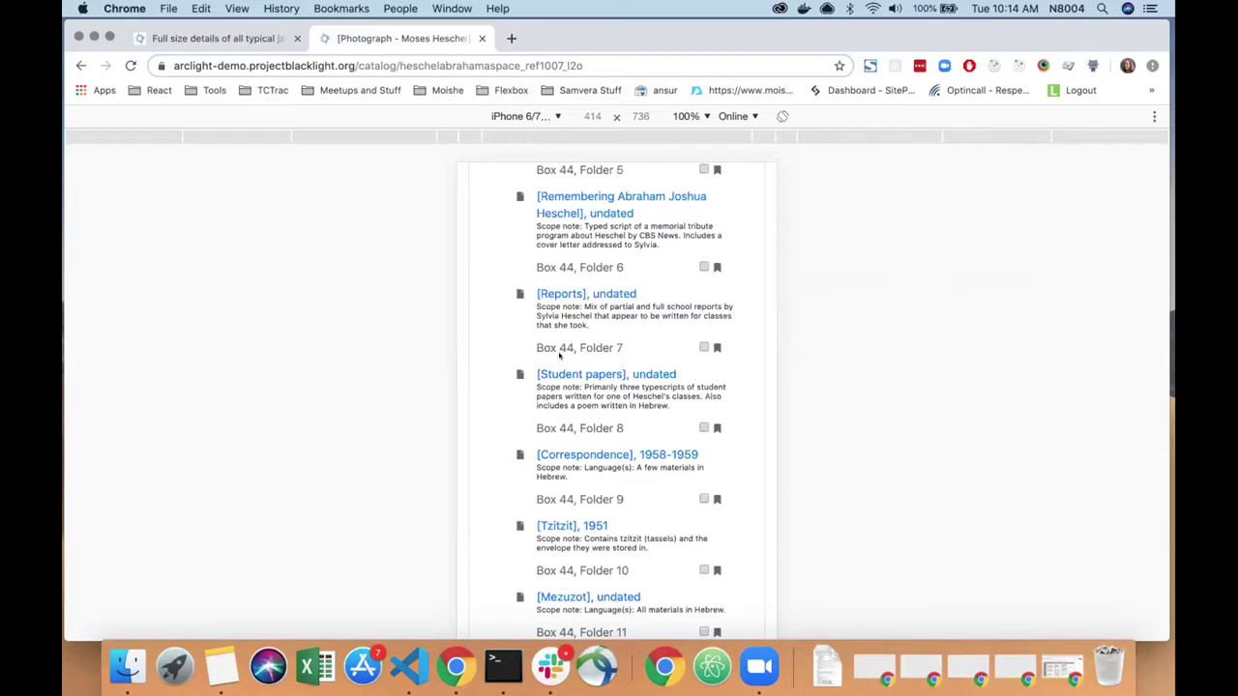
Scroll up to the Moses Heschel photograph's Collection context at phone width
scroll("up", 3)
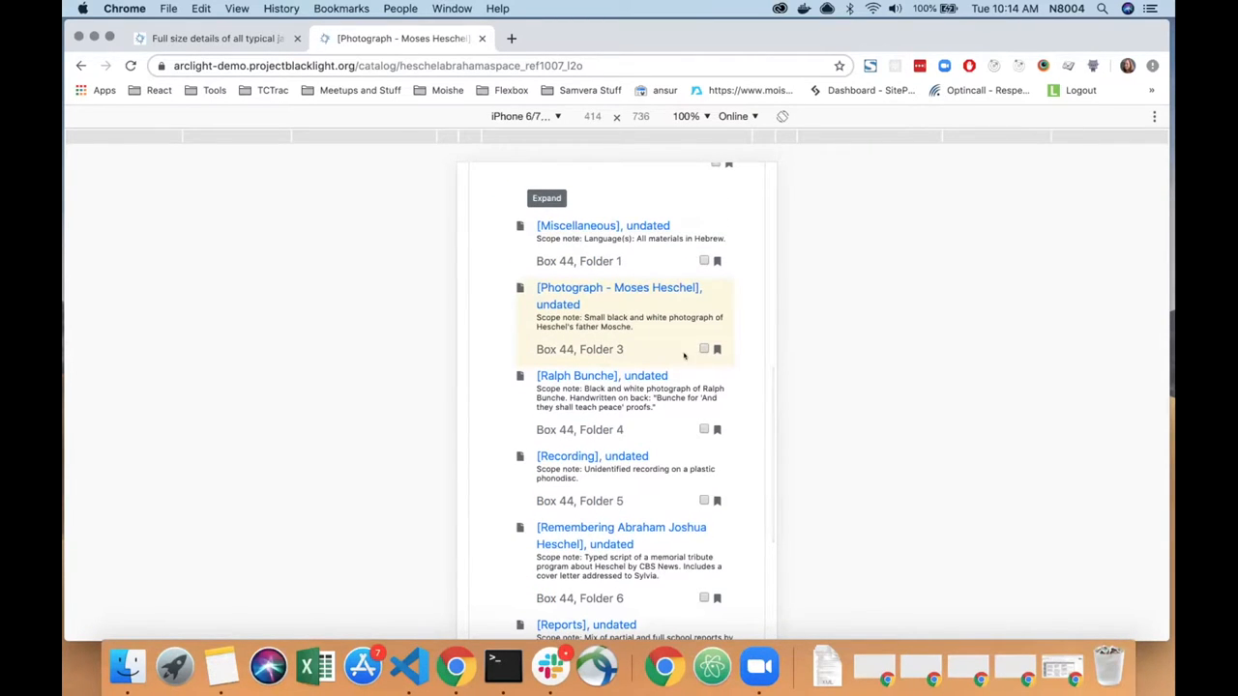
mouse_move(632, 363)
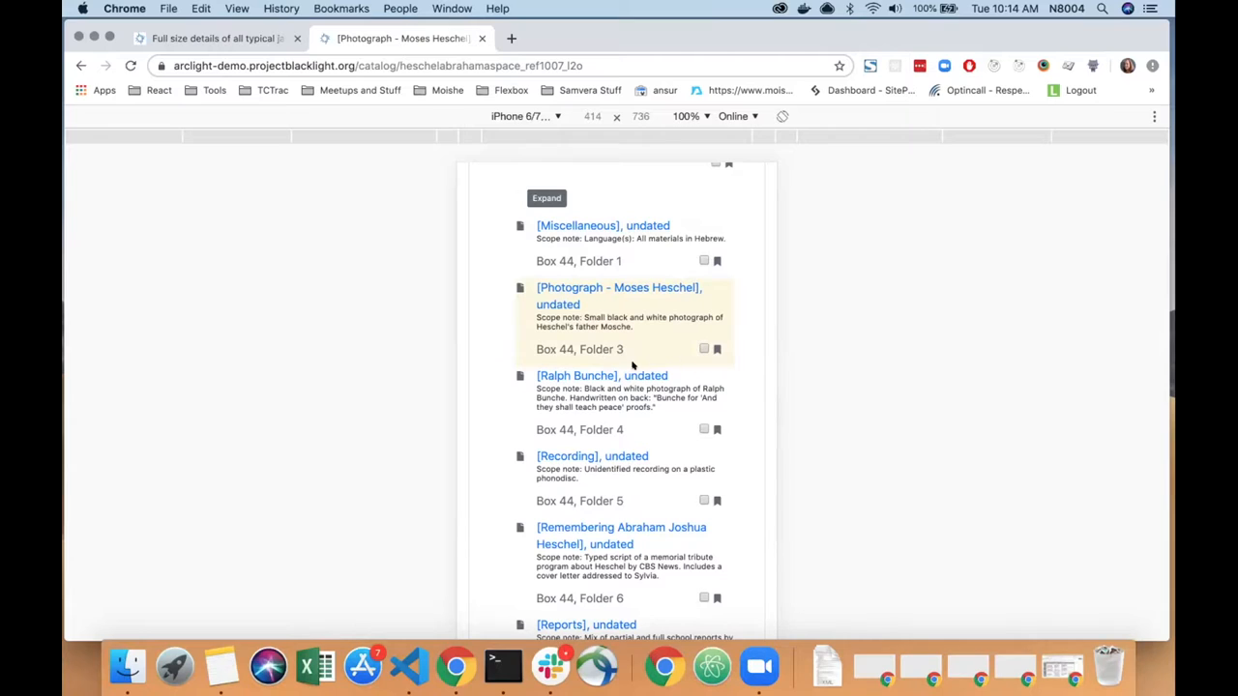
mouse_move(675, 363)
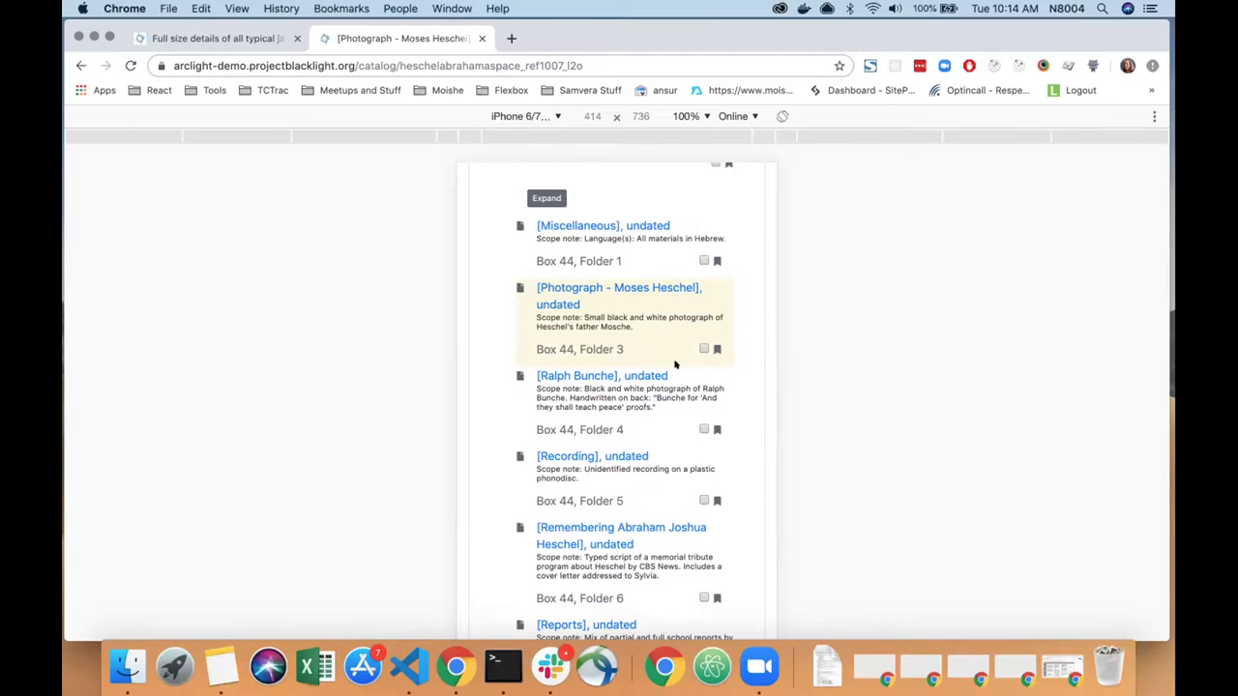
mouse_move(527, 367)
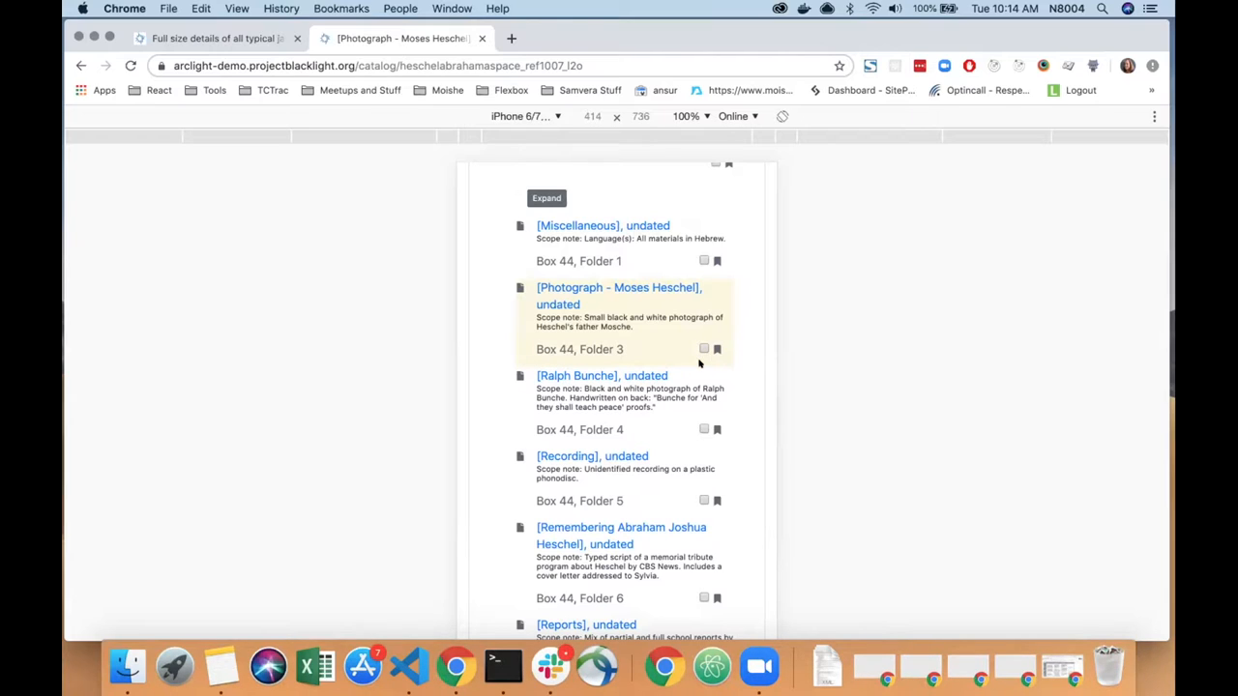
mouse_move(672, 353)
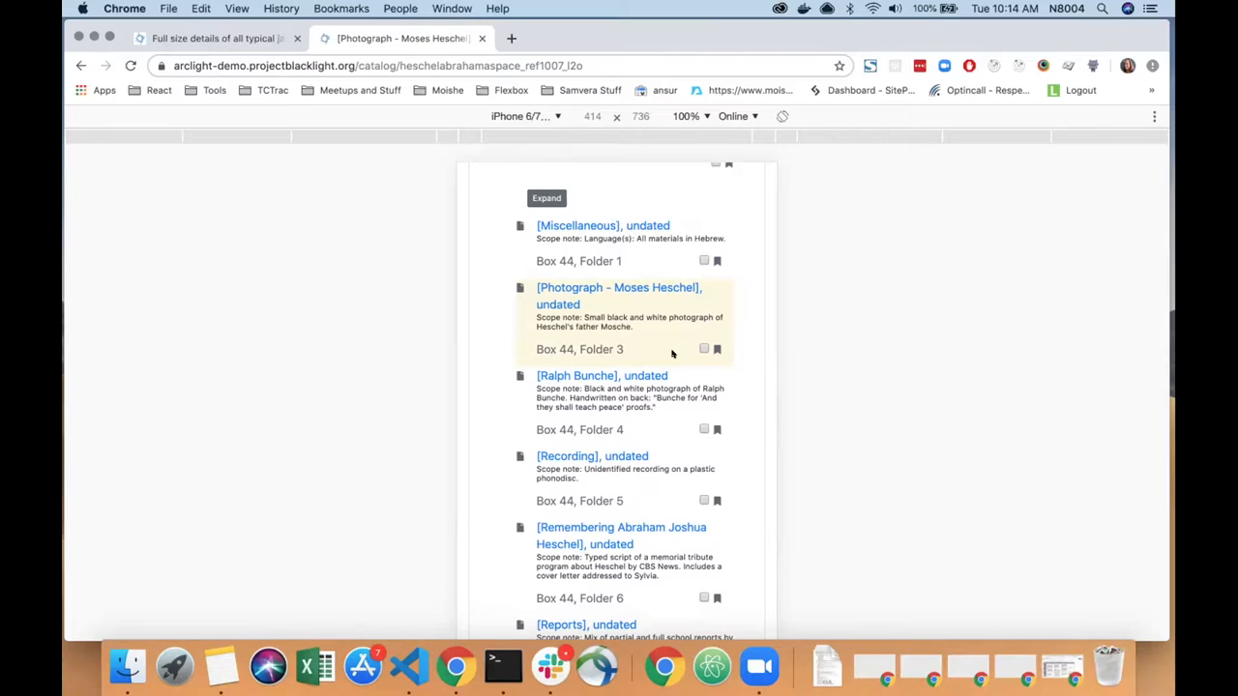
mouse_move(561, 350)
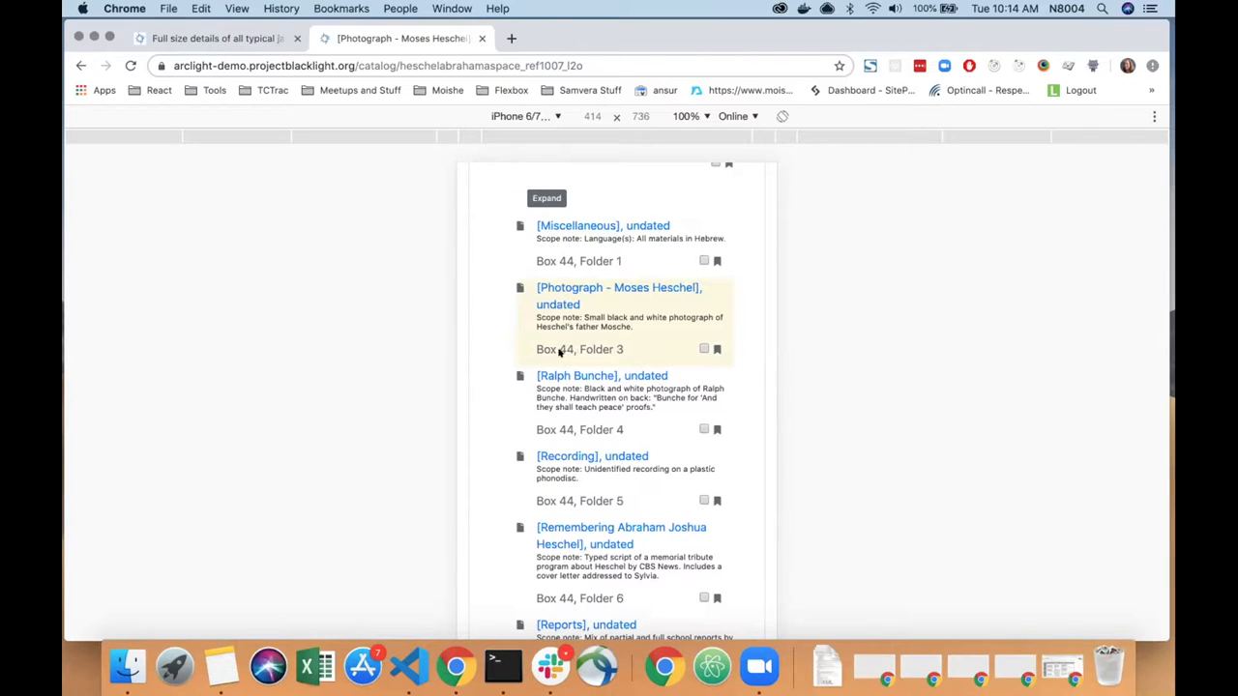
mouse_move(548, 354)
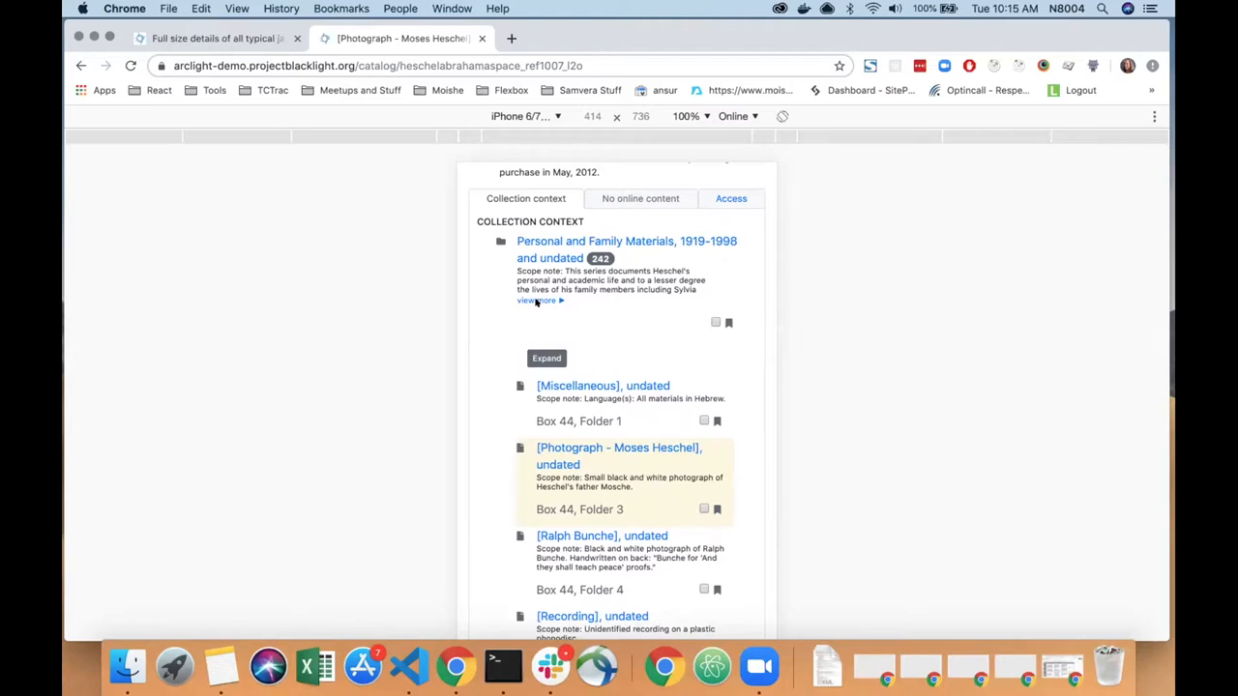
left_click(532, 300)
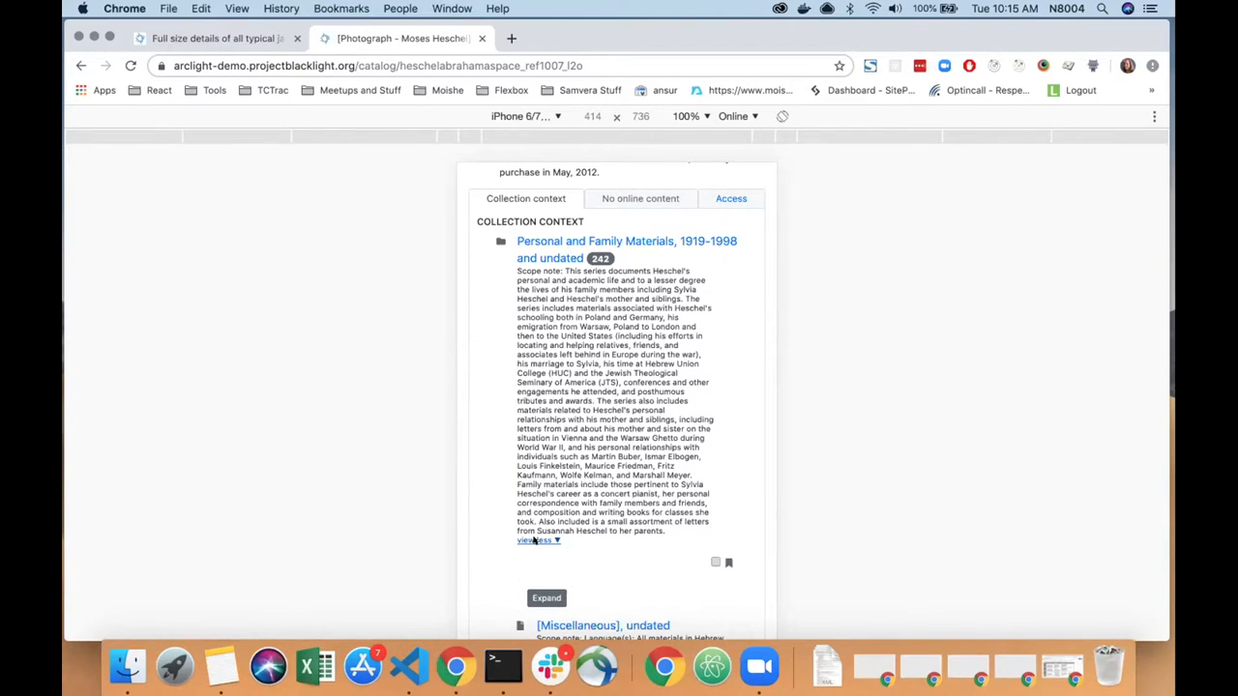
left_click(538, 542)
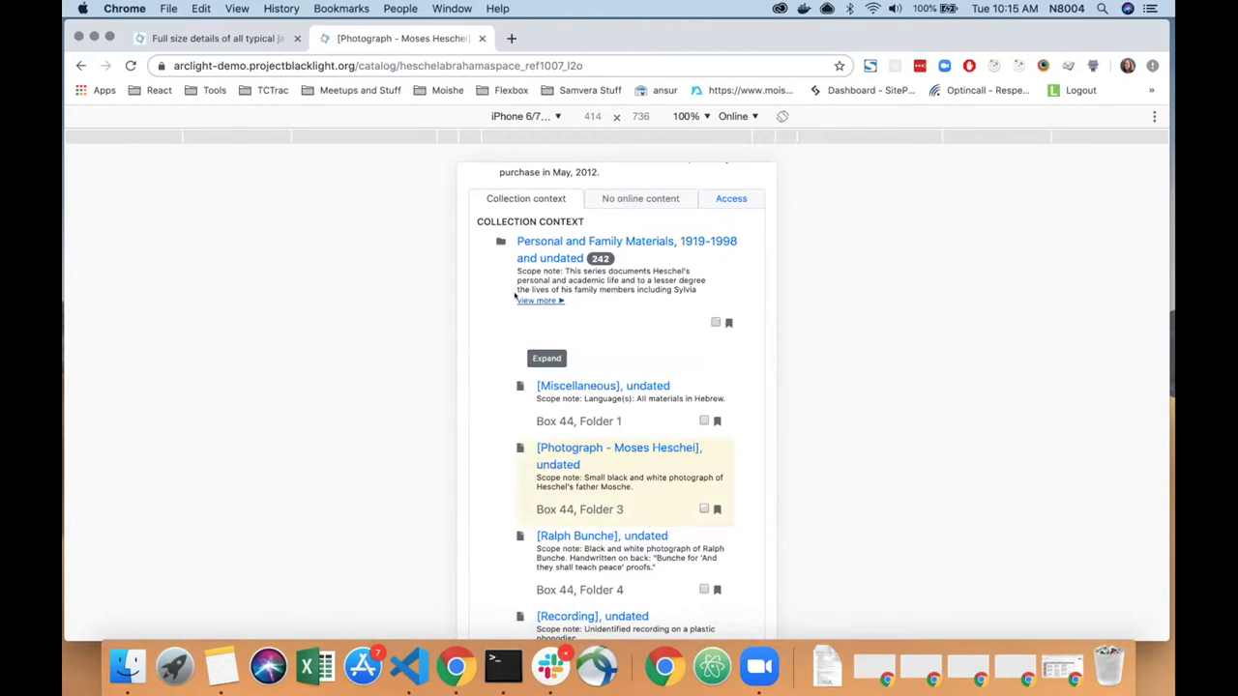
mouse_move(515, 302)
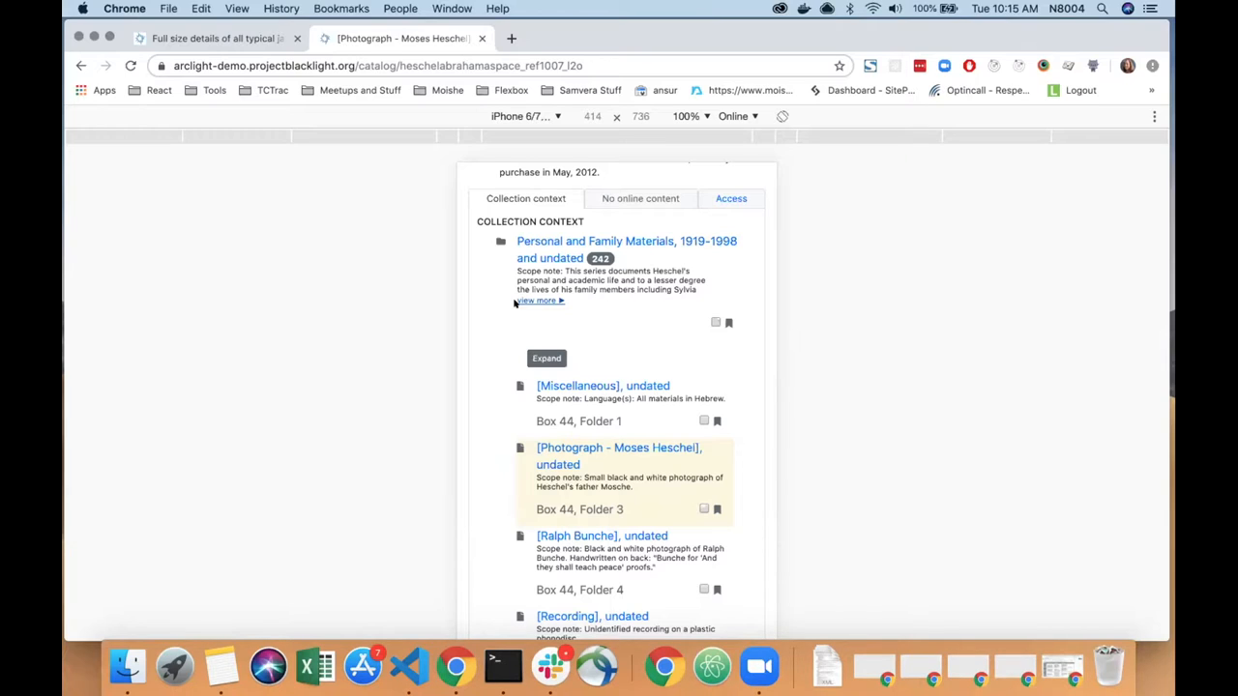
mouse_move(515, 312)
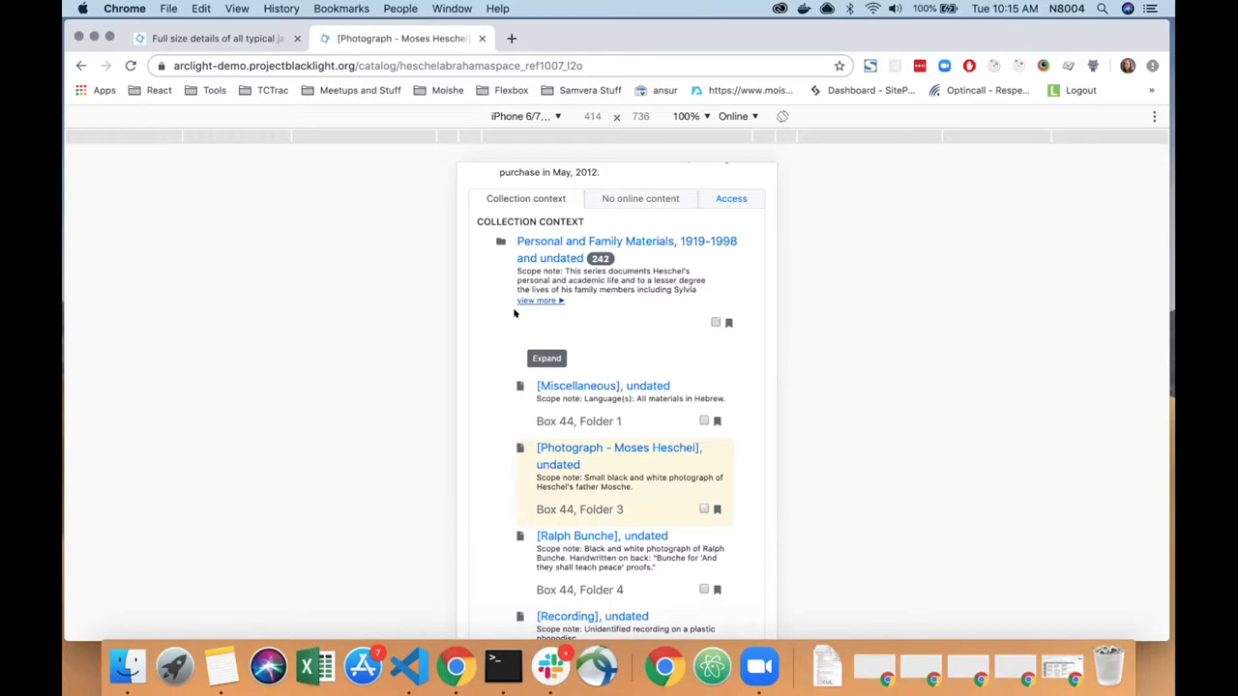
mouse_move(546, 478)
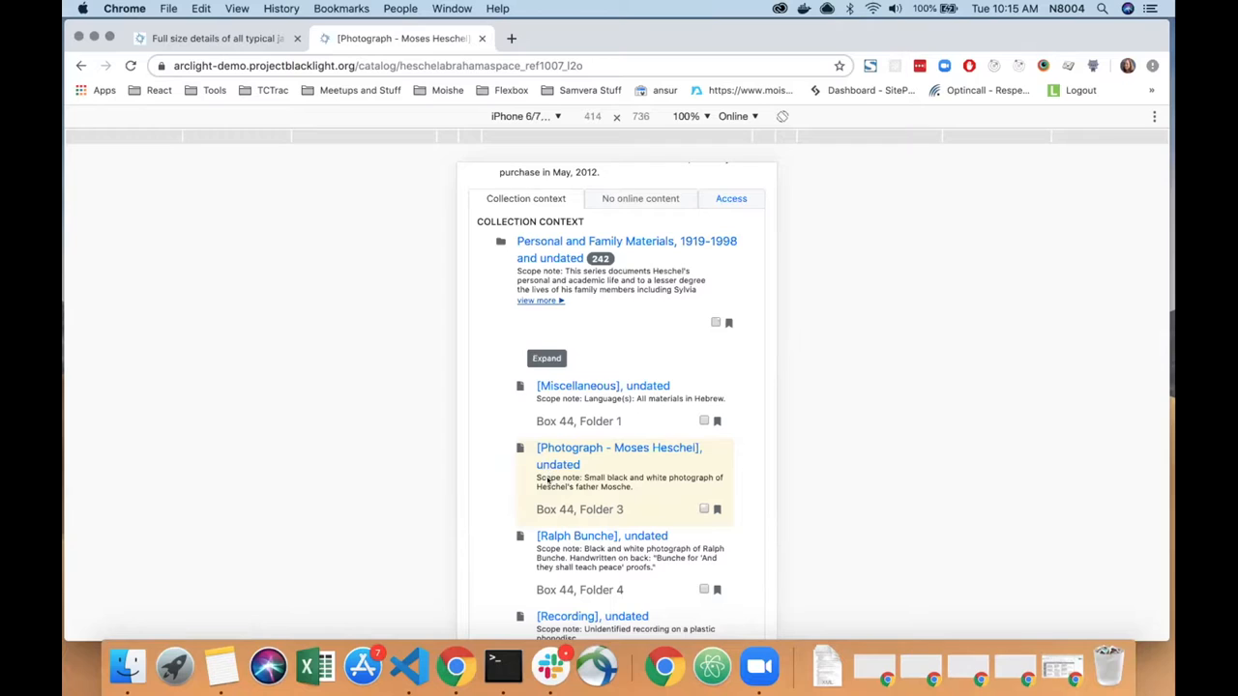
scroll("up", 3)
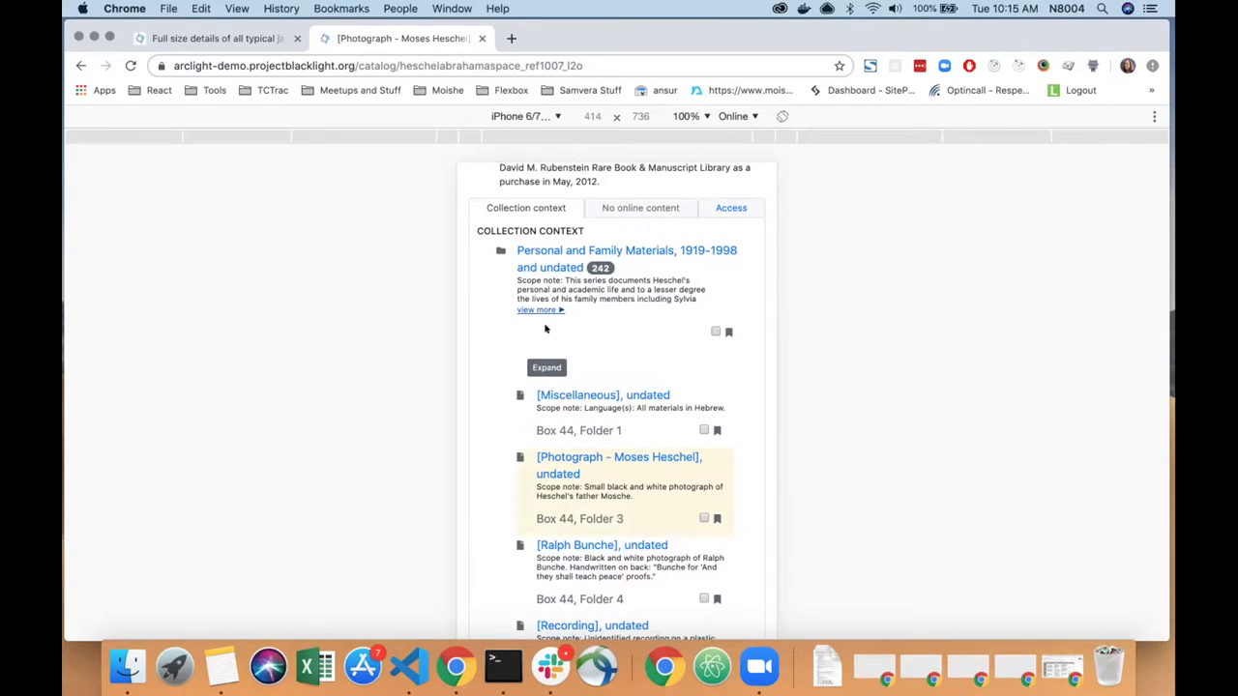
mouse_move(488, 426)
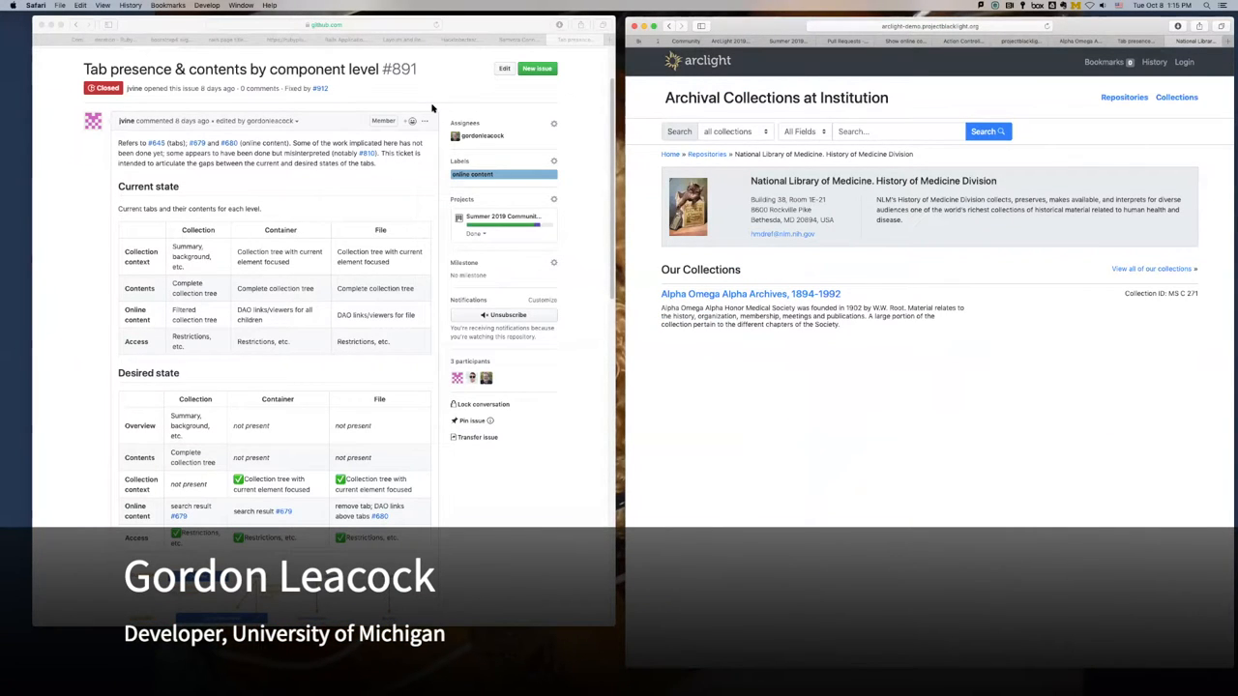
mouse_move(395, 86)
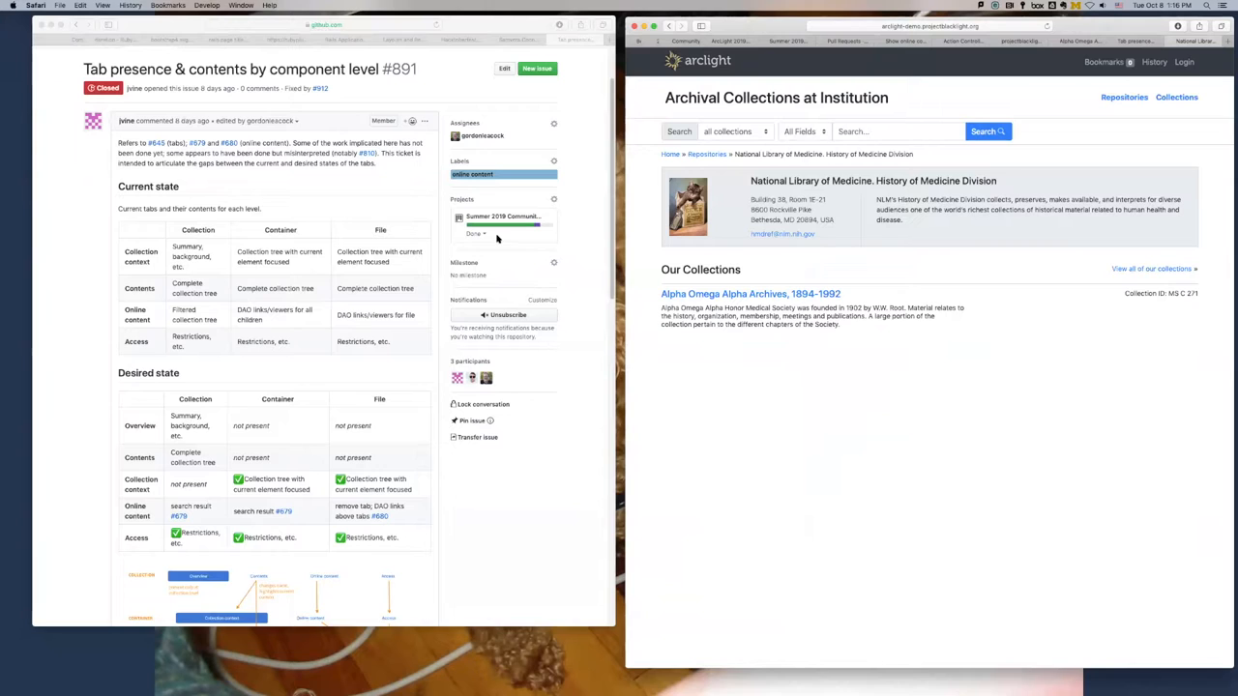
mouse_move(720, 295)
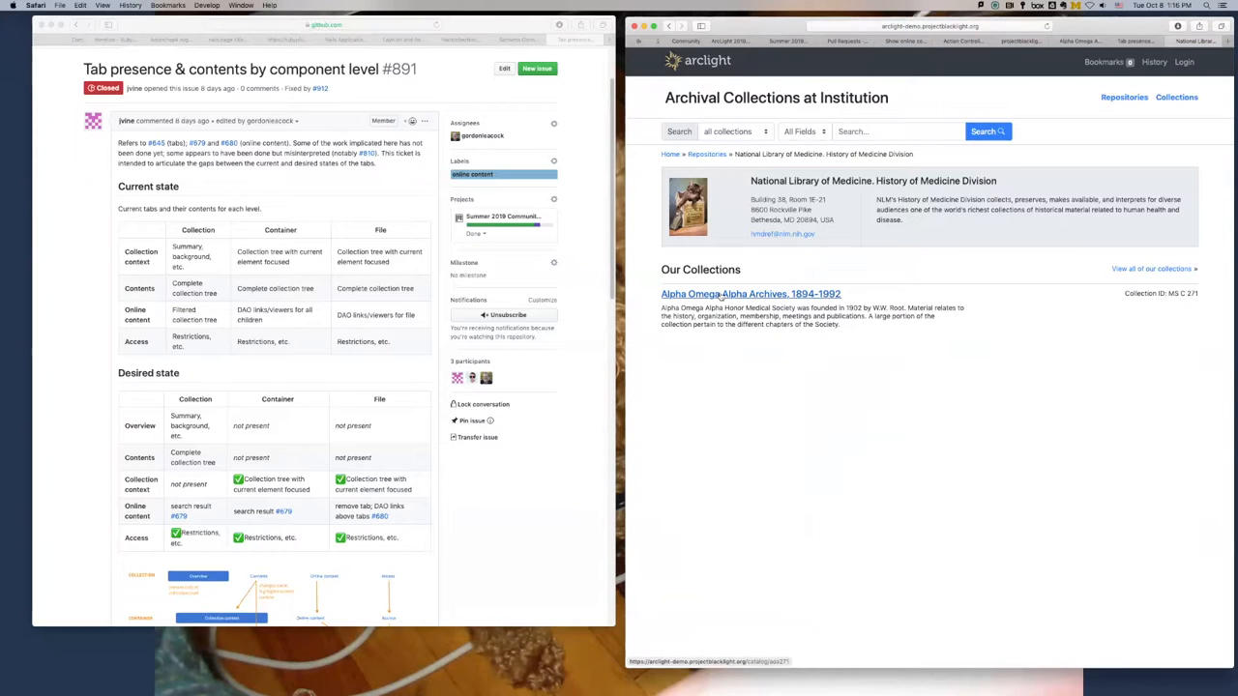
Open the Alpha Omega Alpha Archives, 1894-1992 collection from the National Library of Medicine repository
left_click(750, 294)
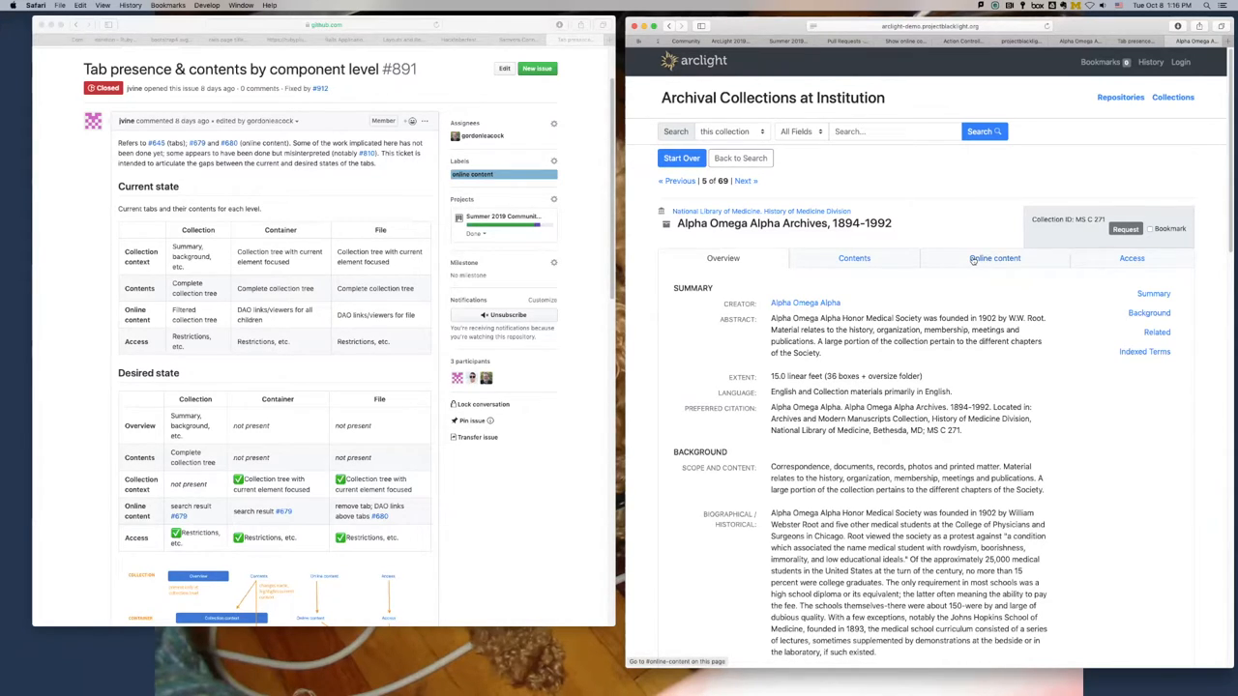
Open Series I: Administrative Records, 1902-1976 from the collection's Contents listing
left_click(854, 258)
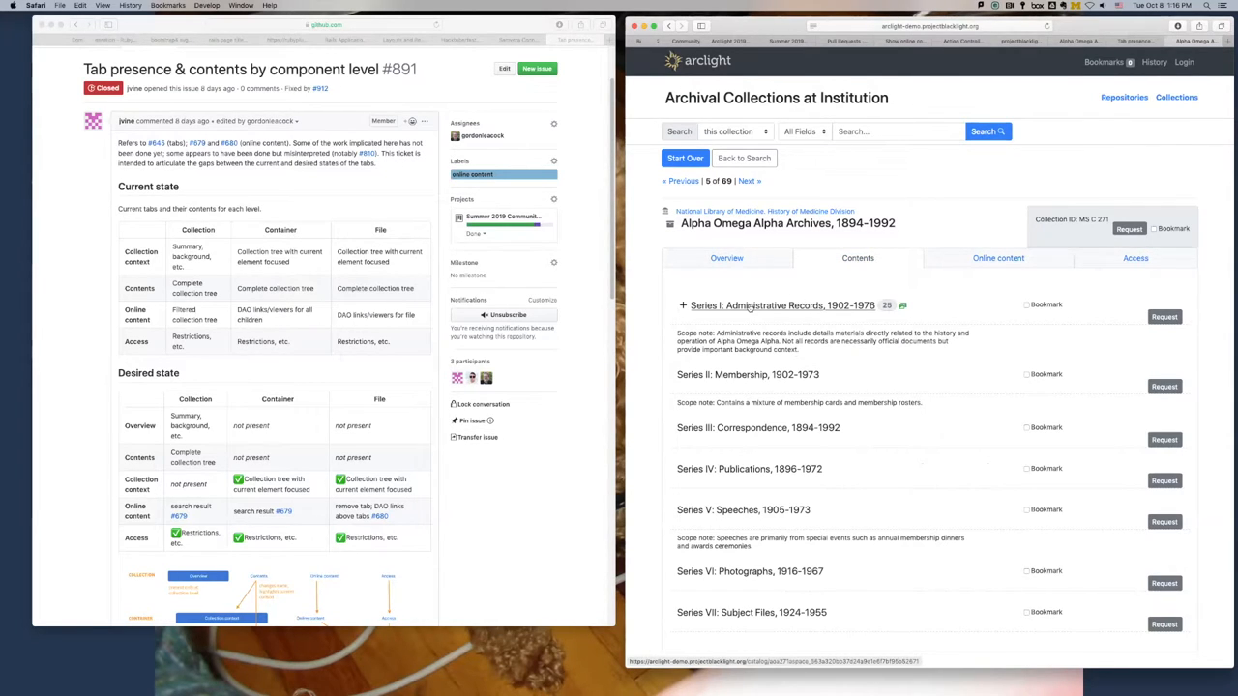
left_click(782, 305)
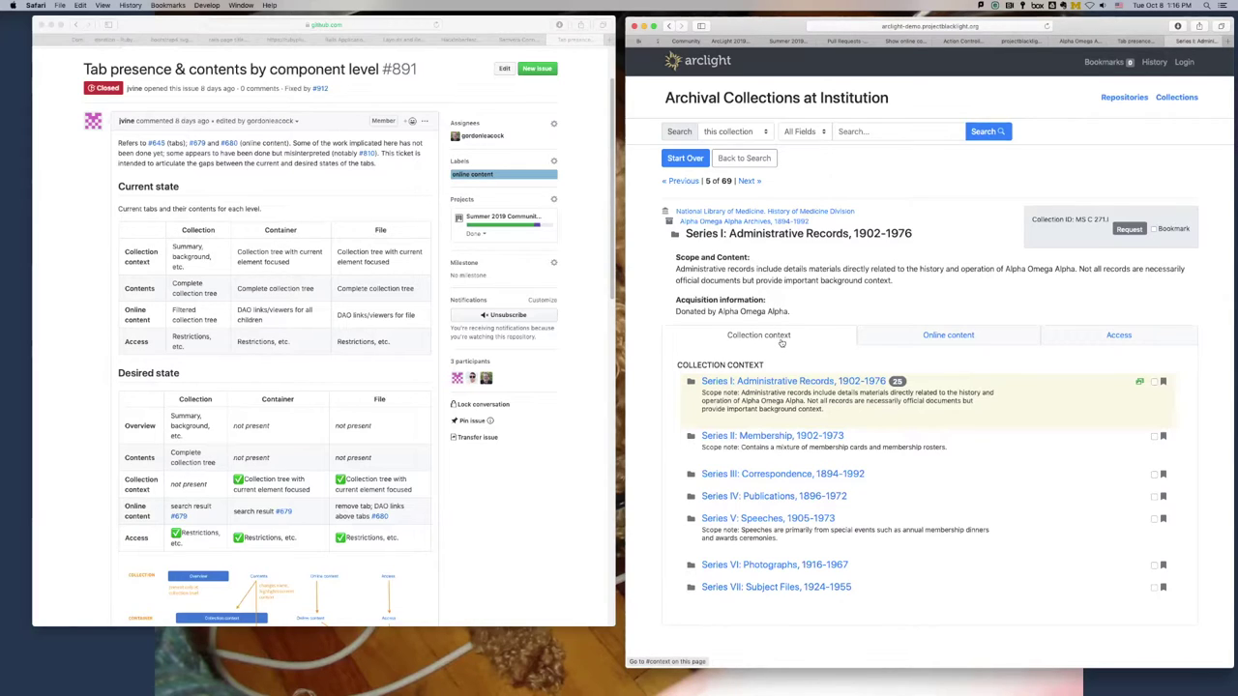
mouse_move(772, 341)
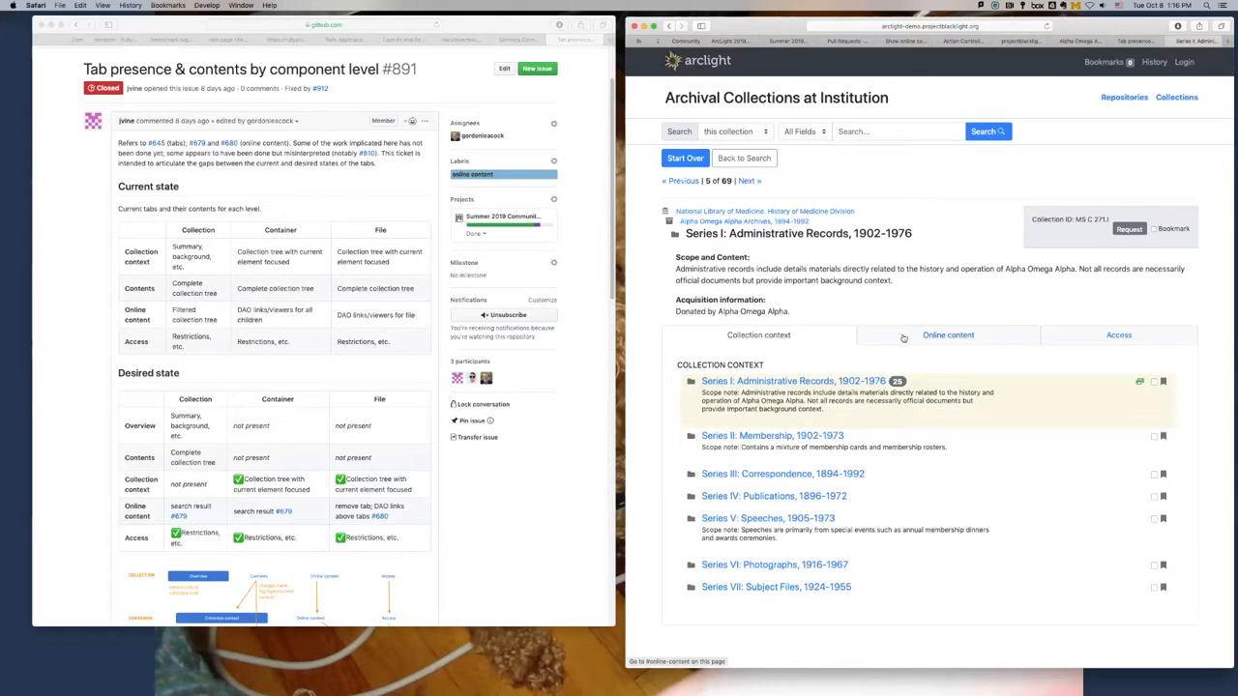
mouse_move(991, 337)
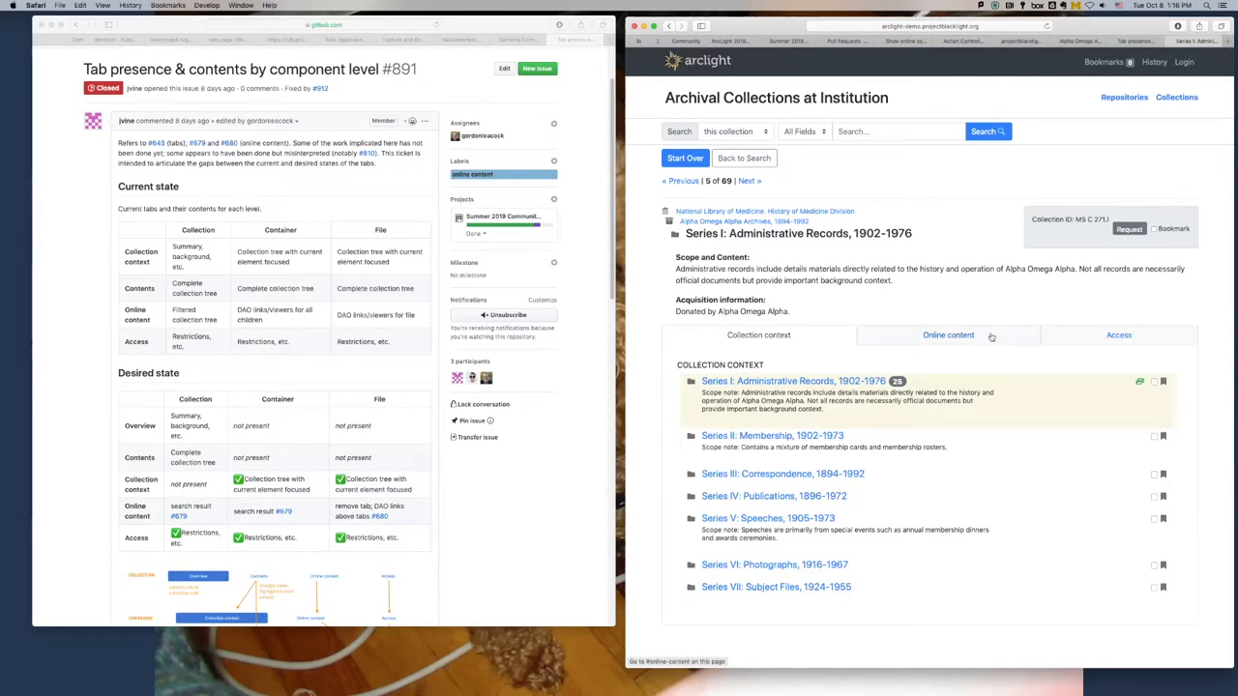
mouse_move(1078, 336)
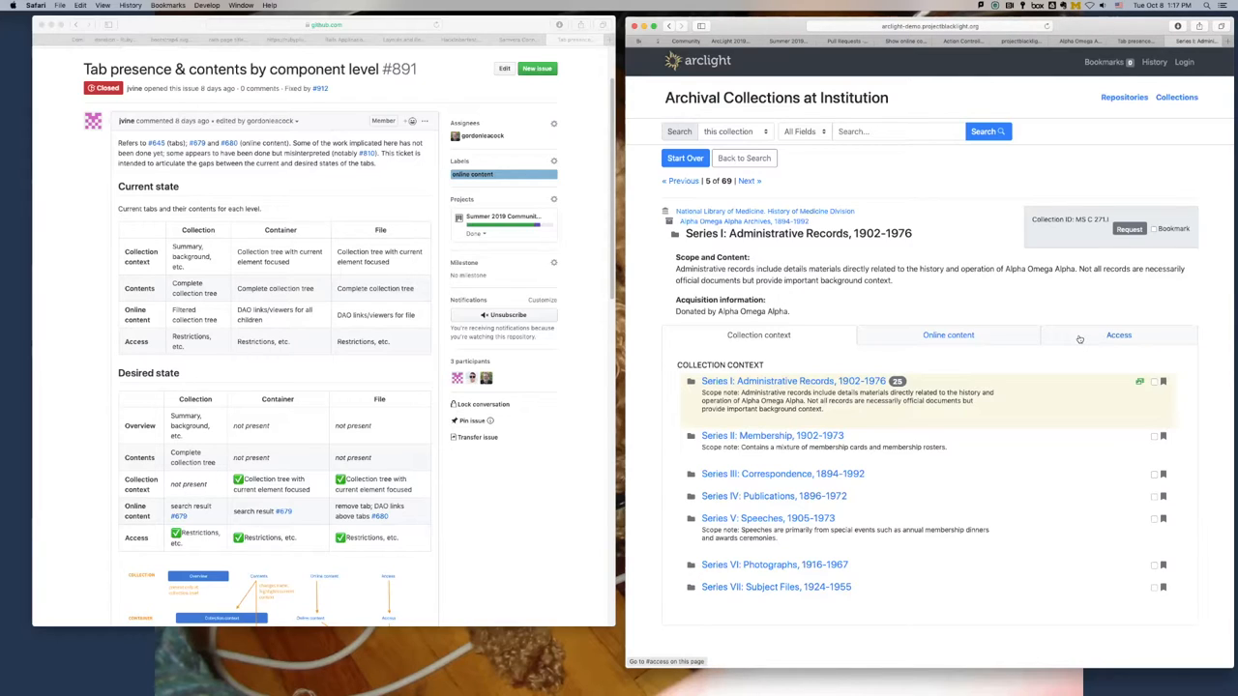
mouse_move(1078, 336)
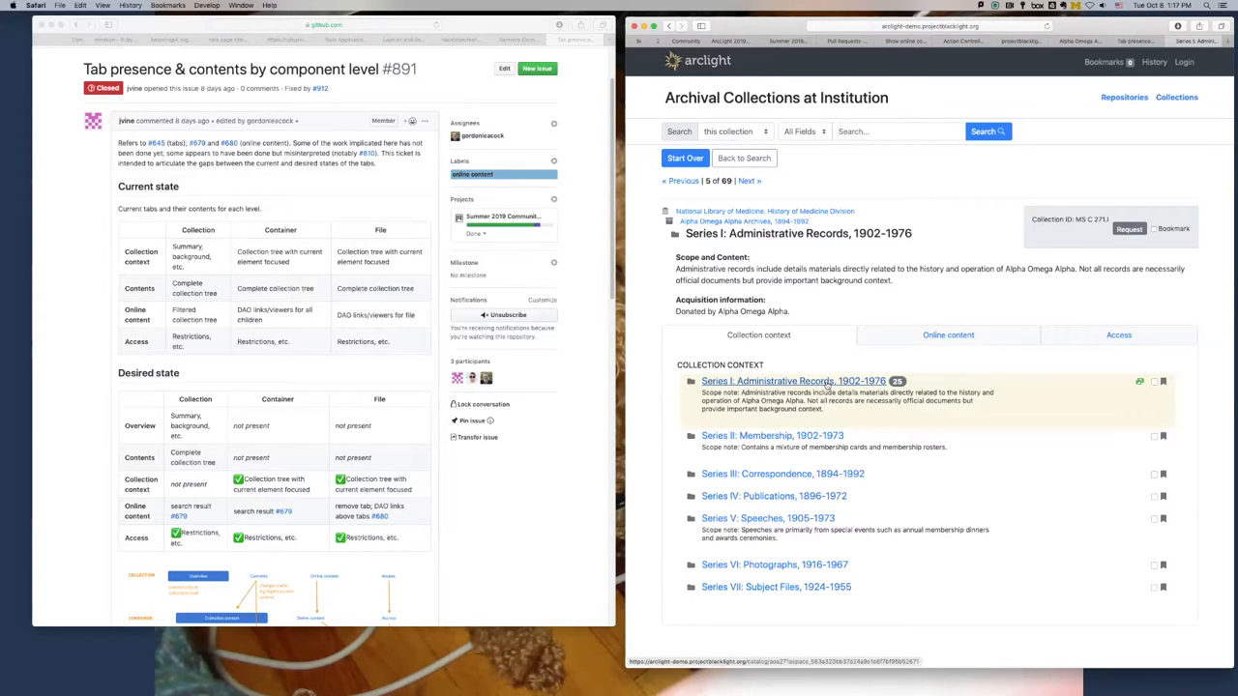
left_click(947, 335)
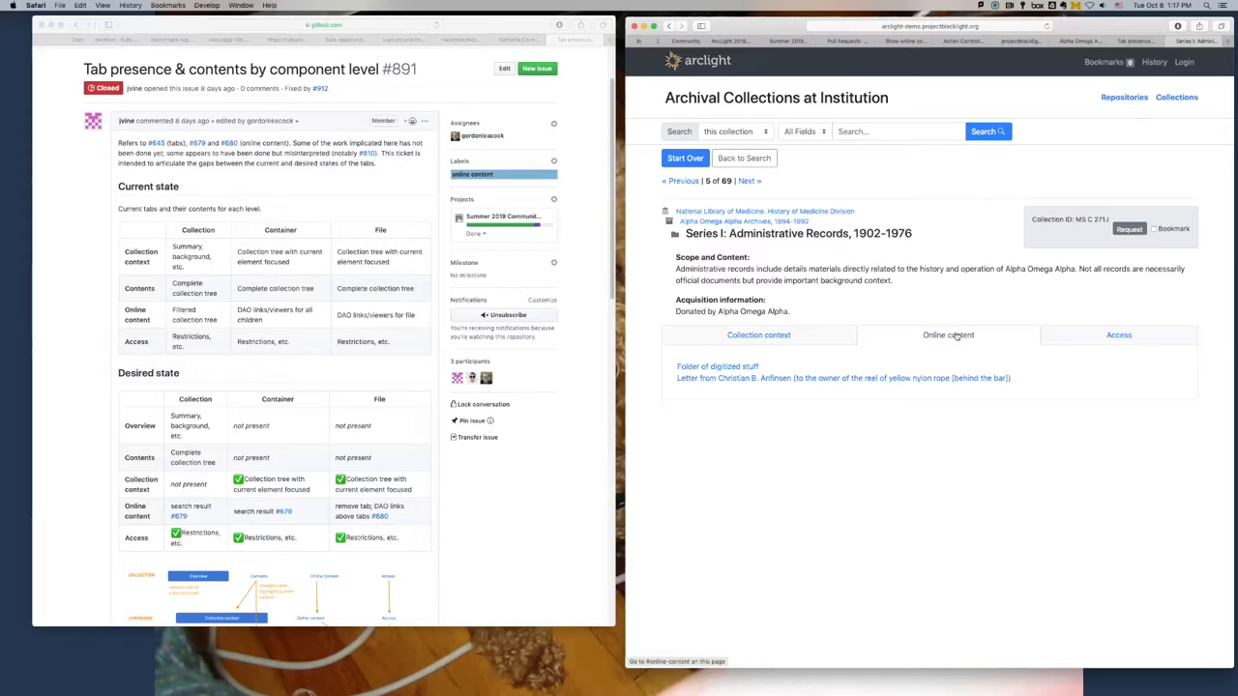
mouse_move(745, 366)
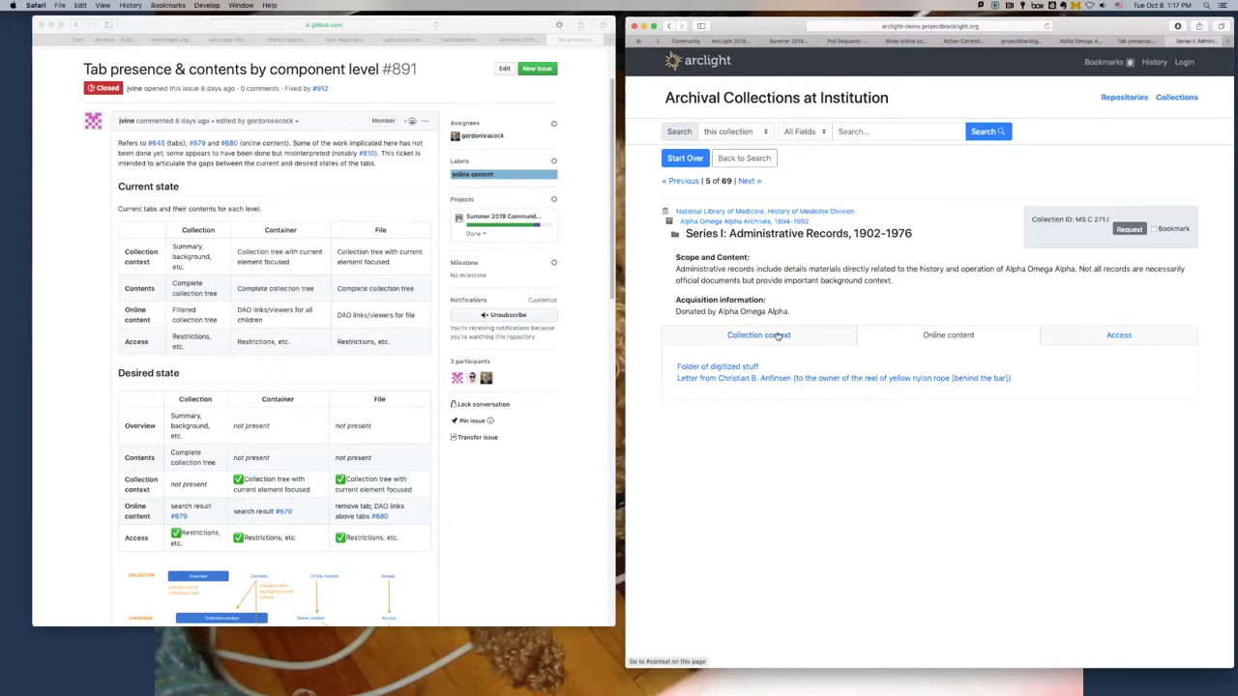
left_click(758, 335)
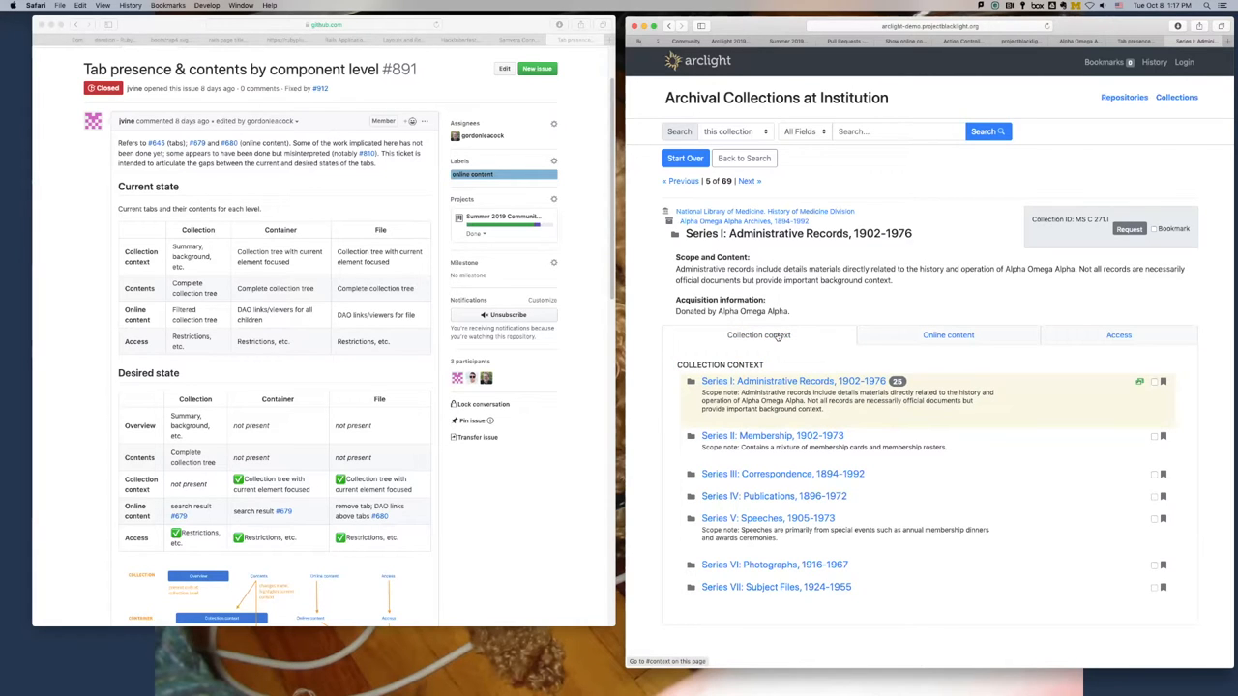
mouse_move(335, 383)
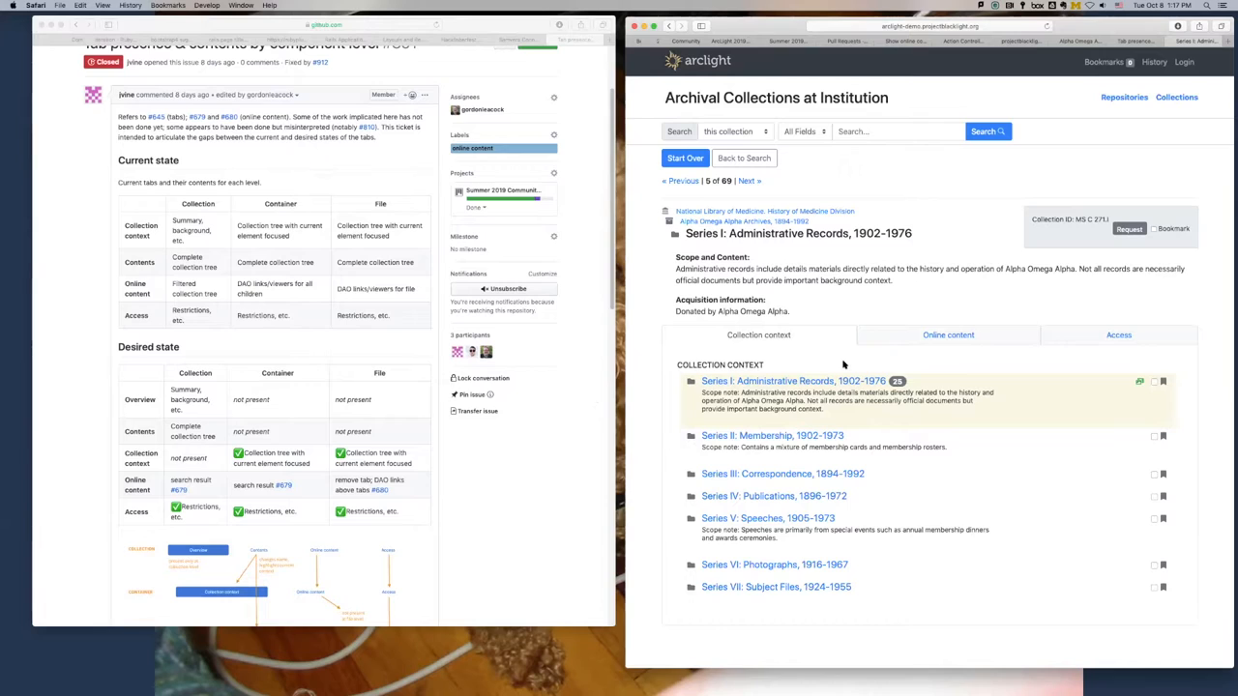
mouse_move(832, 365)
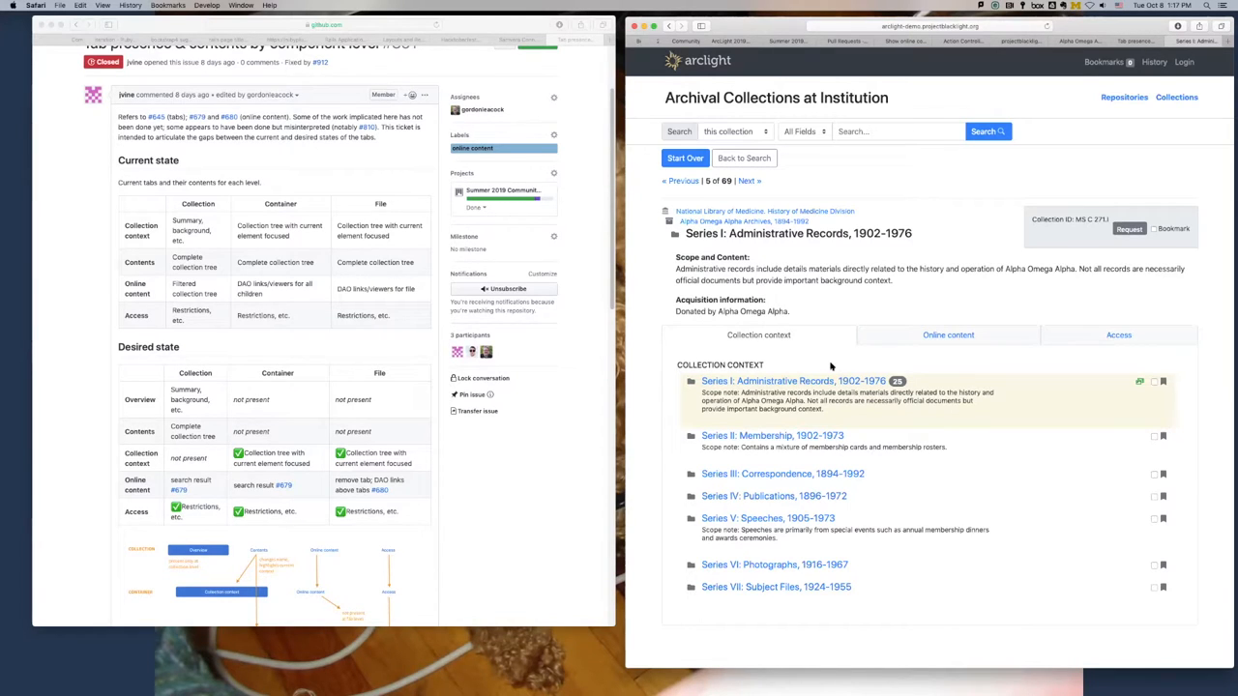
mouse_move(948, 335)
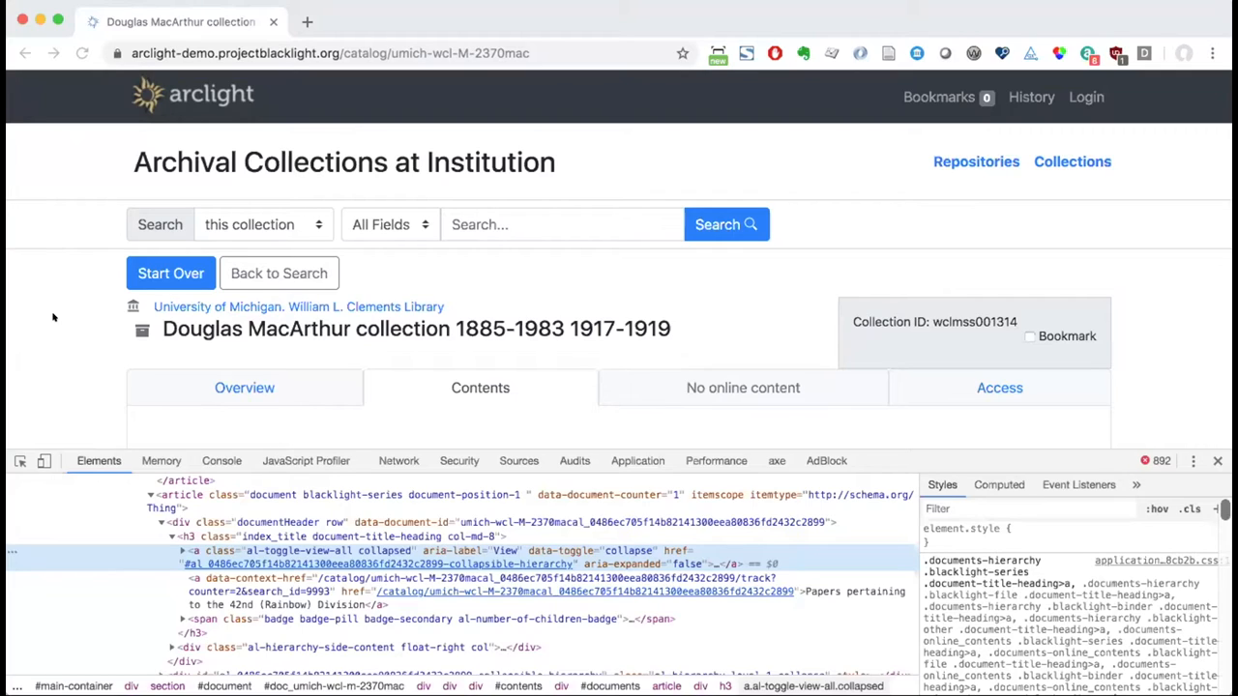
Scroll the Douglas MacArthur collection page to its Contents listing of boxes and series
scroll("down", 3)
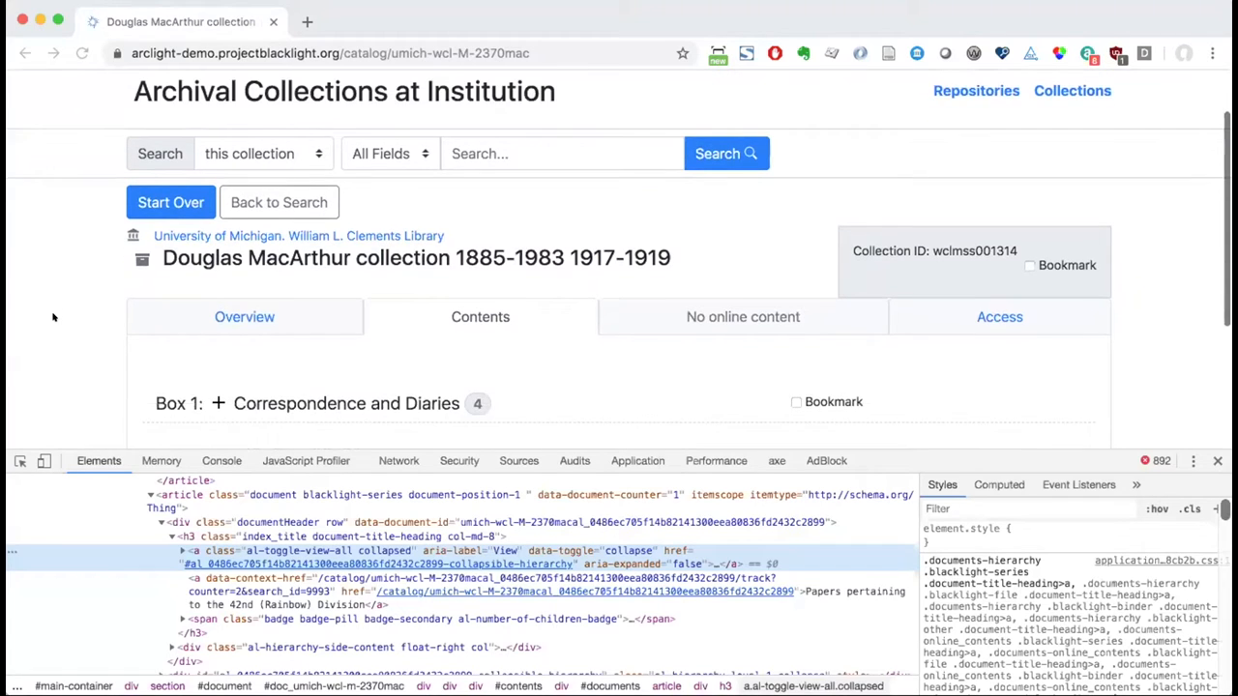
scroll("up", 3)
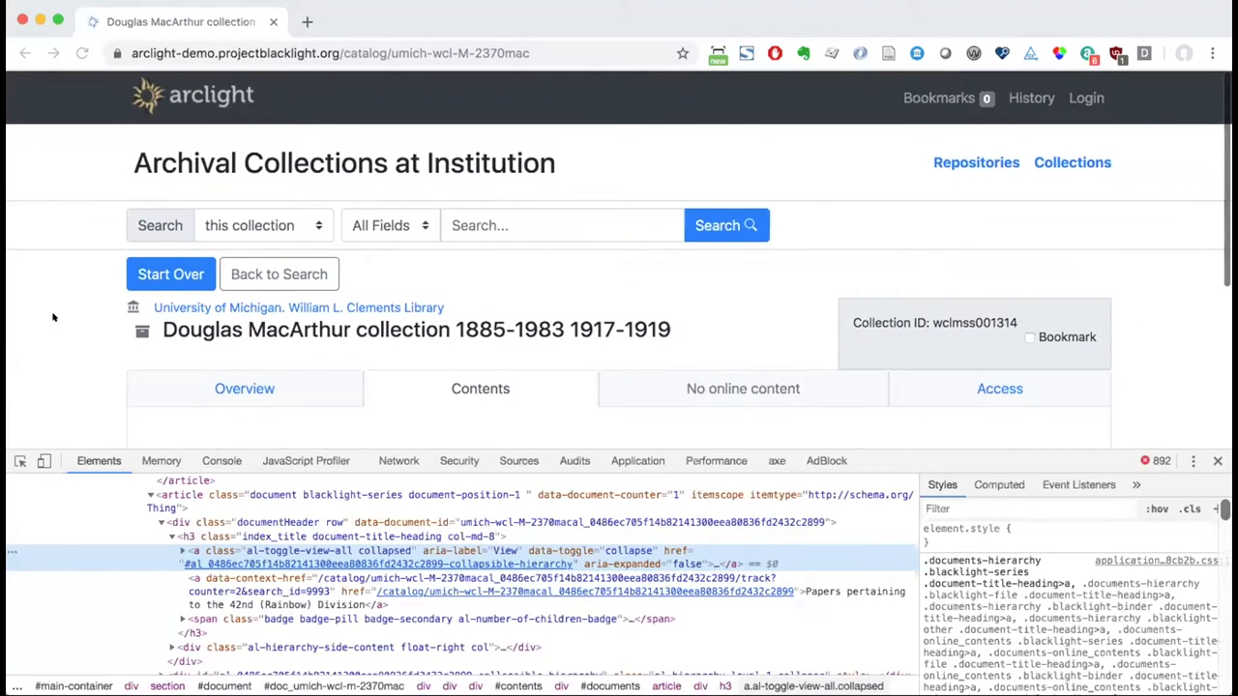
scroll("down", 3)
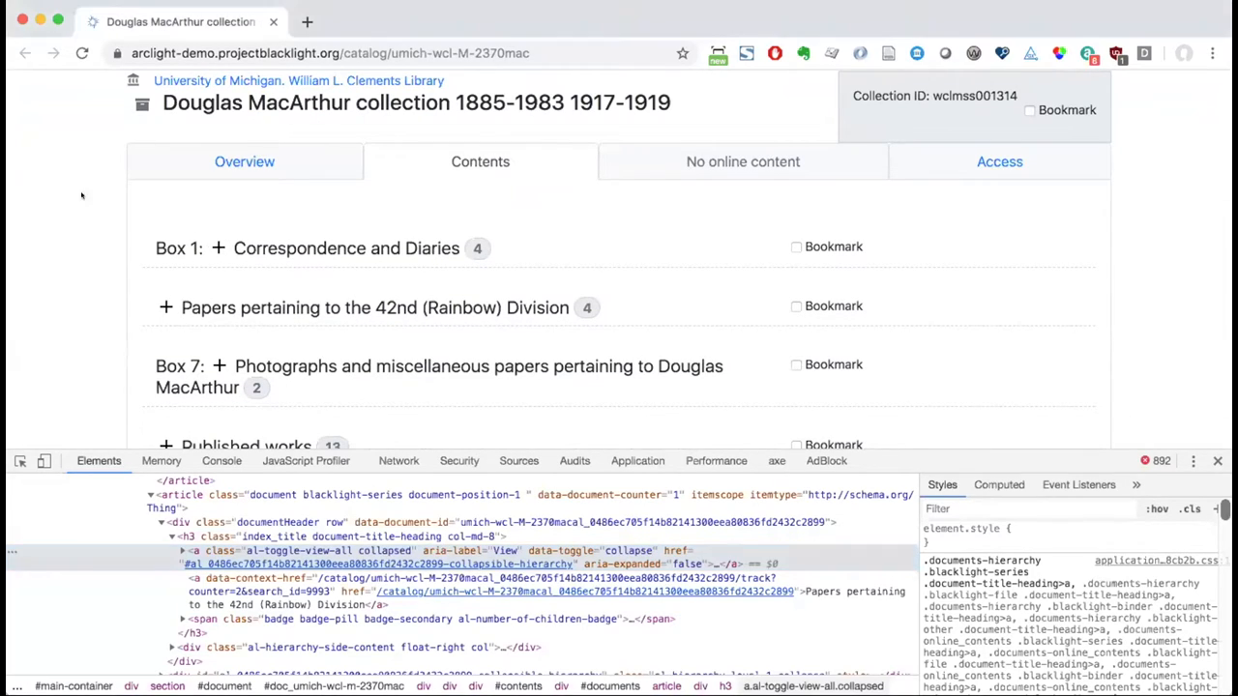
mouse_move(215, 248)
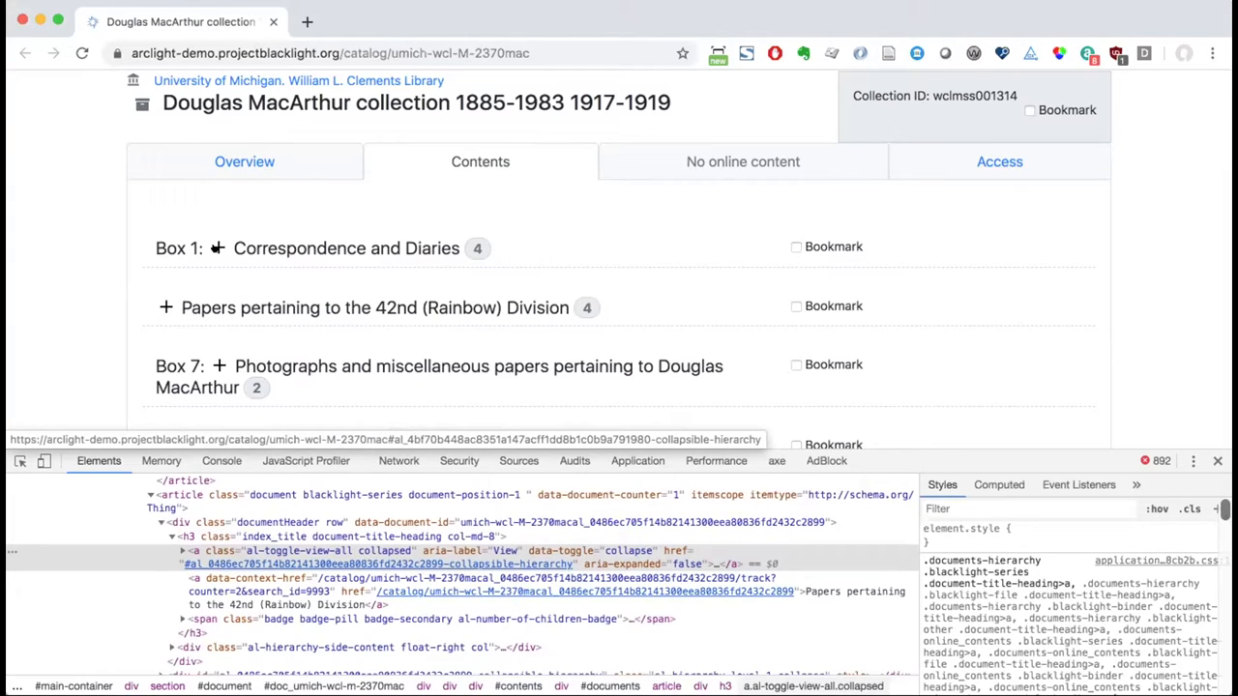
Inspect the toggle, then expand Papers pertaining to the 42nd (Rainbow) Division to show its sub-series
left_click(217, 248)
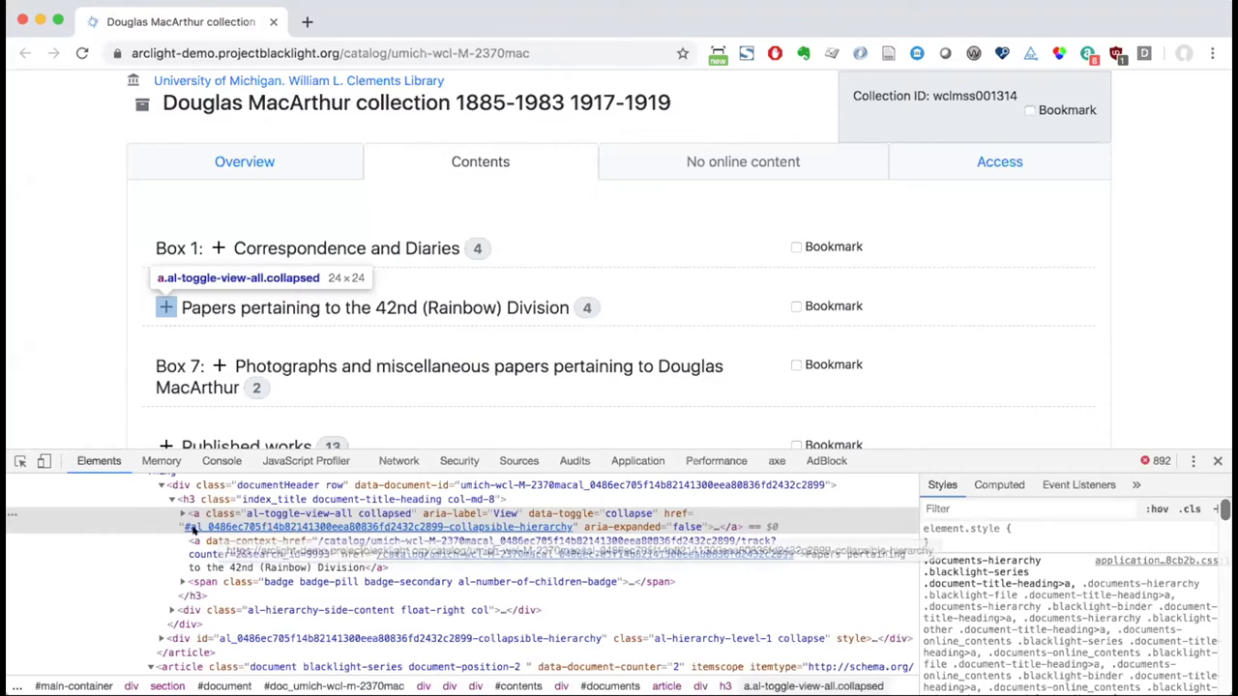
mouse_move(141, 294)
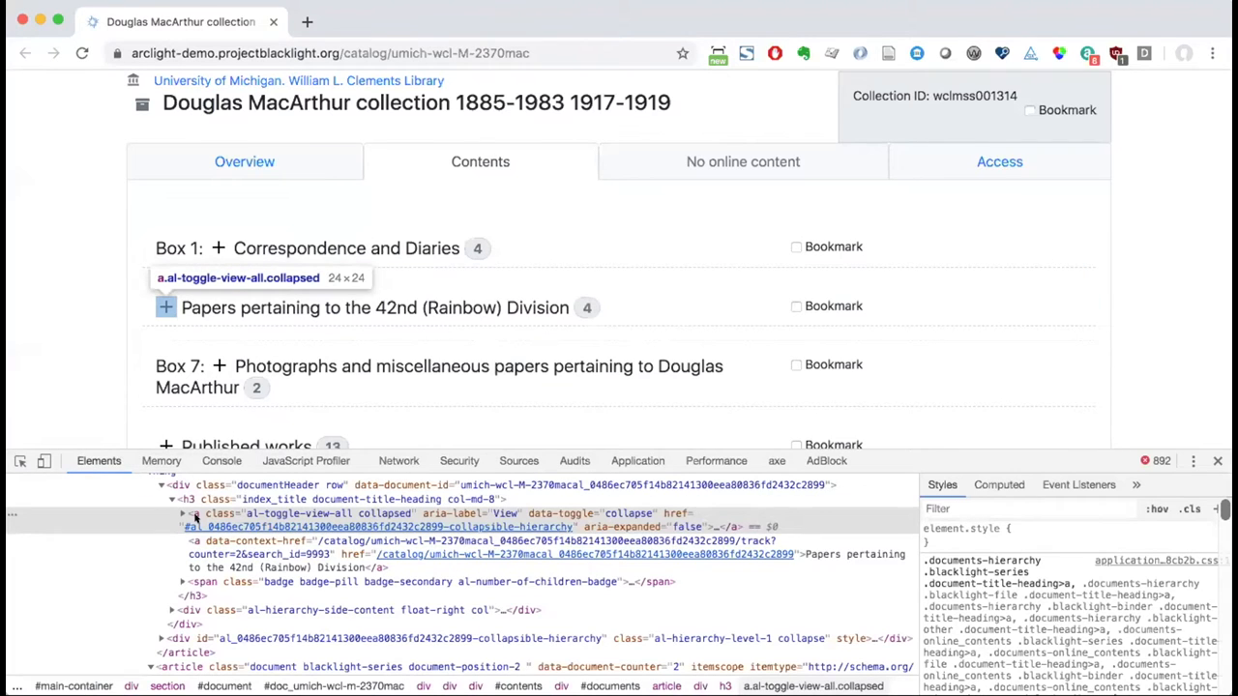
mouse_move(111, 362)
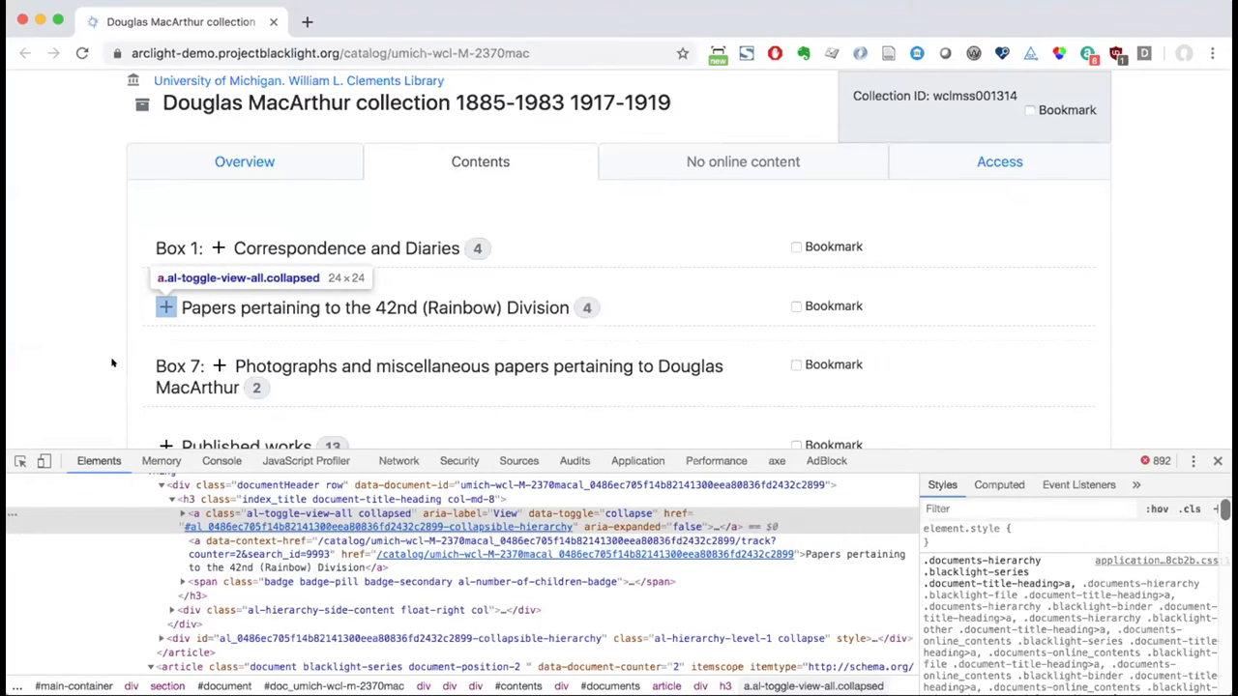
left_click(165, 307)
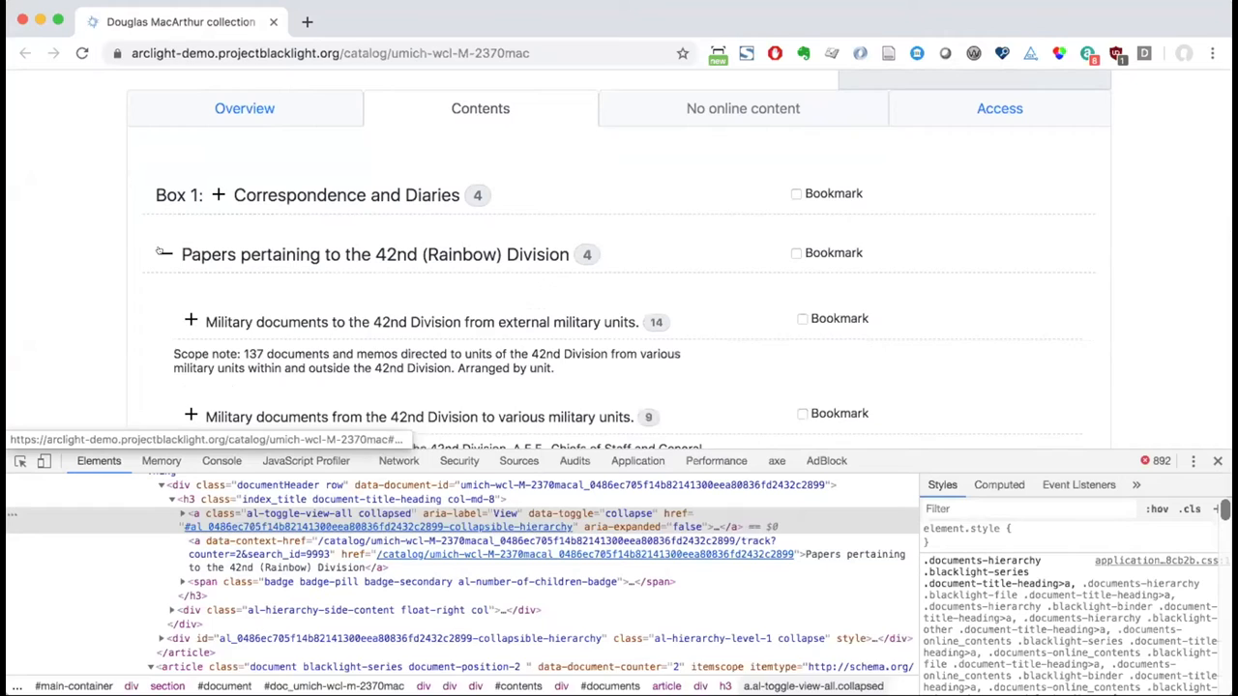